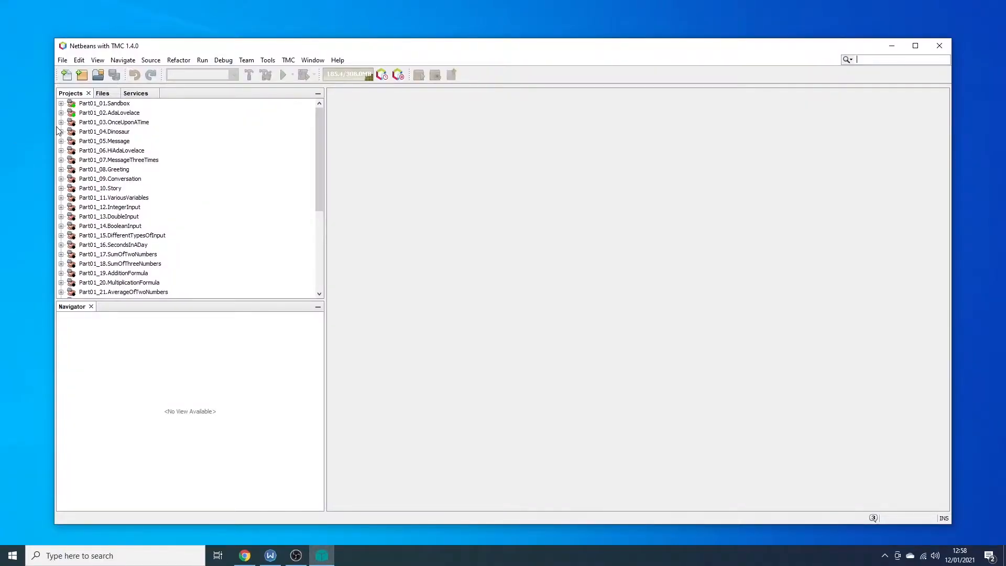
Close the Part01_02.AdaLovelace project from the Projects panel context menu
click(109, 113)
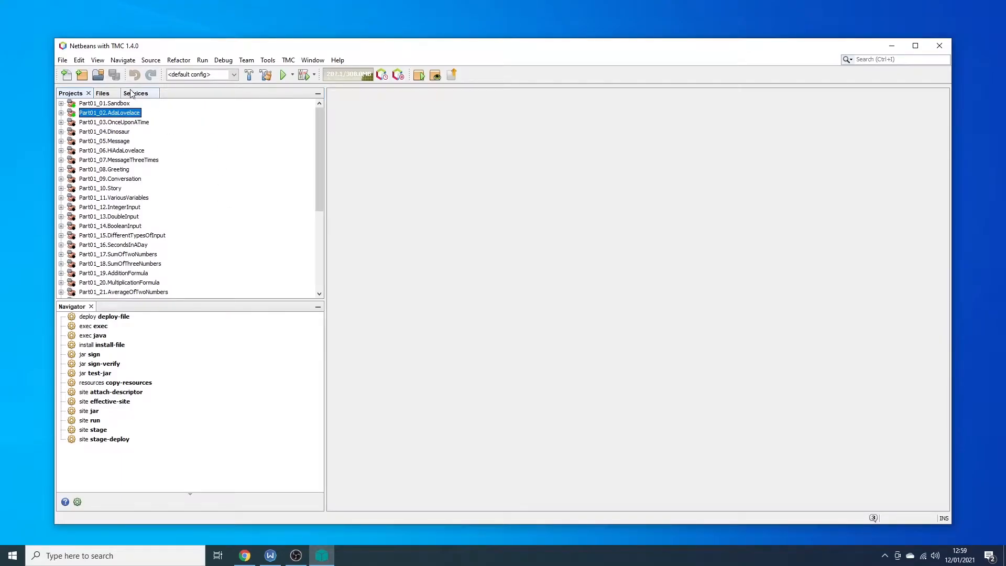
right_click(109, 112)
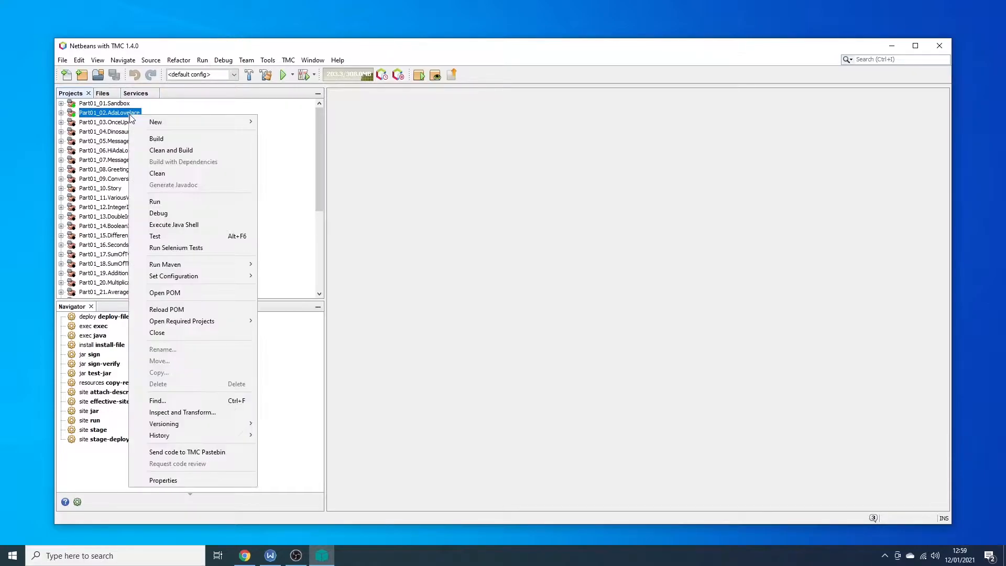
mouse_move(158, 332)
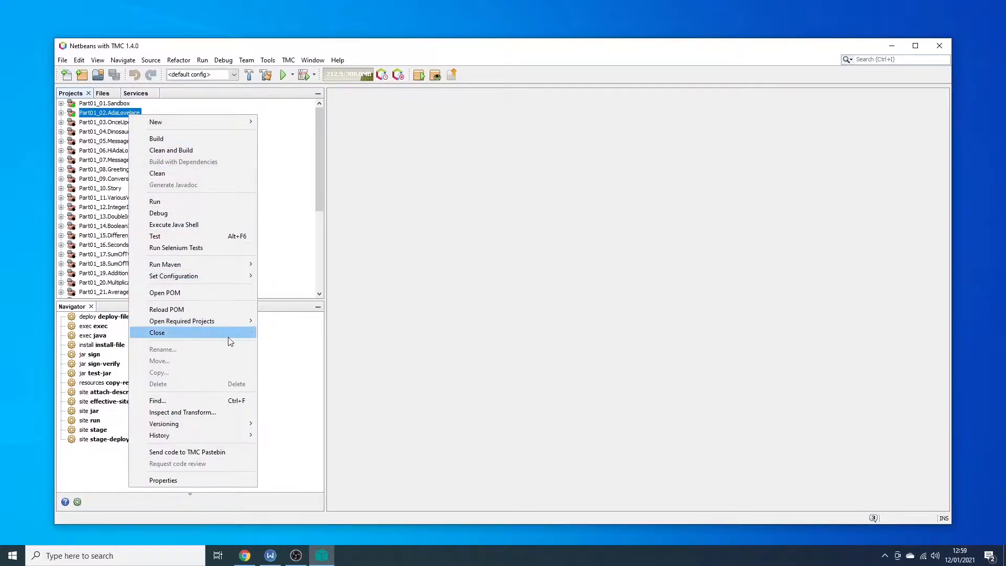
mouse_move(199, 340)
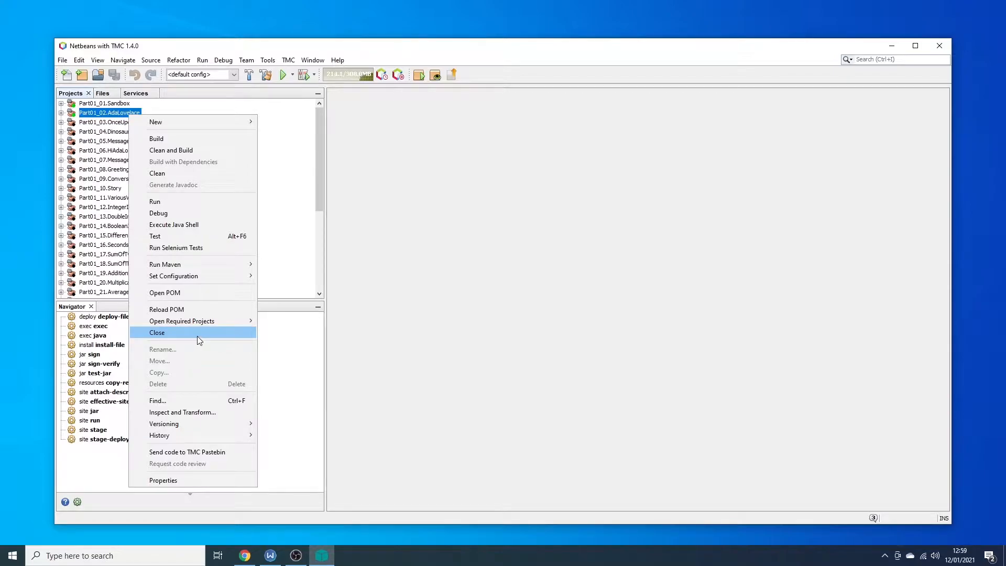
click(157, 333)
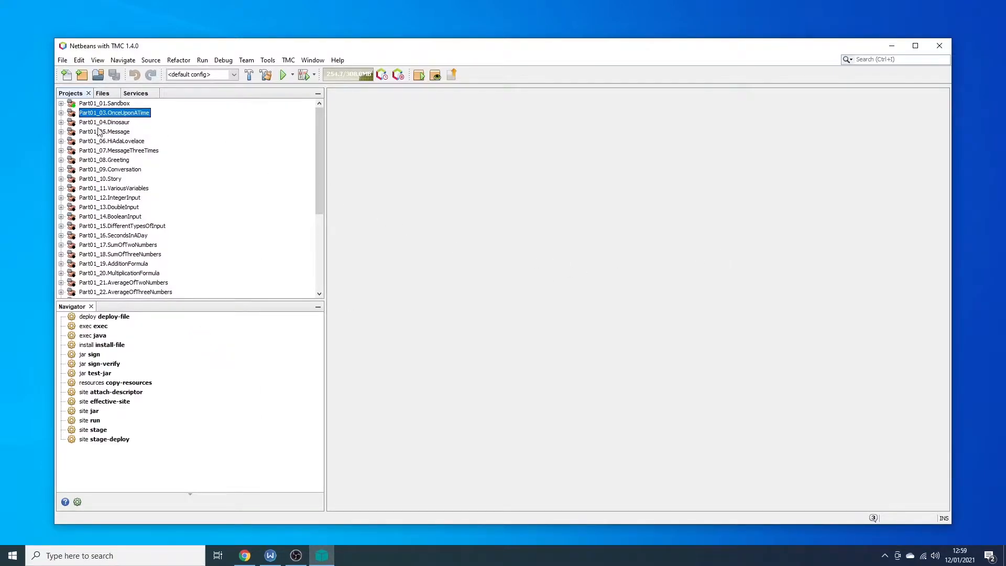
Expand Part01_03.OnceUponATime to its default package and open OnceUponATime.java
click(61, 113)
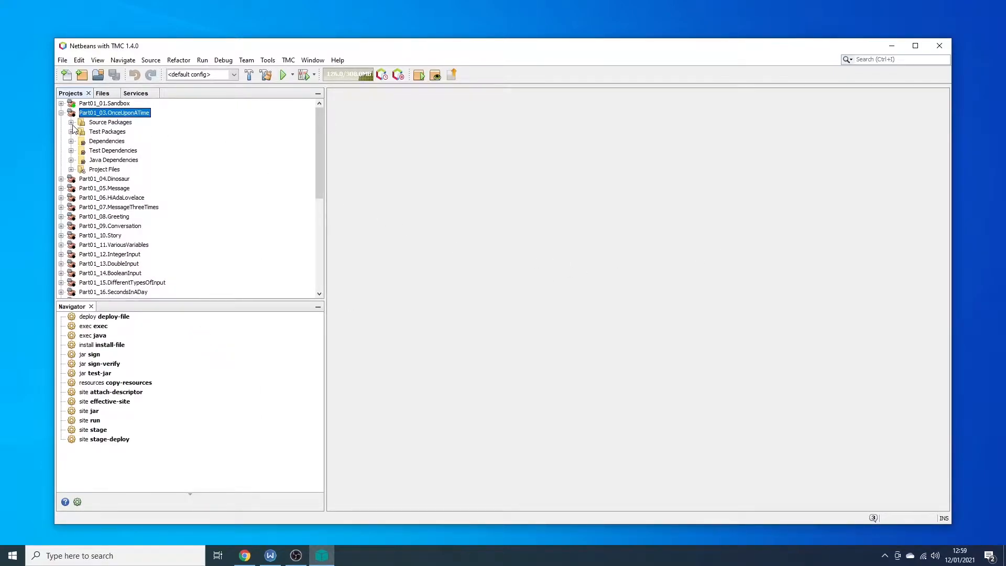
click(72, 121)
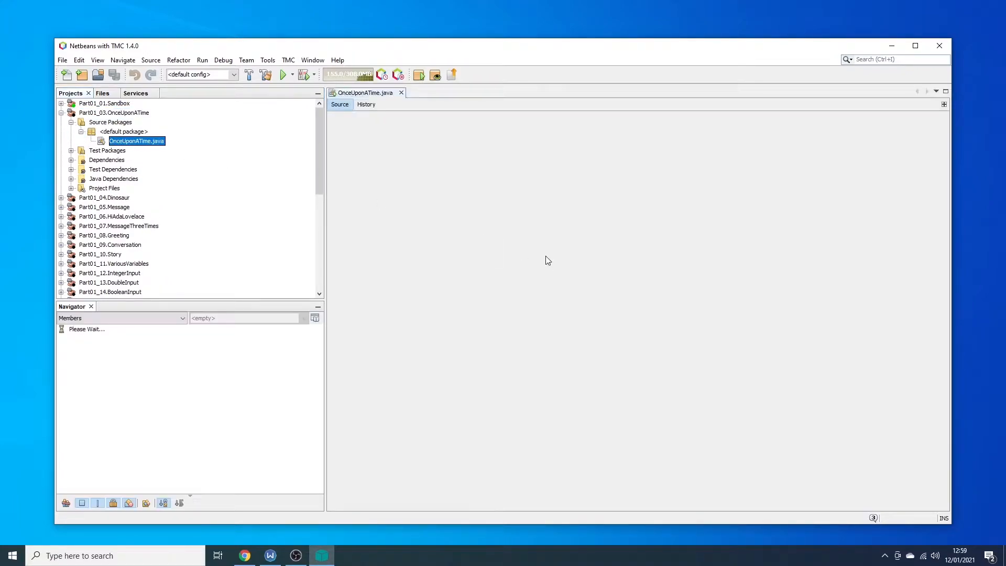
double_click(136, 141)
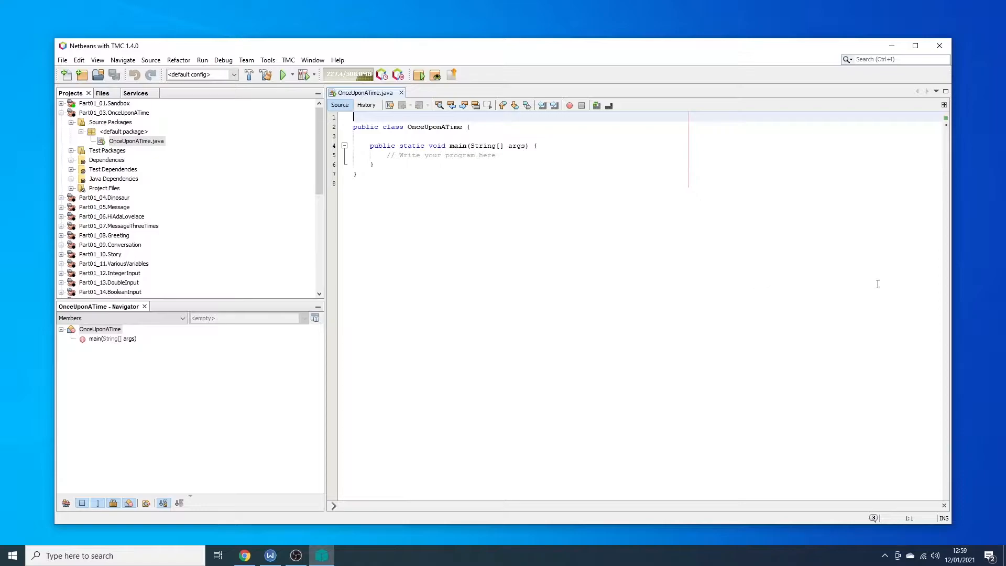
Switch to the Once Upon a Time exercise page and select the System.out.println command name
click(245, 556)
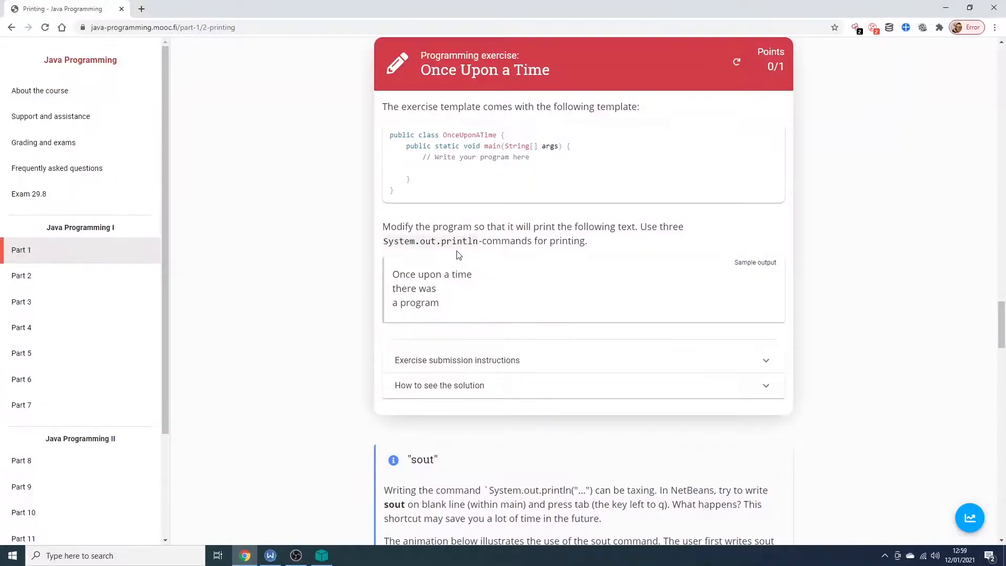
mouse_move(384, 148)
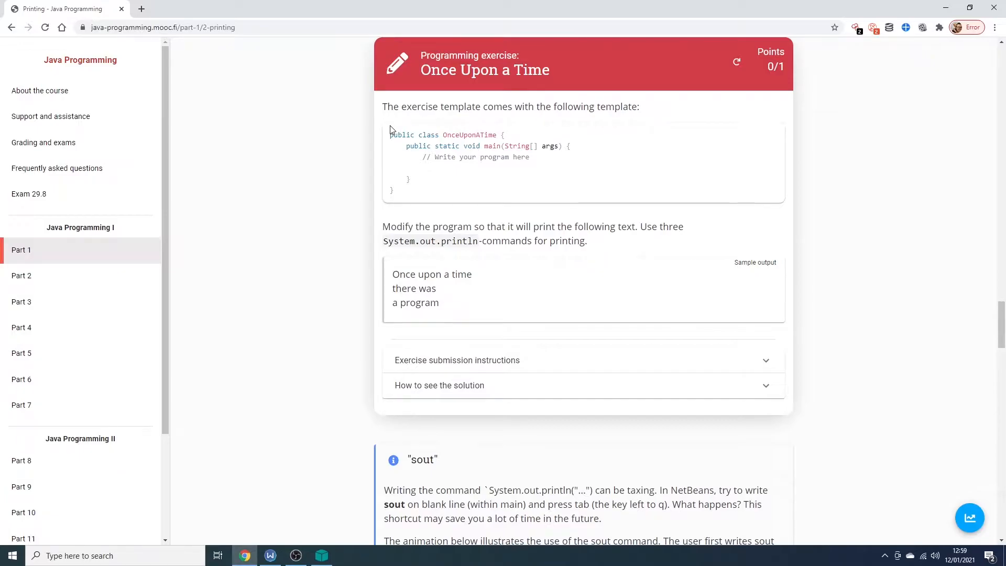
mouse_move(424, 234)
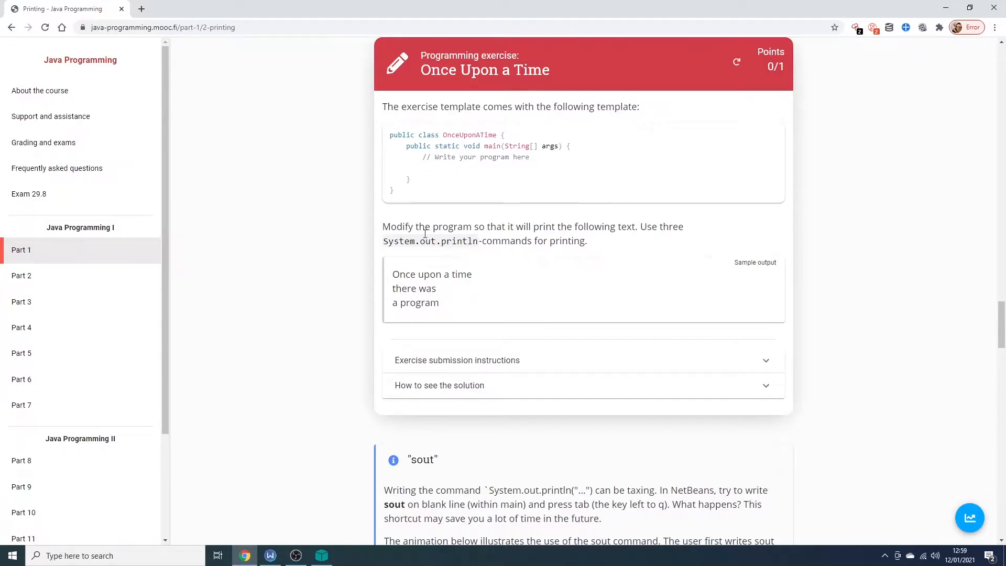
mouse_move(485, 260)
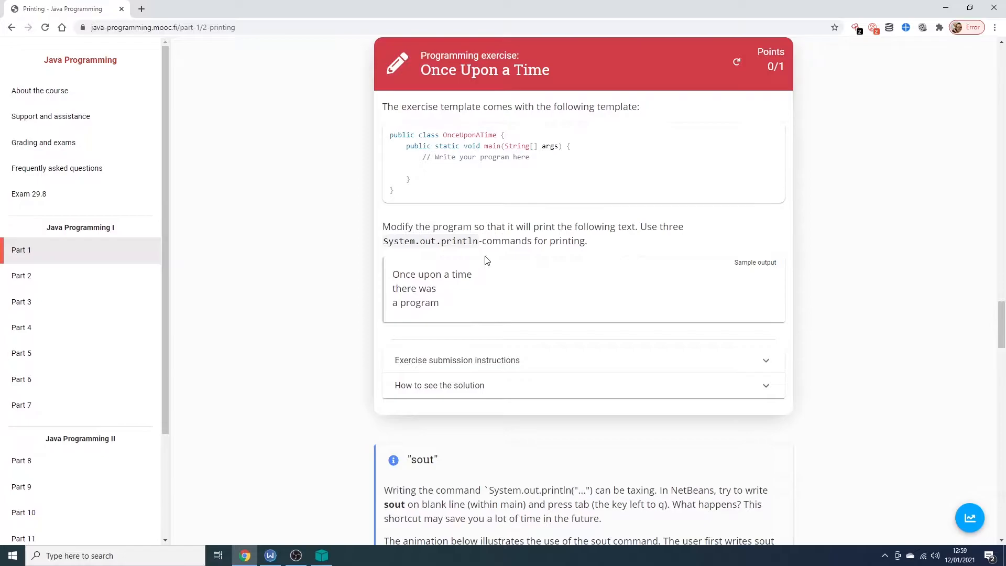
mouse_move(436, 259)
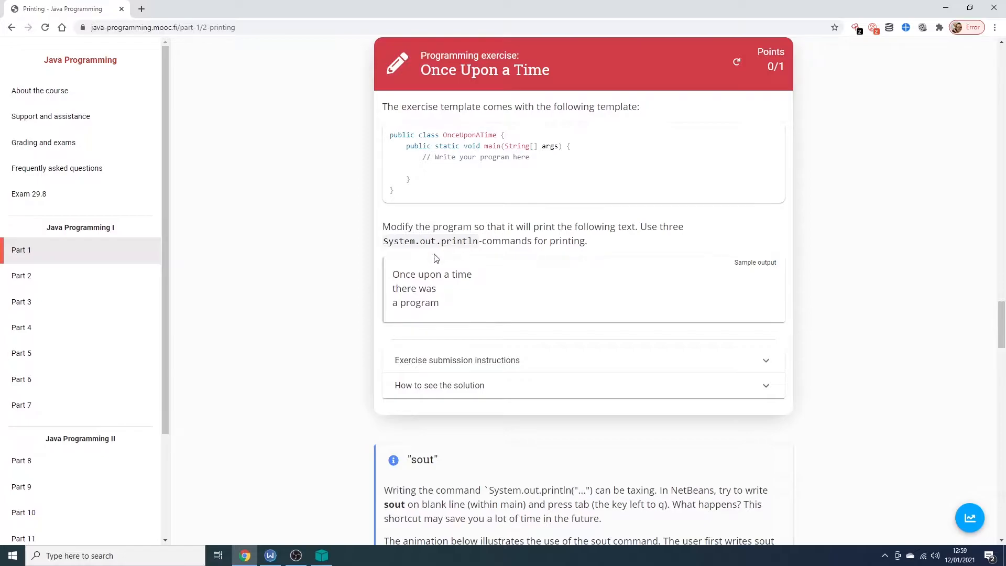
mouse_move(464, 254)
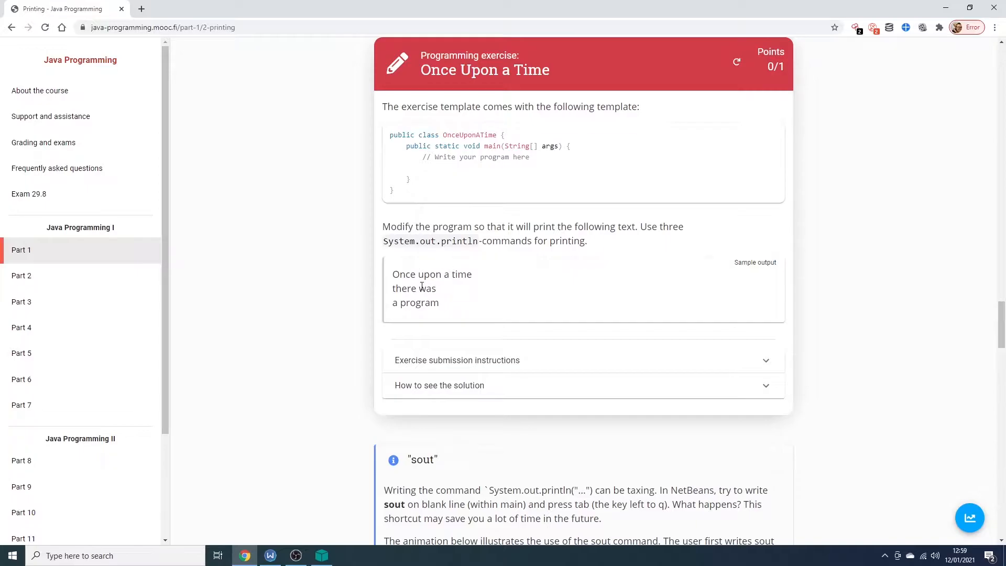
mouse_move(659, 328)
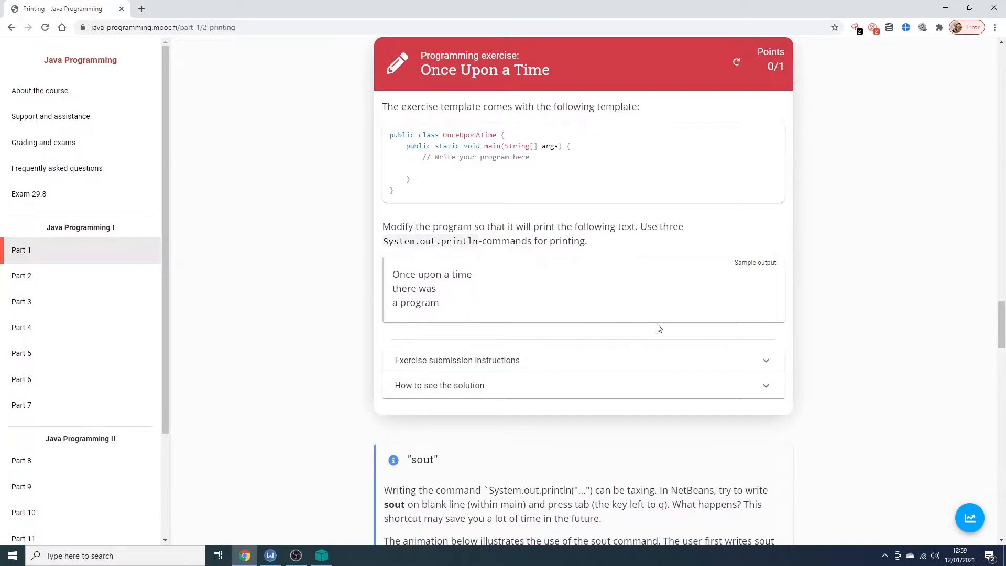
mouse_move(475, 246)
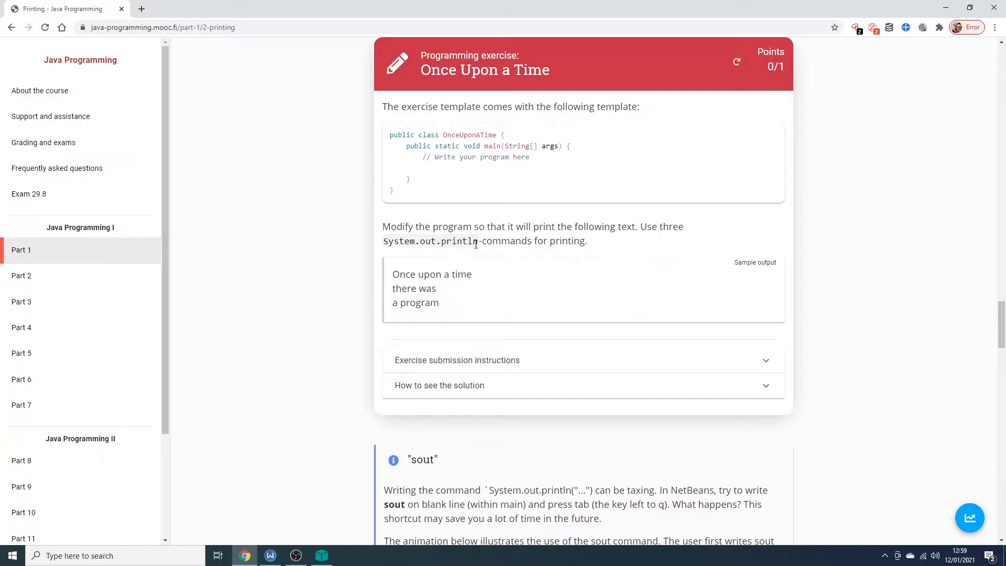
double_click(428, 241)
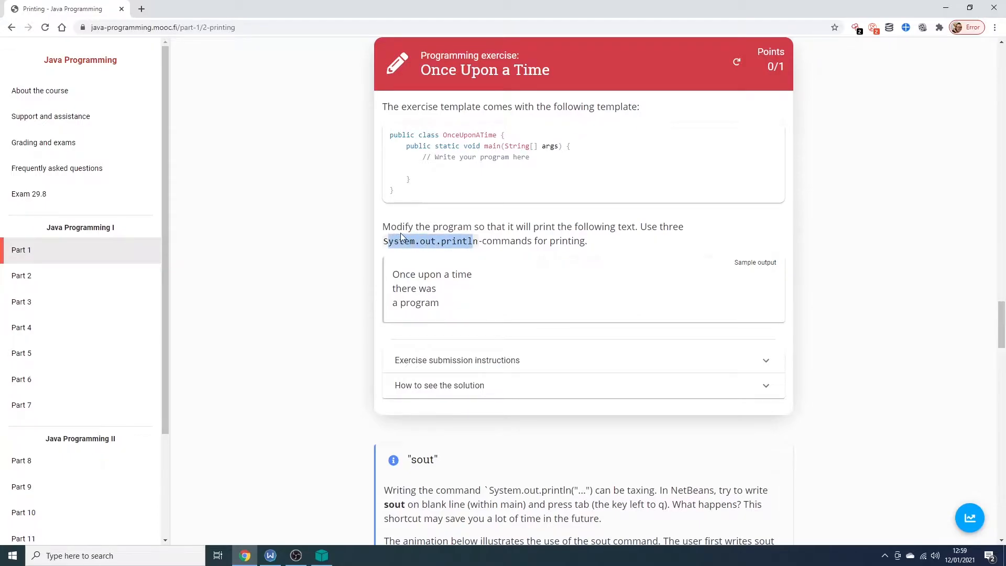
mouse_move(456, 244)
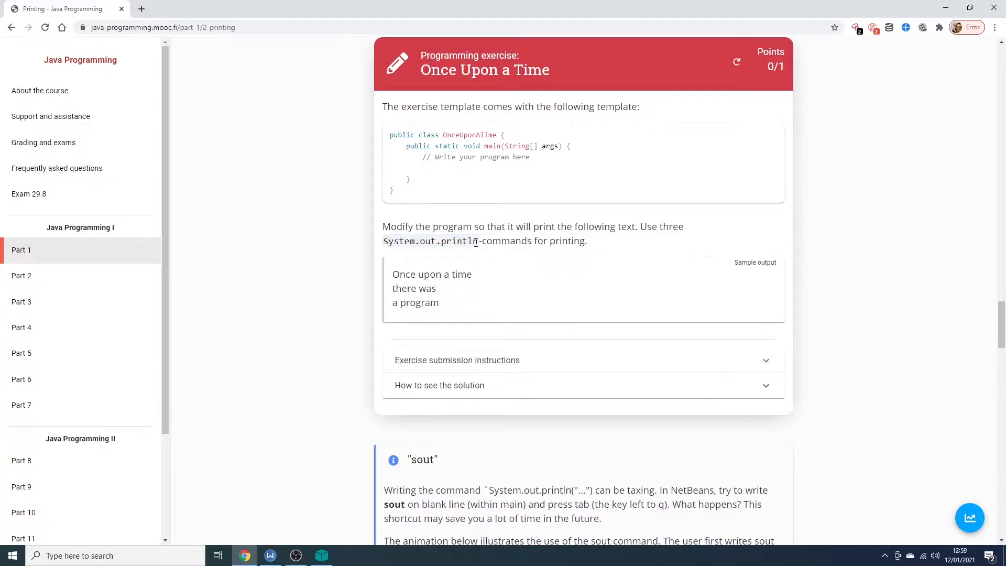
double_click(430, 241)
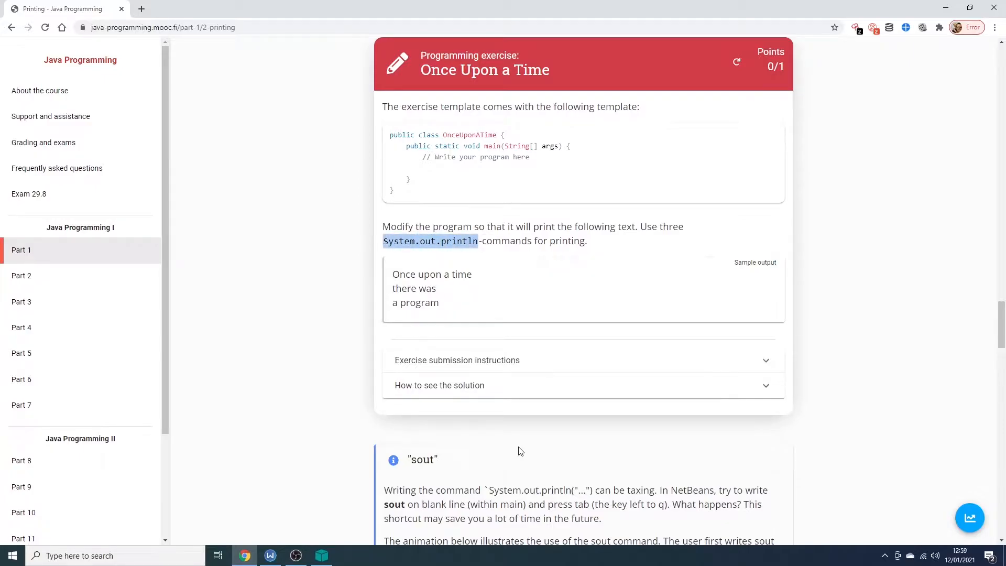
mouse_move(322, 555)
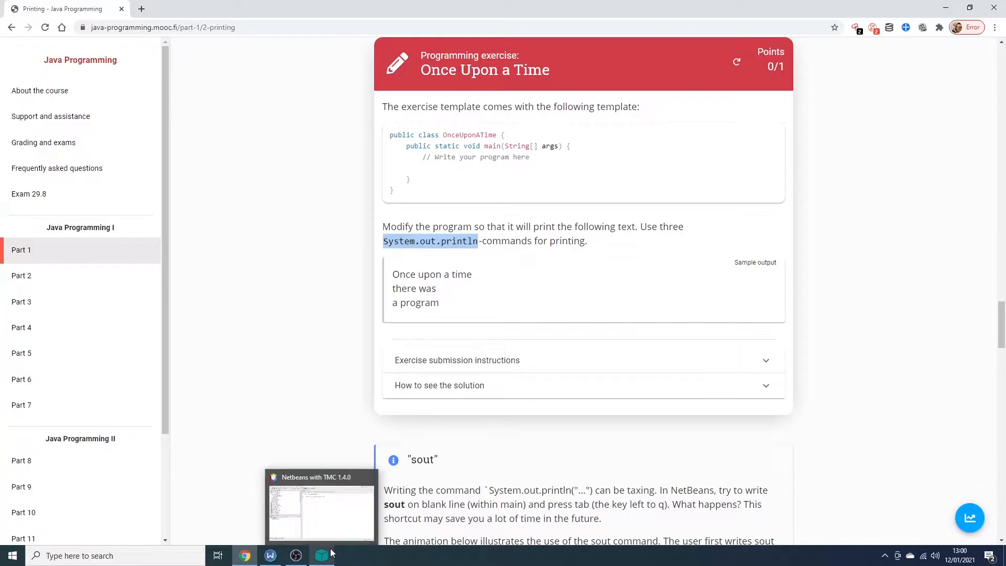
Add an empty System.out.println(""); statement on a new line inside main
click(321, 507)
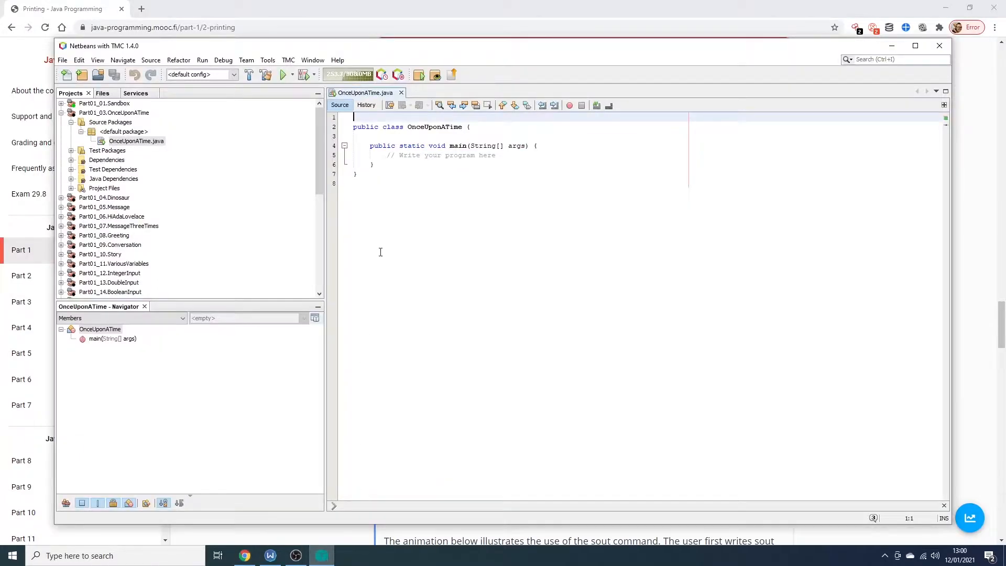
click(496, 155)
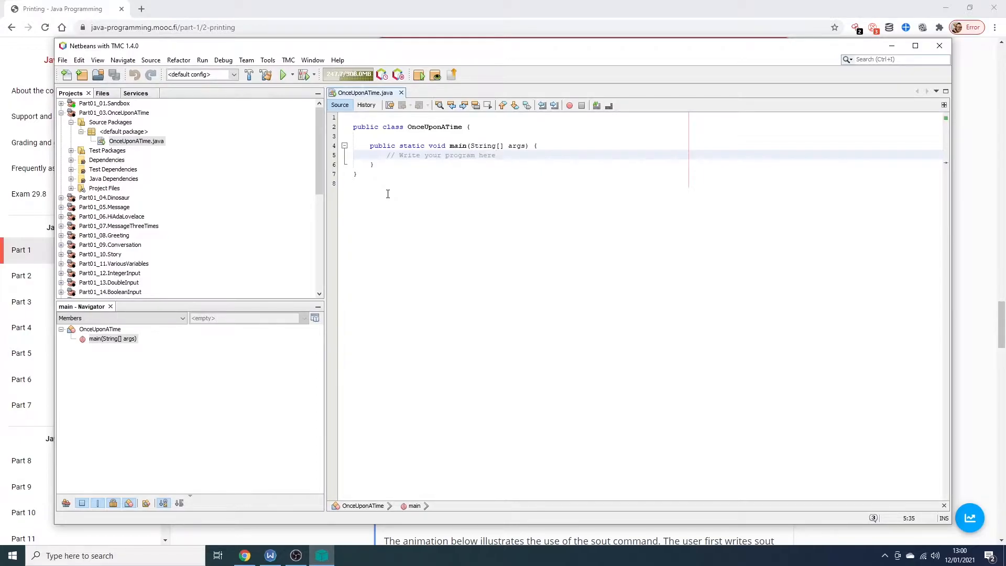
key(enter)
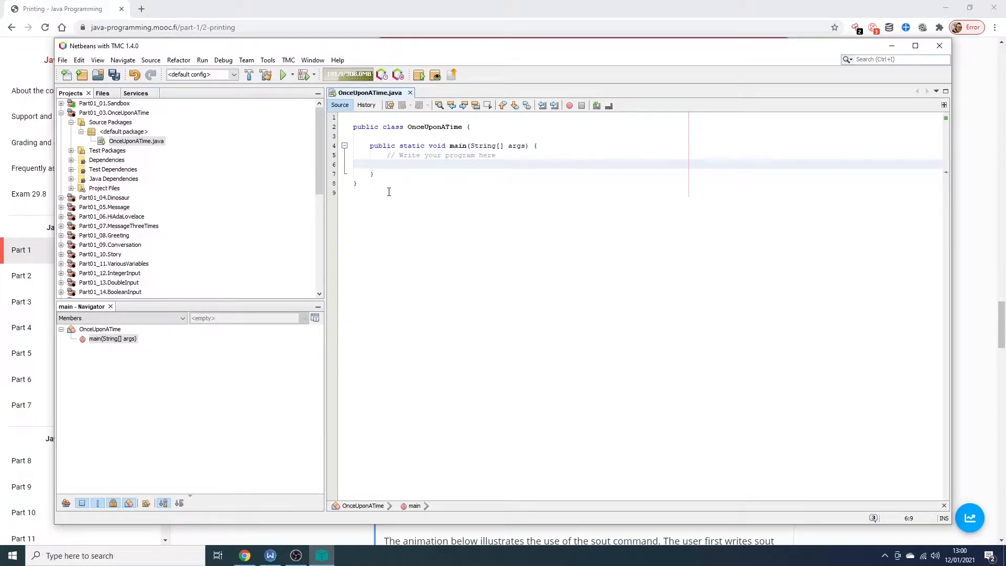
text(System.out.print)
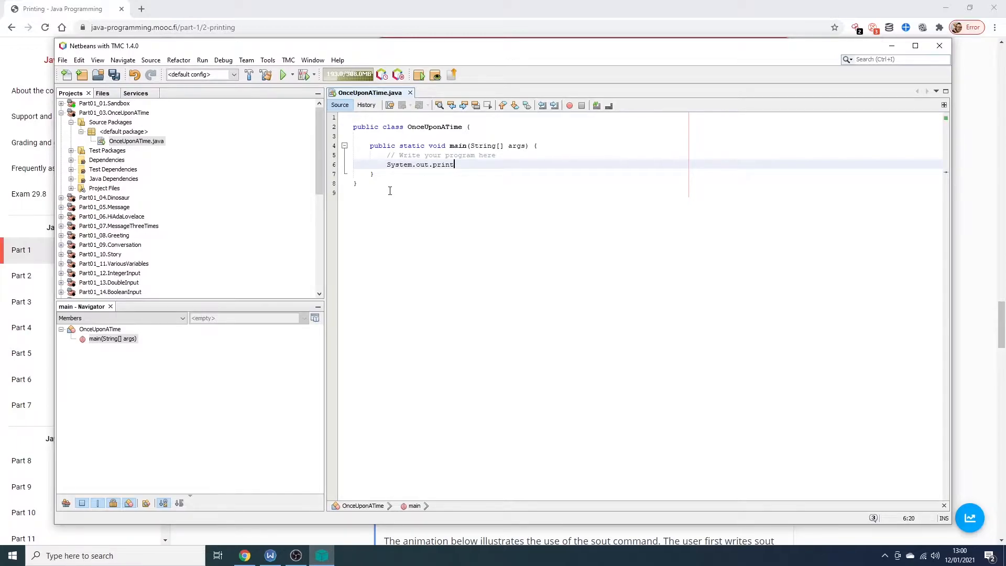
text(ln()
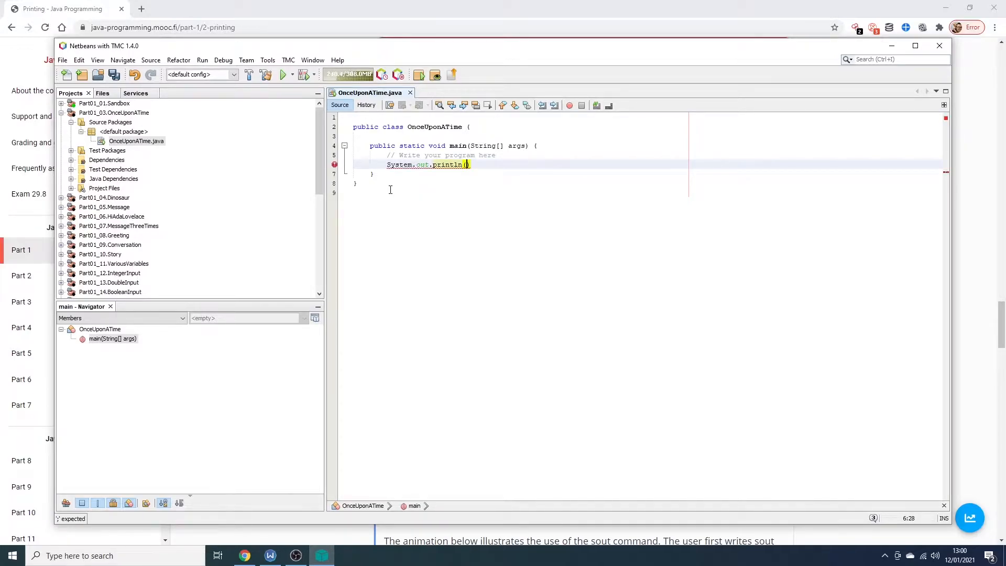
text(")
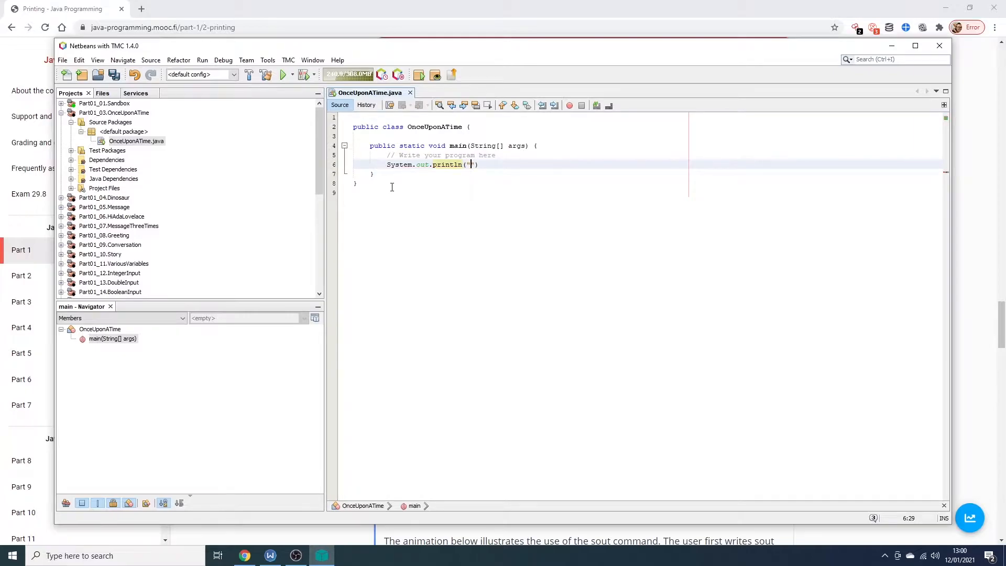
text(")
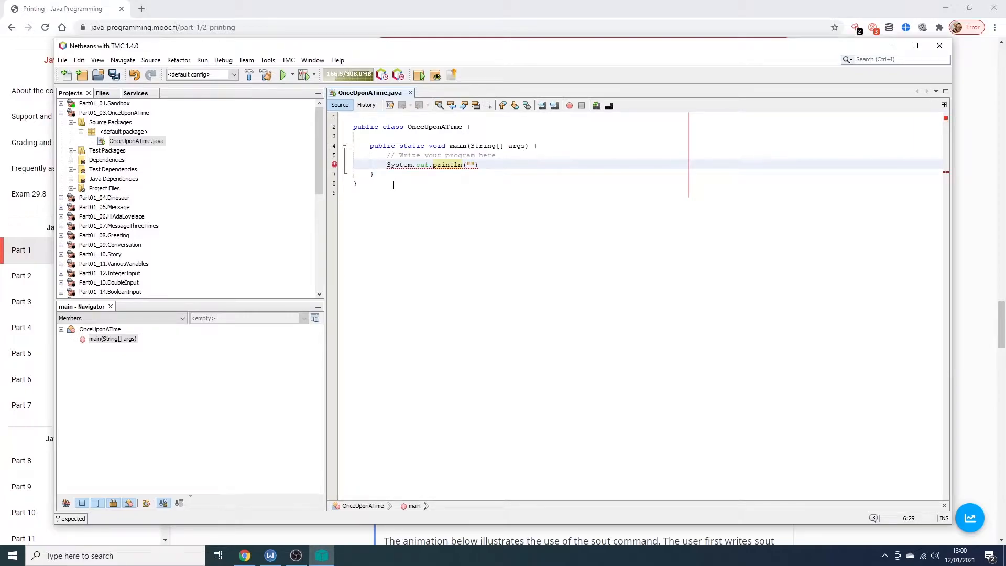
text(;)
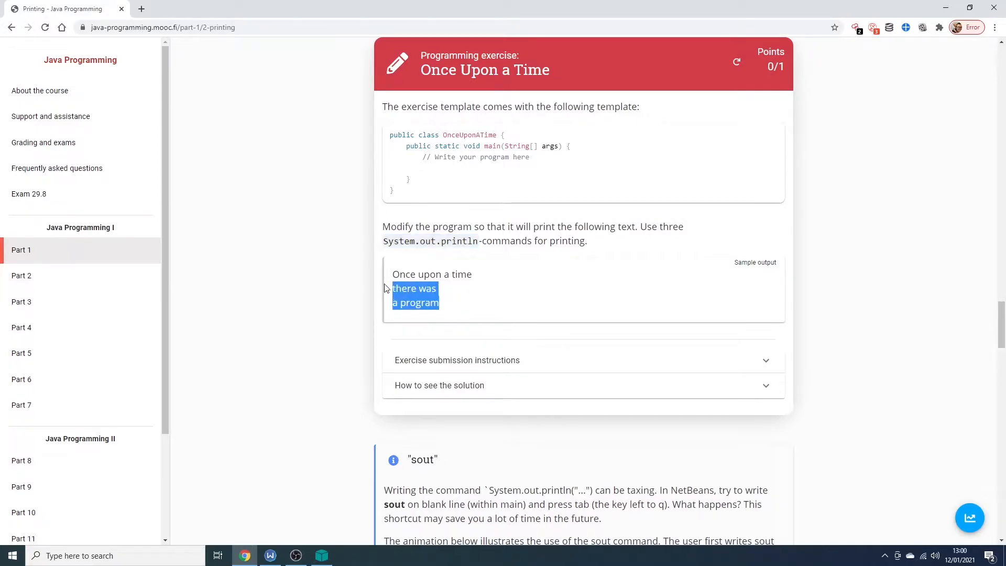
Fill the first println with "Once upon a time" and start a second println below it
click(321, 555)
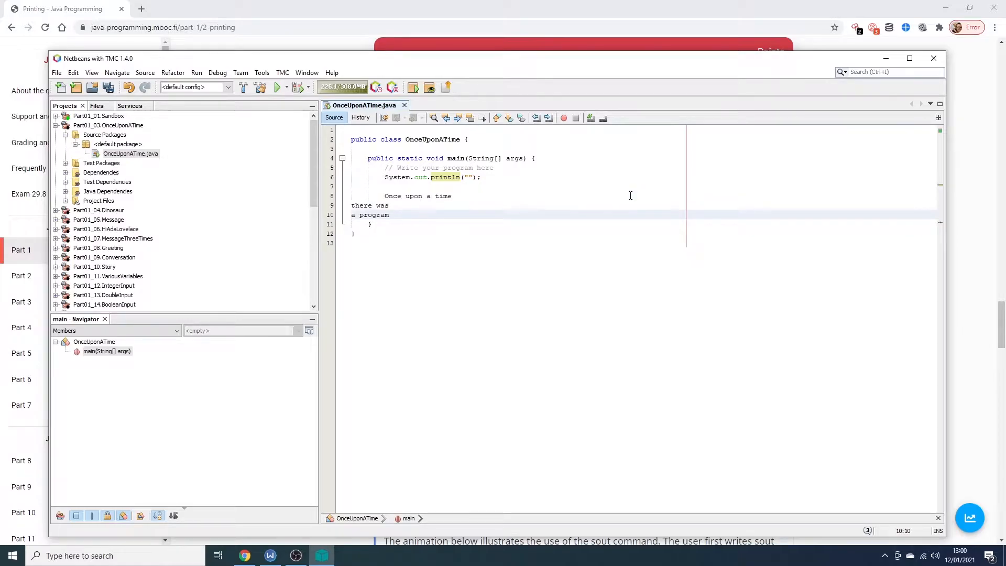
click(394, 196)
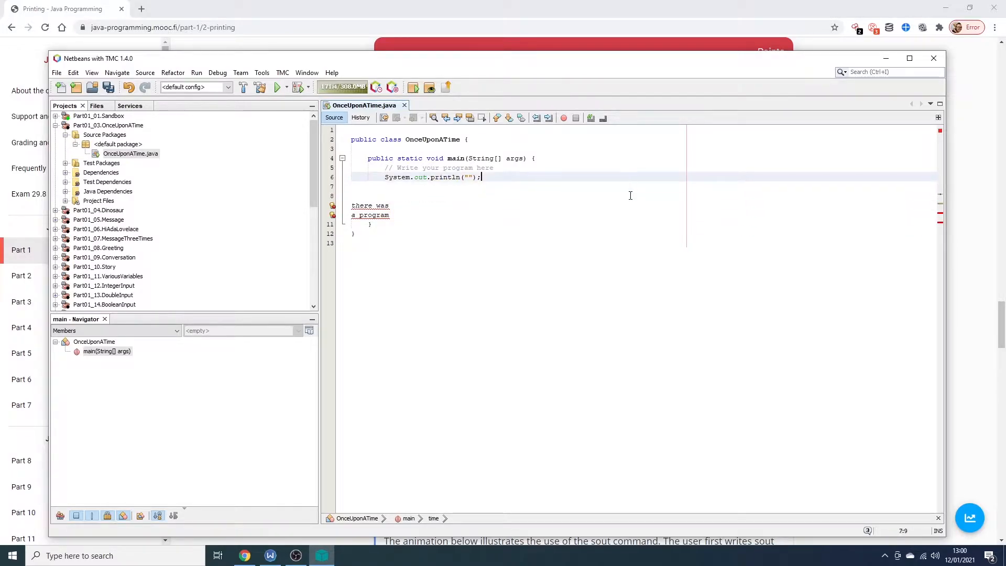
text(Once upon a time)
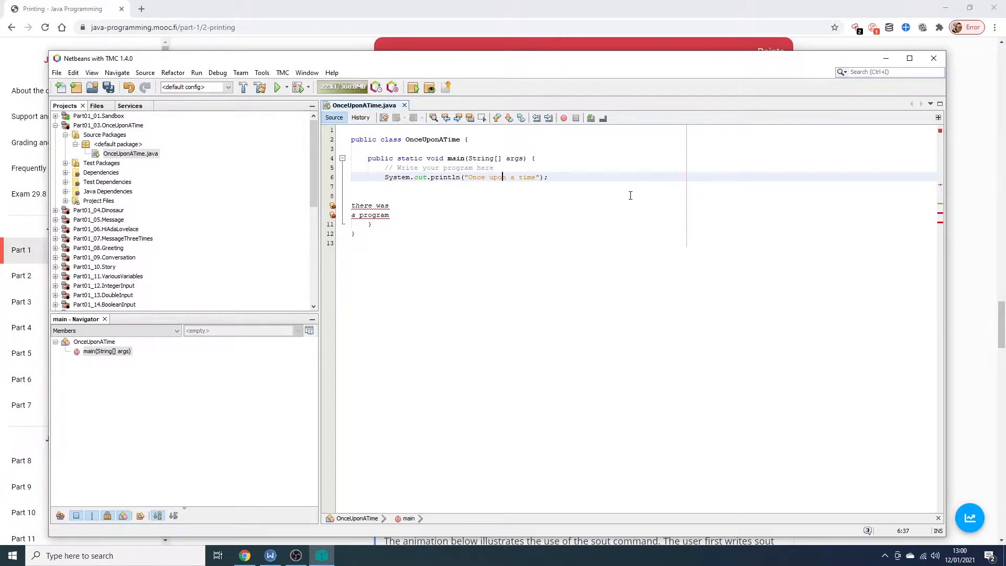
key(Return)
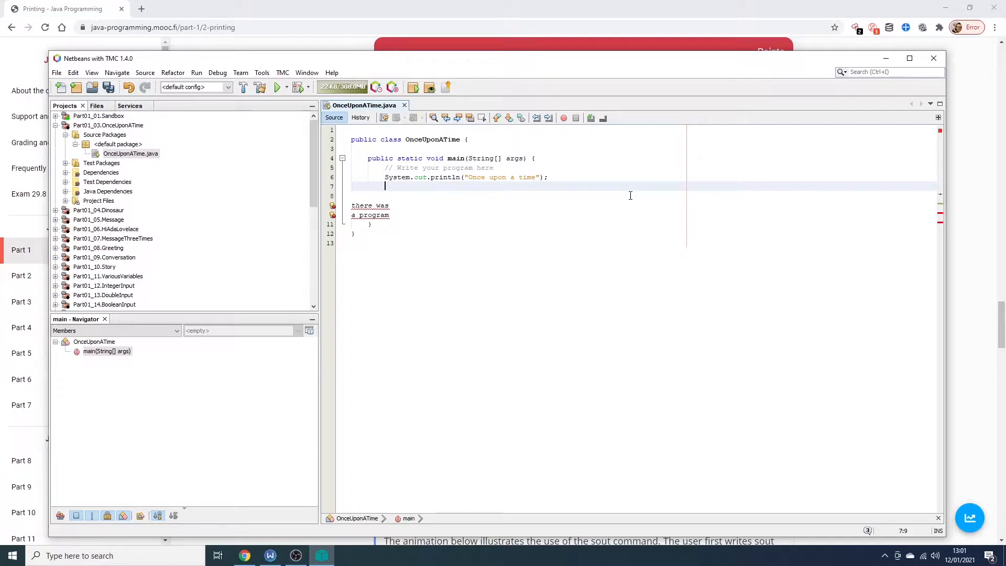
text(System.out.pri)
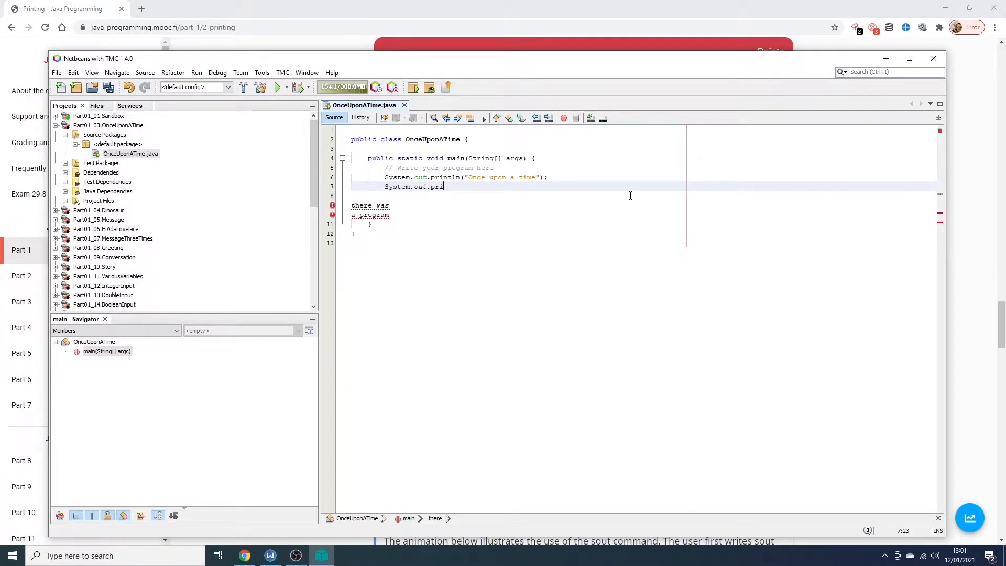
text(ntln("there was");)
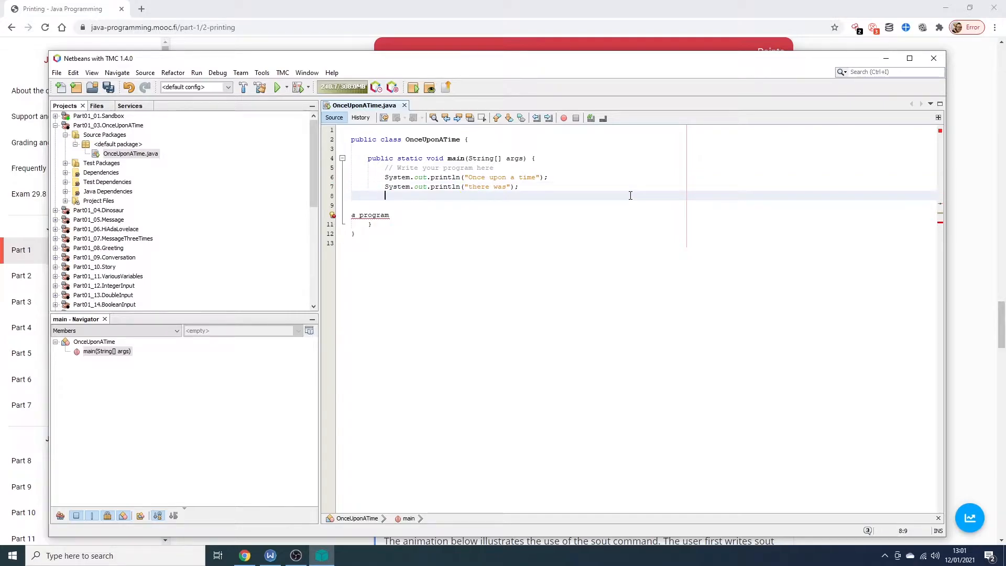
Add the remaining println lines so the program prints there was and a program
text(System.)
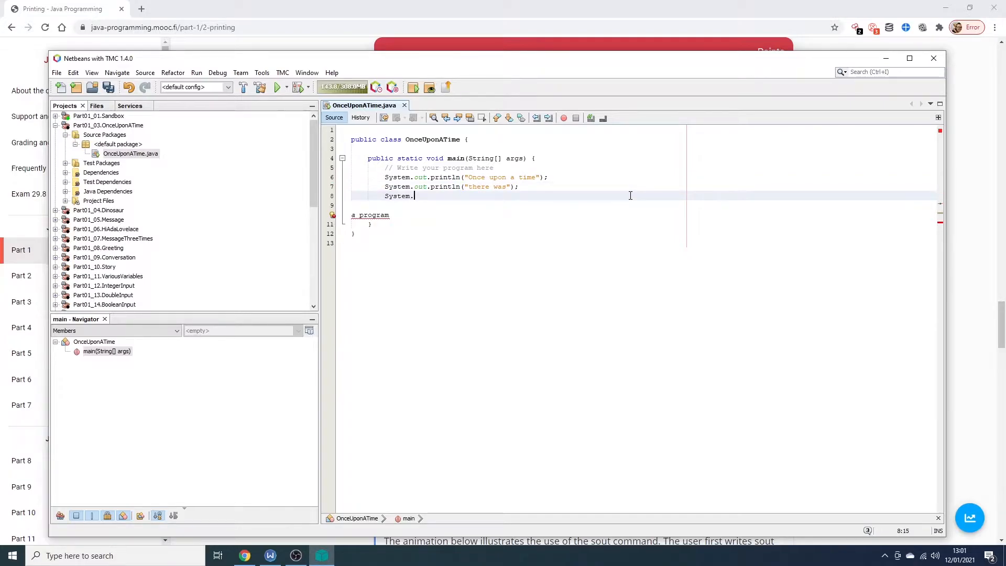
text(out.println("")
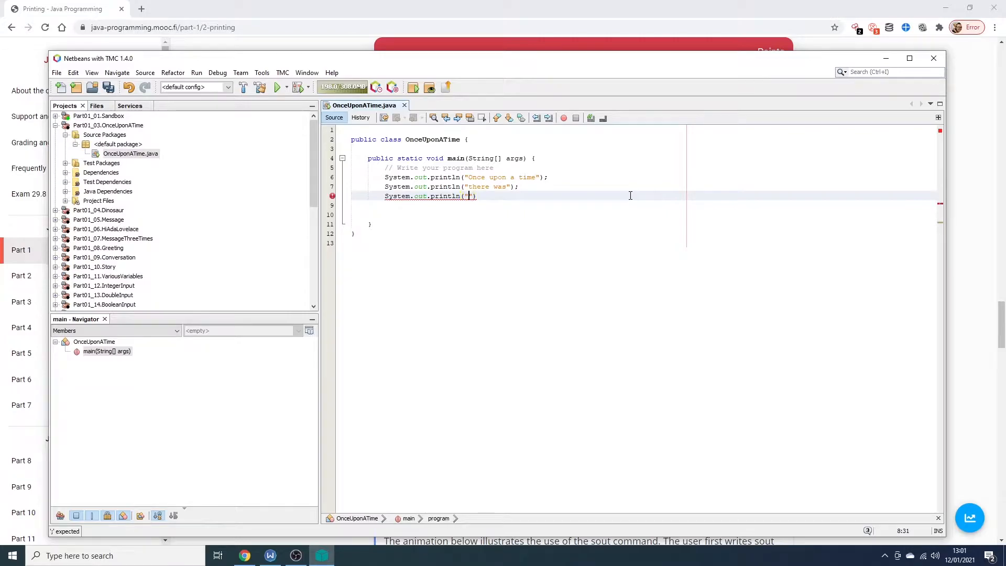
text(a program)
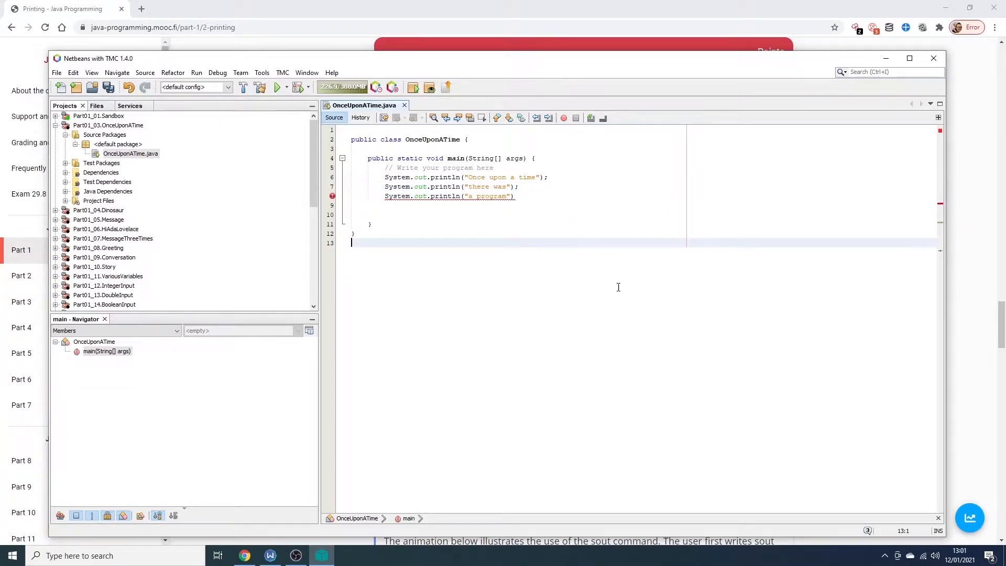
Submit the OnceUponATime exercise via TMC, rate understandability 5 and send the feedback
click(514, 196)
text(;)
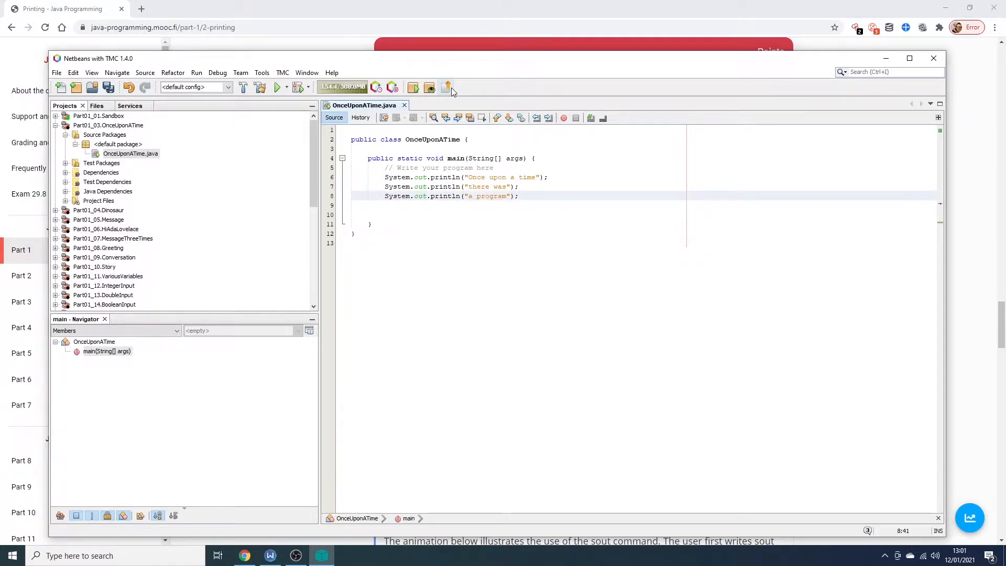
mouse_move(447, 87)
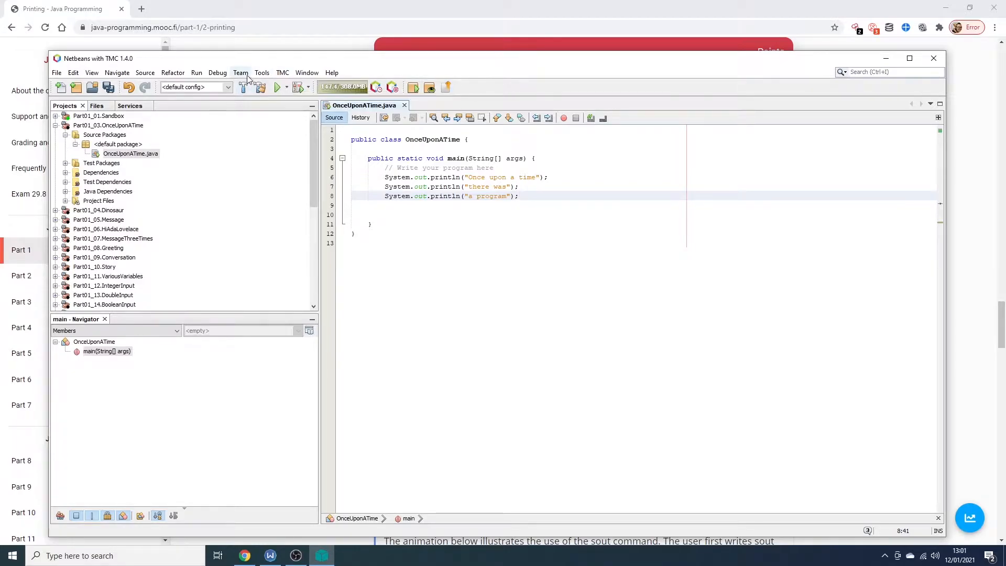
click(307, 72)
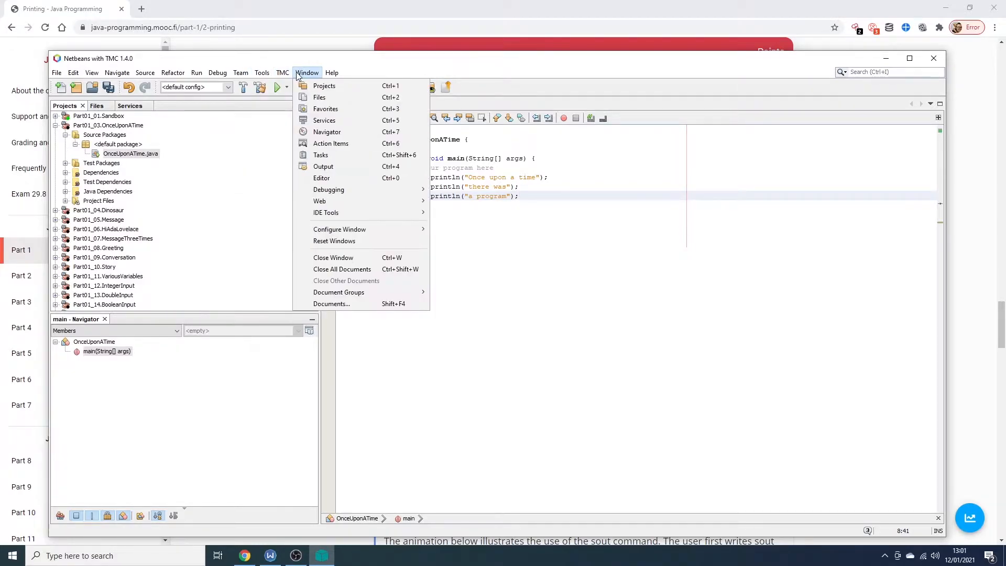
click(282, 73)
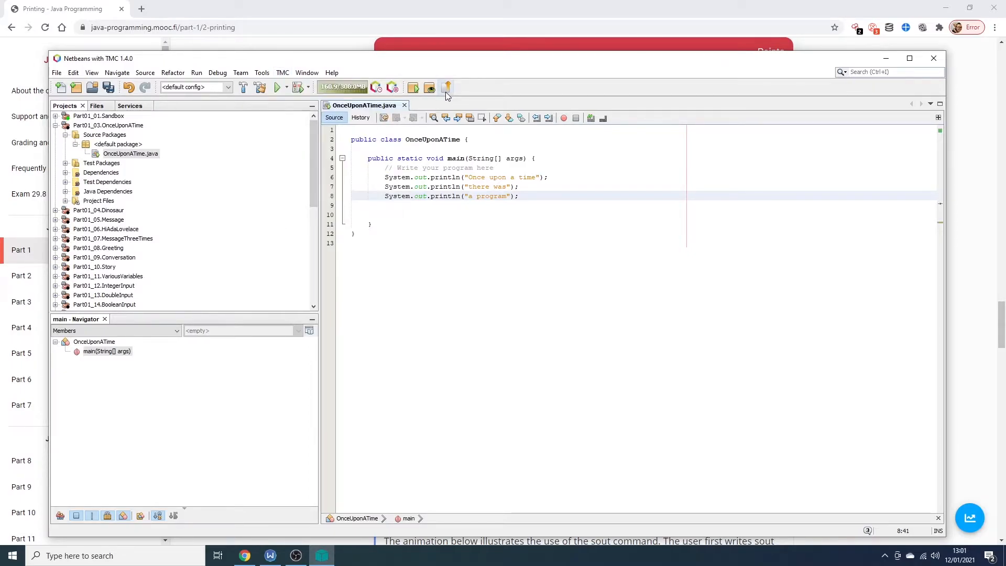
click(447, 87)
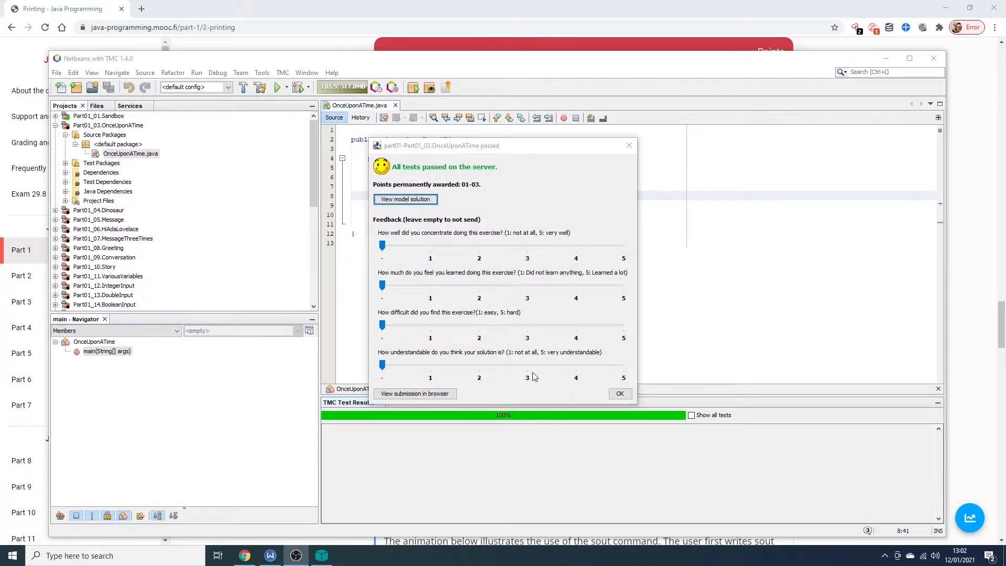
click(623, 365)
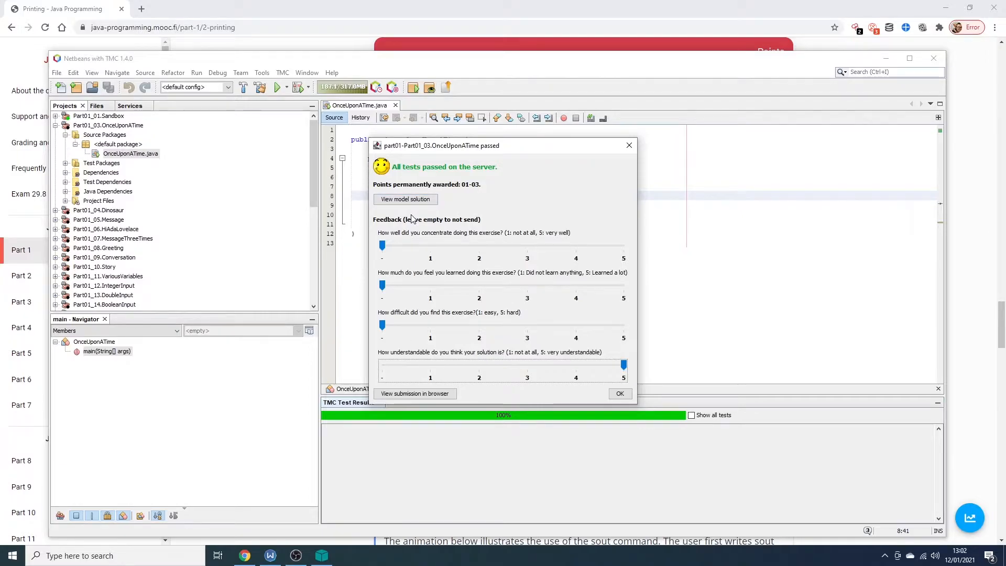
mouse_move(620, 394)
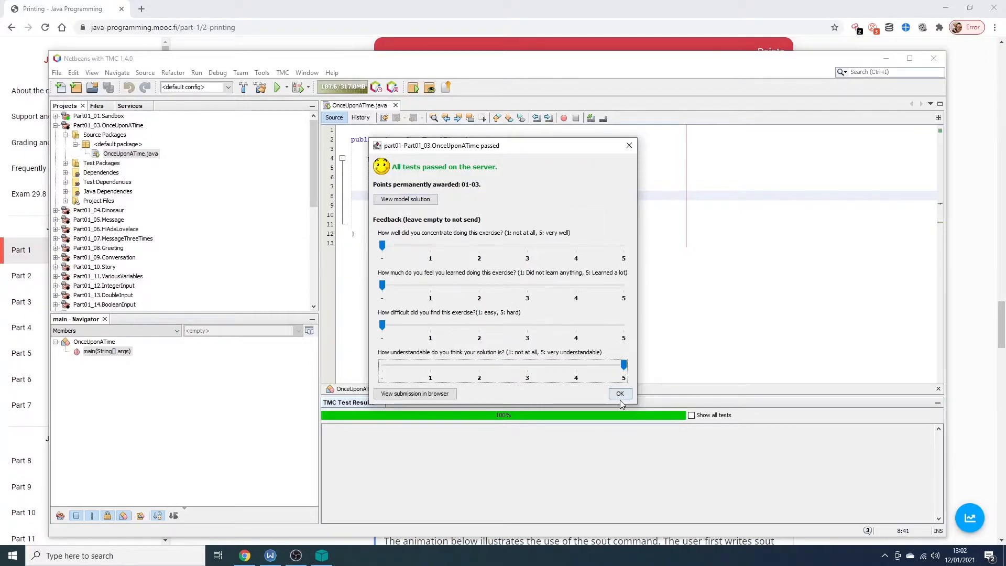
click(619, 393)
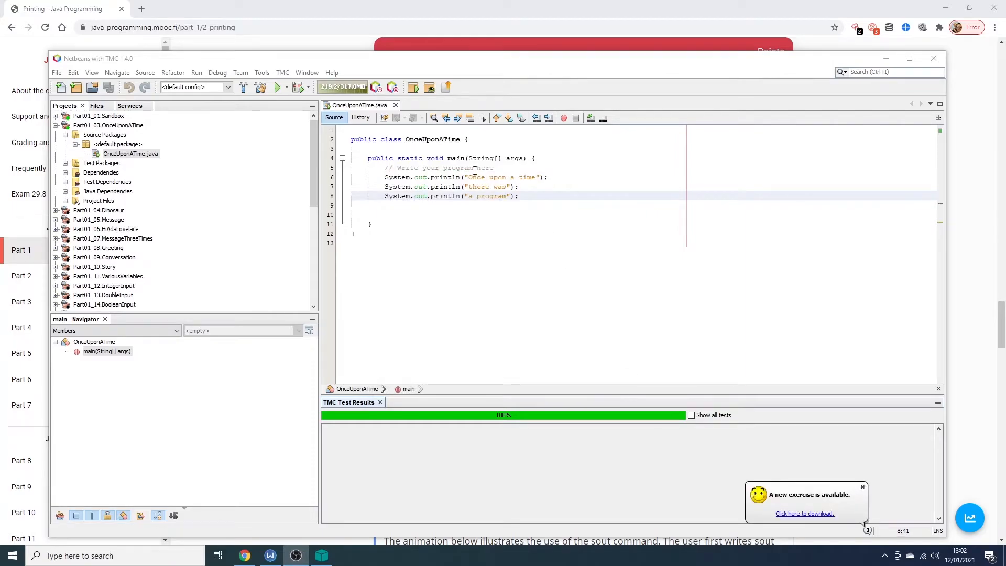
Change the capital O of Once in the first println string to lowercase
click(494, 168)
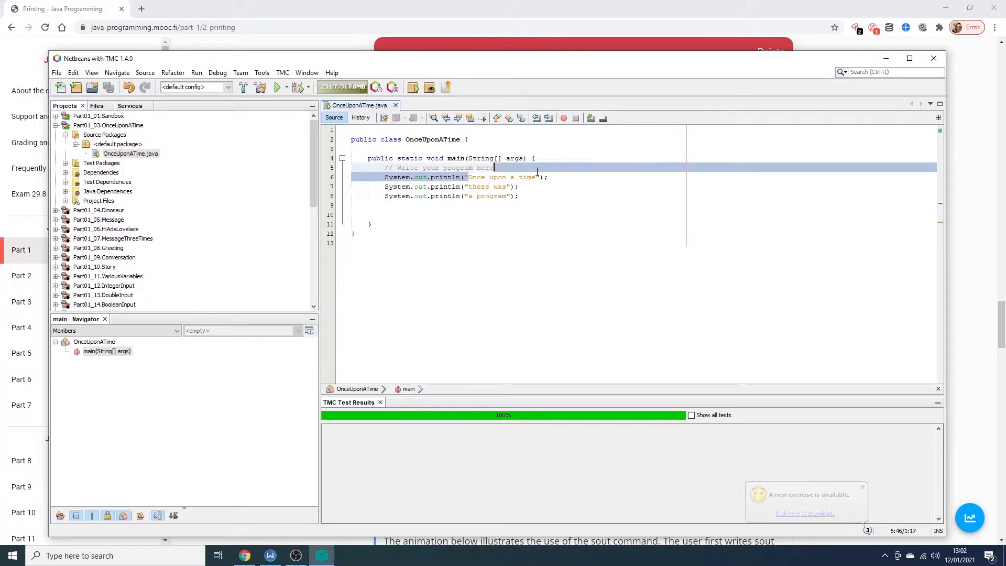
click(470, 186)
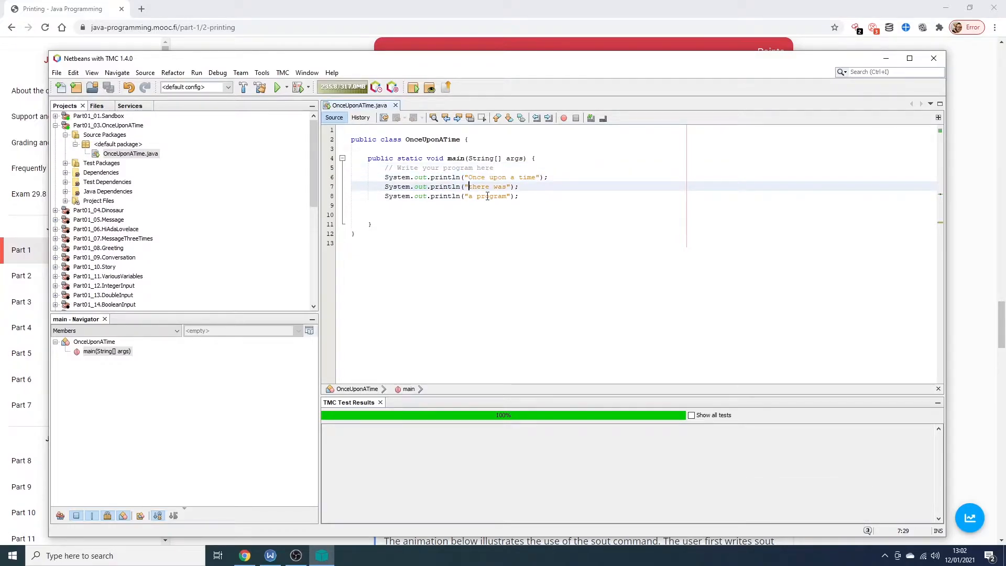
click(473, 177)
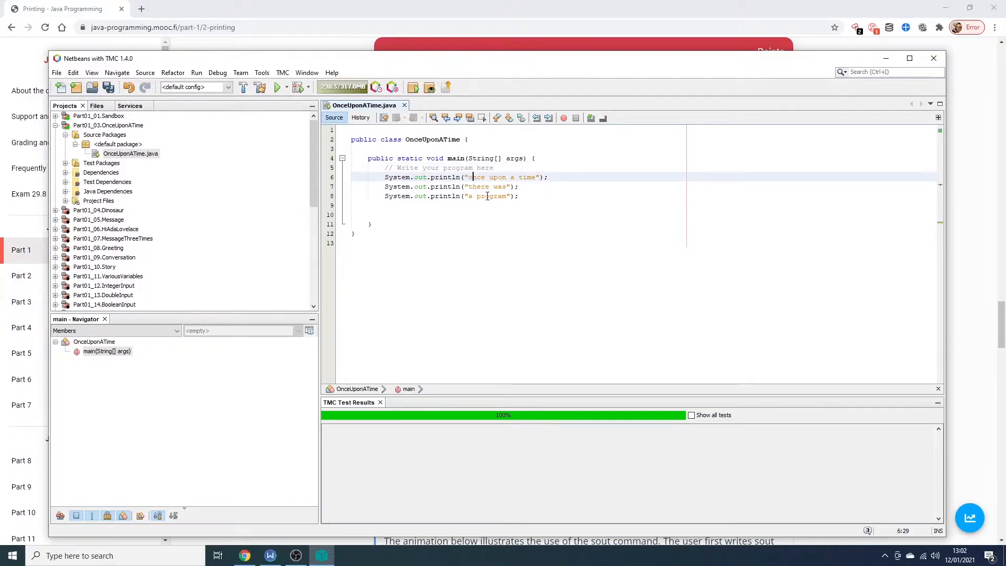
mouse_move(472, 61)
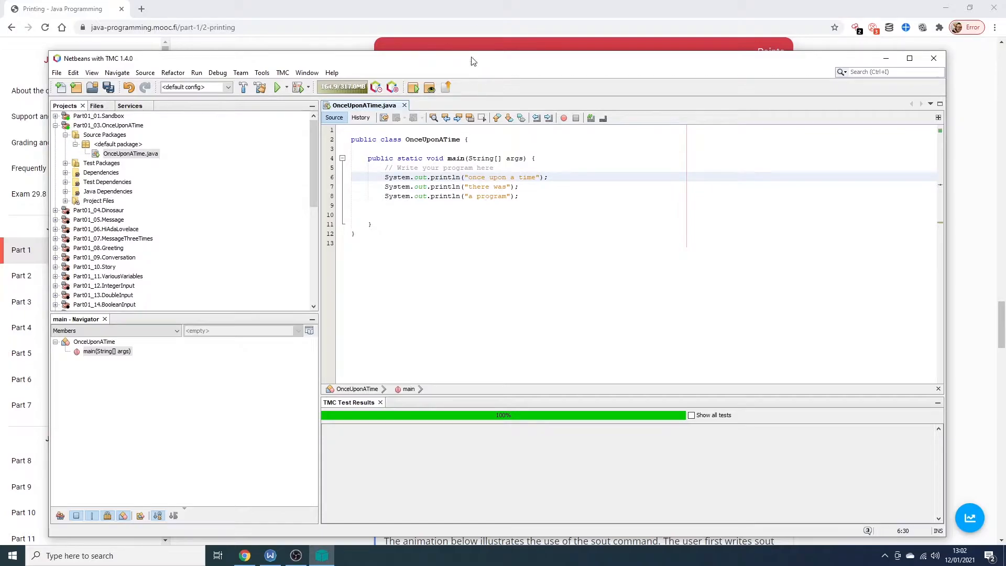
mouse_move(458, 90)
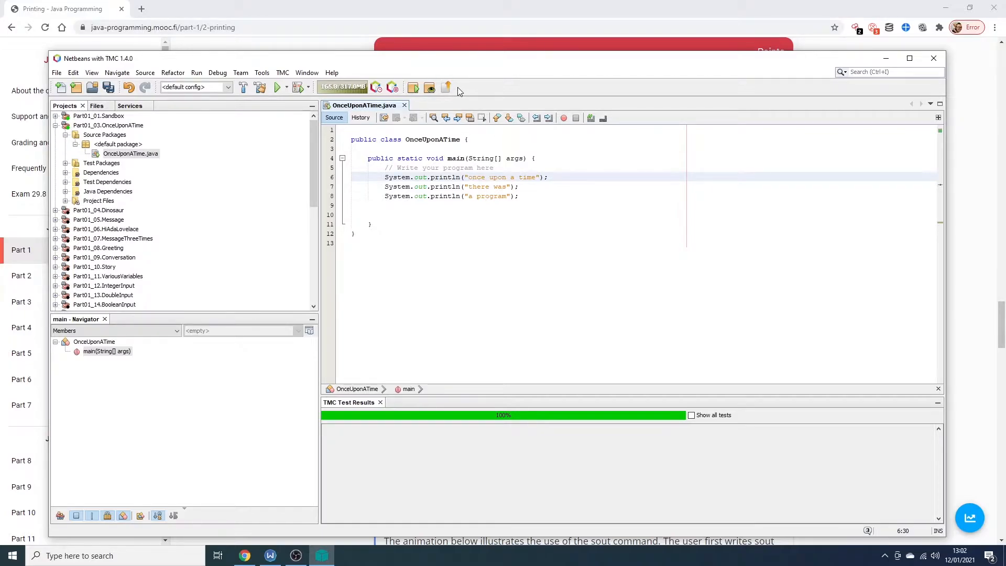
mouse_move(447, 87)
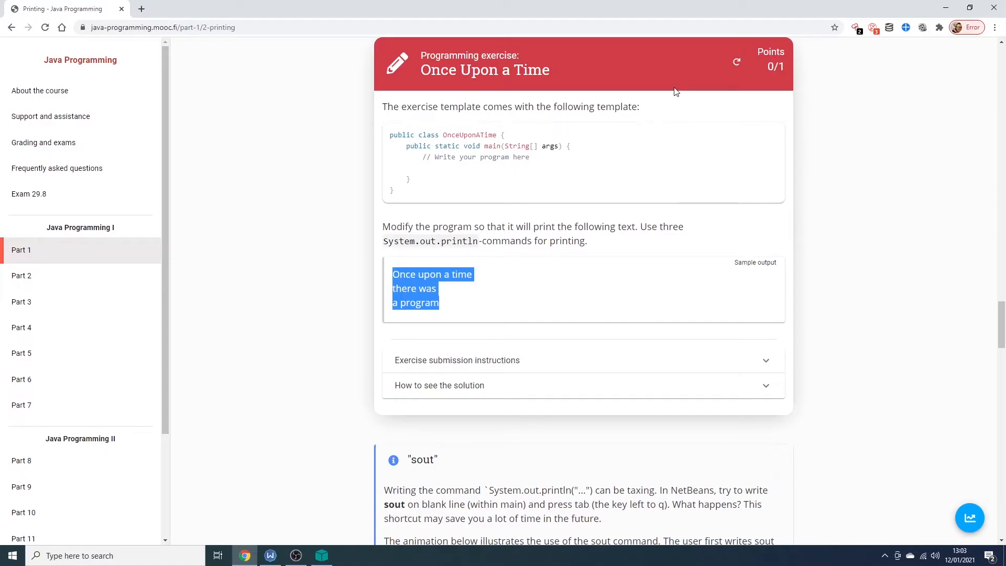
mouse_move(703, 129)
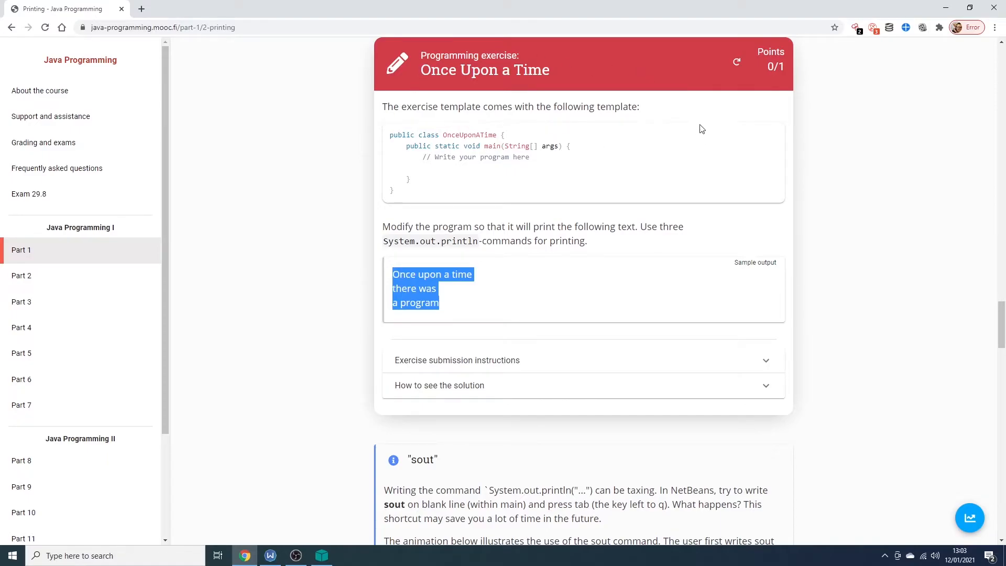
Refresh the Once Upon a Time exercise points to 1/1 and scroll to the sout tip
click(737, 62)
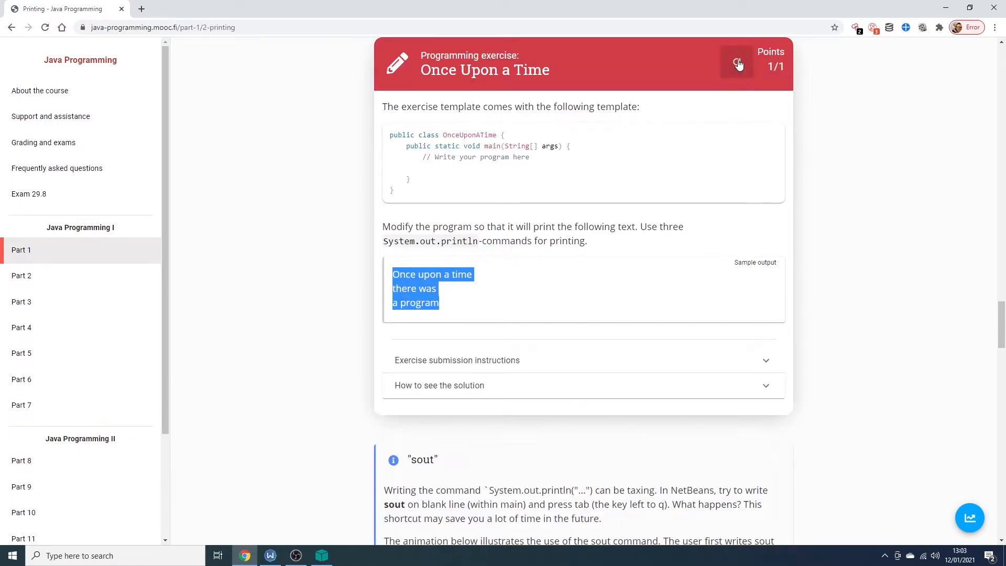
scroll(down, 3)
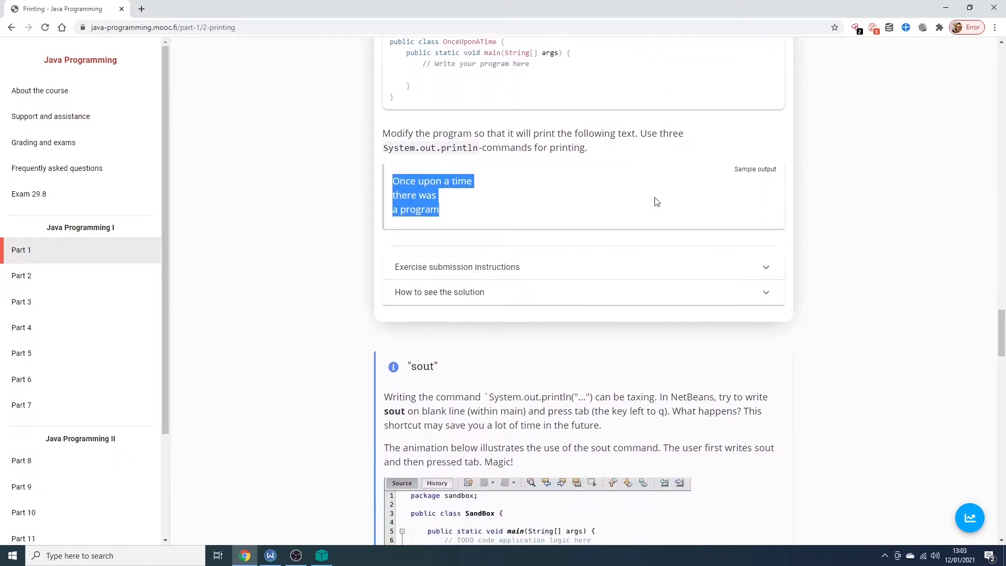
scroll(down, 3)
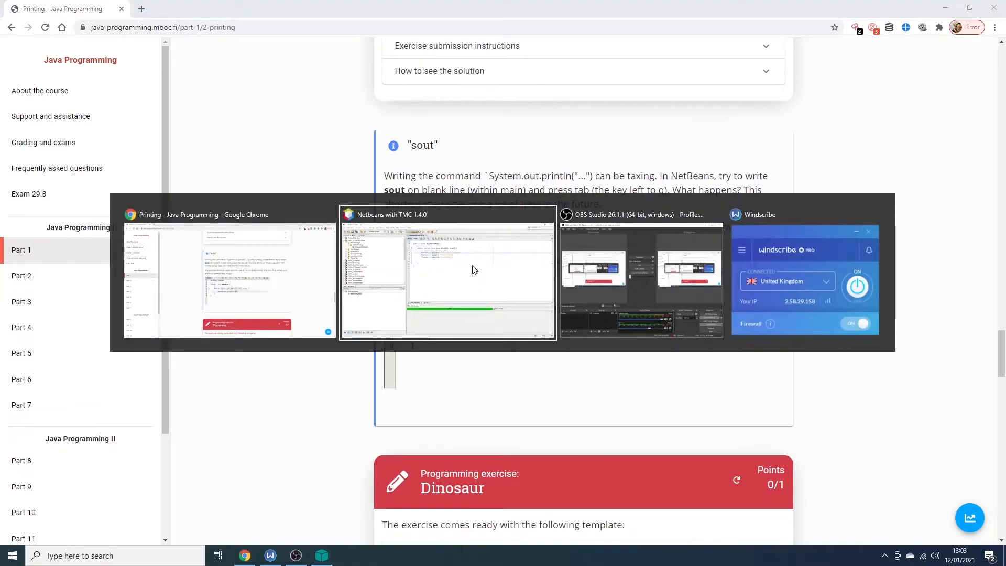
Try the sout shortcut in the editor, ending with the three original println statements
click(448, 272)
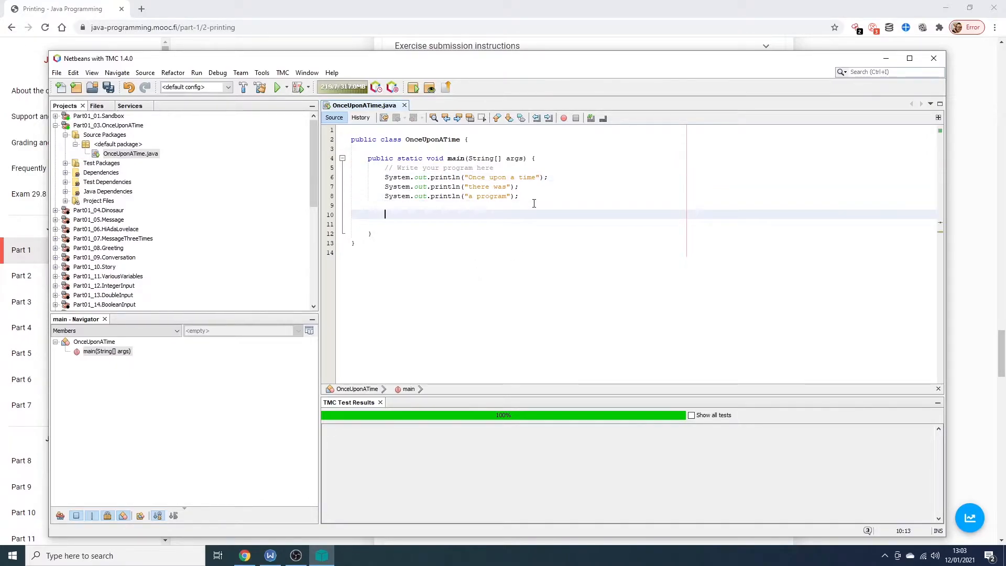
text(System.out.println("");)
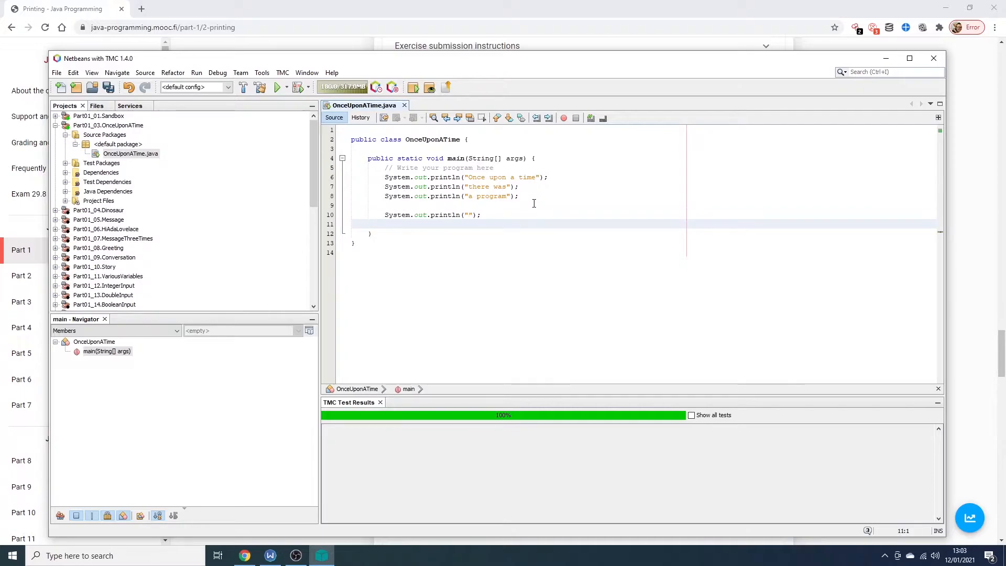
text(soutt)
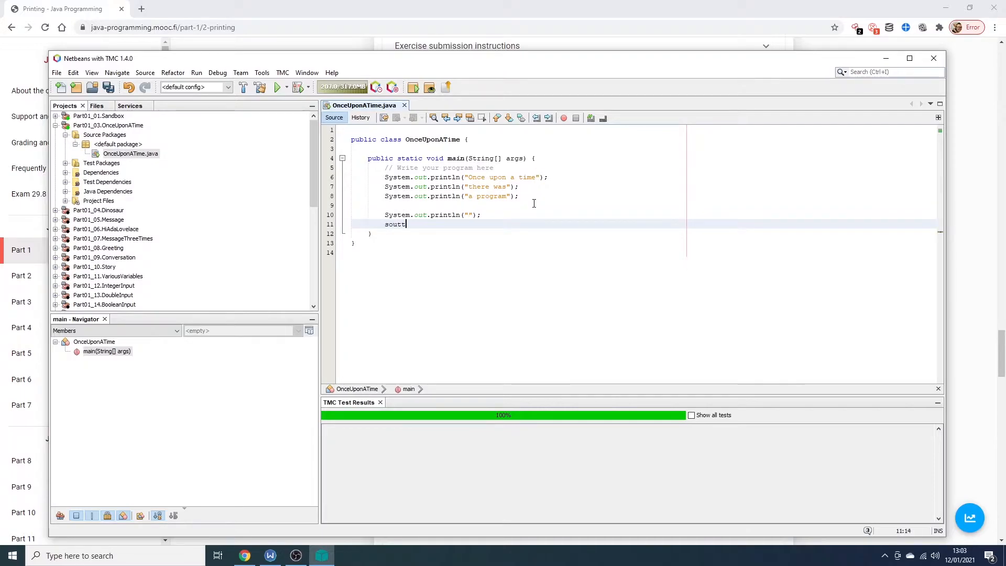
key(Backspace)
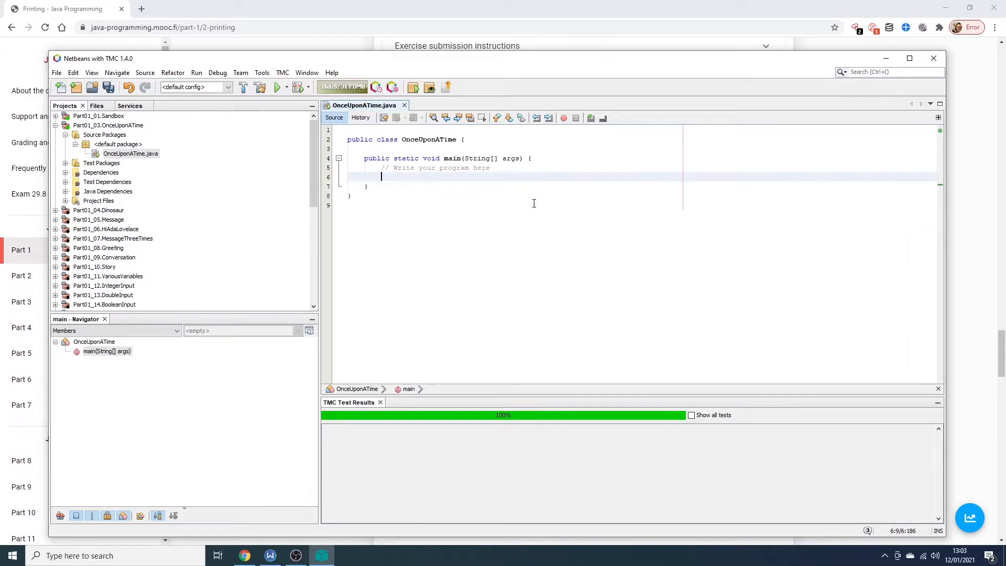
text(System.out.println("Once upon a time");)
text(System.out.println("a program");)
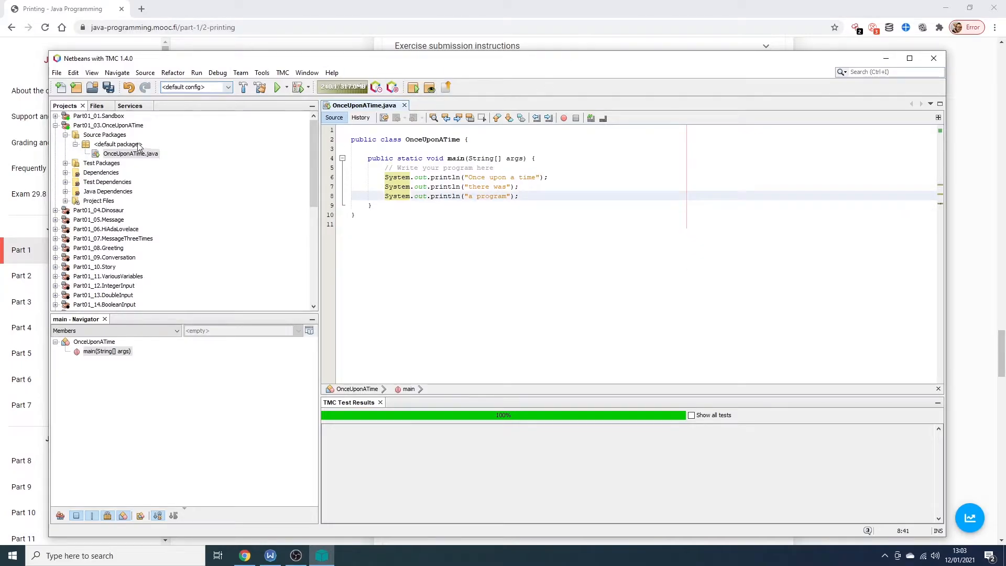
Close the Part01_03.OnceUponATime project from the Projects panel context menu
right_click(108, 124)
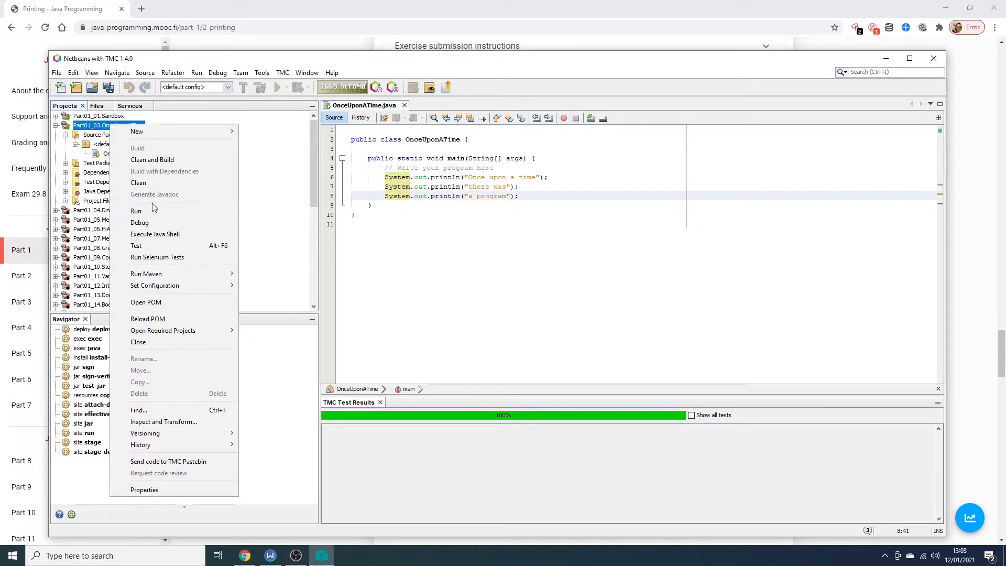
mouse_move(179, 347)
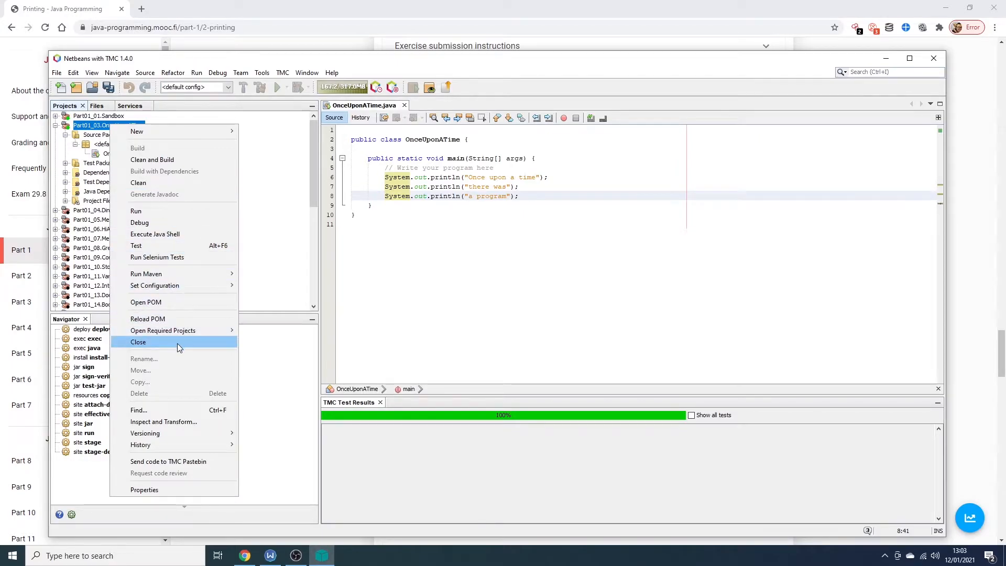
click(139, 341)
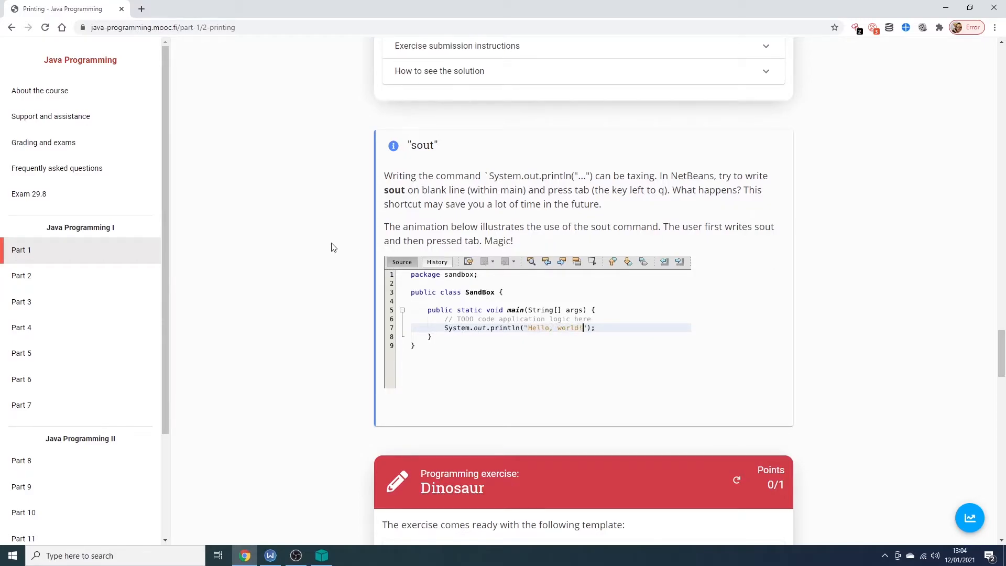
Search Google for netbeans and read the shortcuts PDF's code templates page
scroll(down, 3)
text(netbeans)
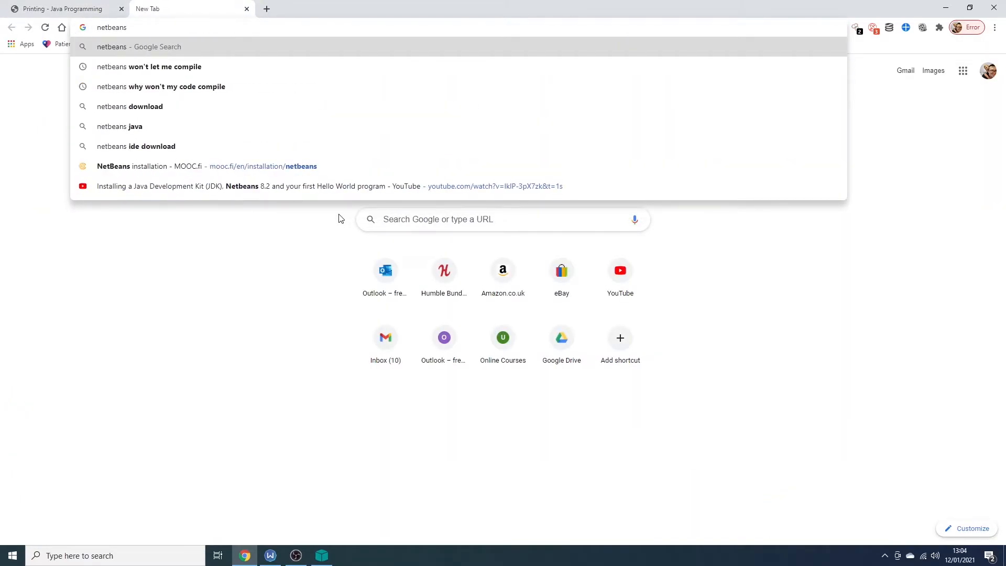
key(Return)
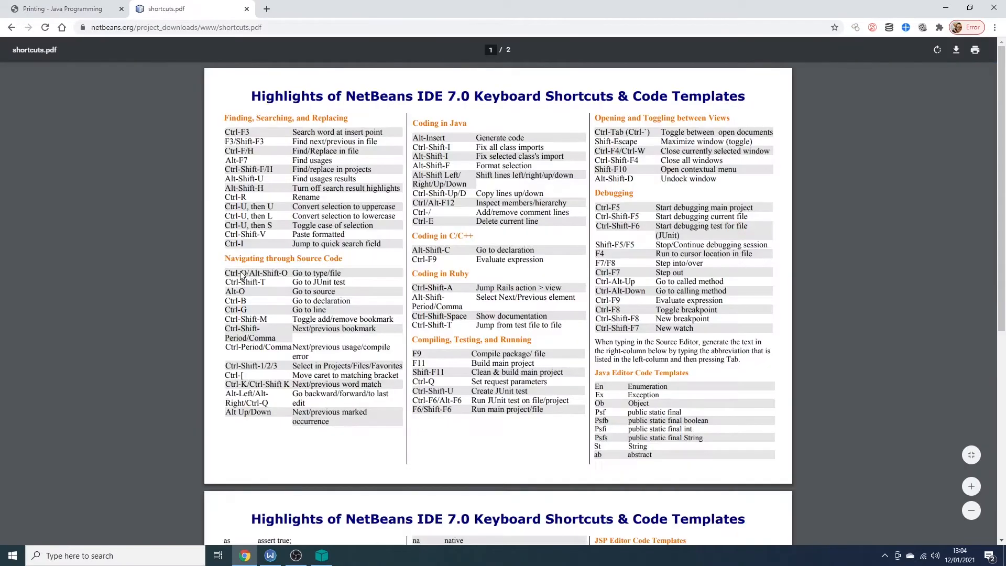
scroll(down, 3)
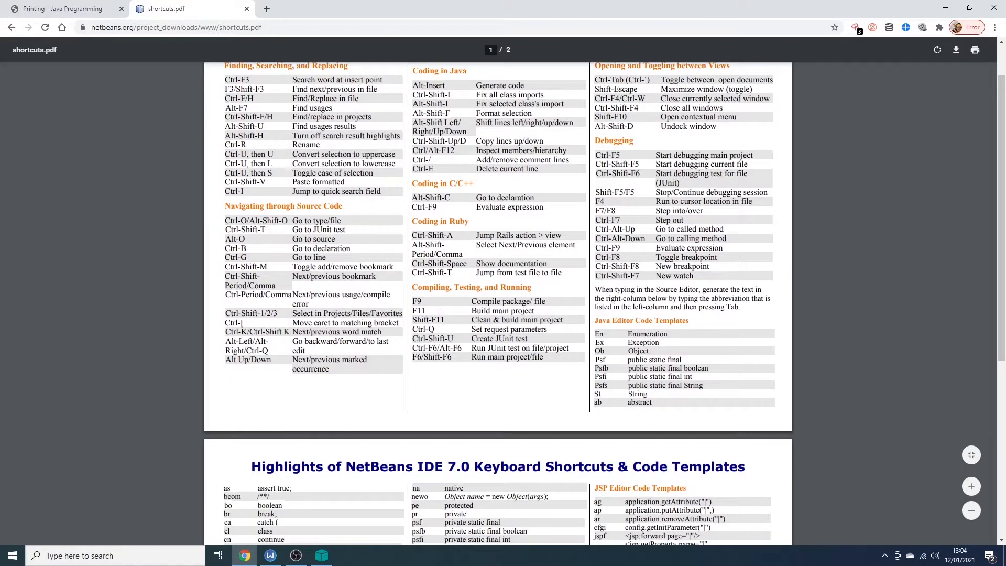
scroll(down, 3)
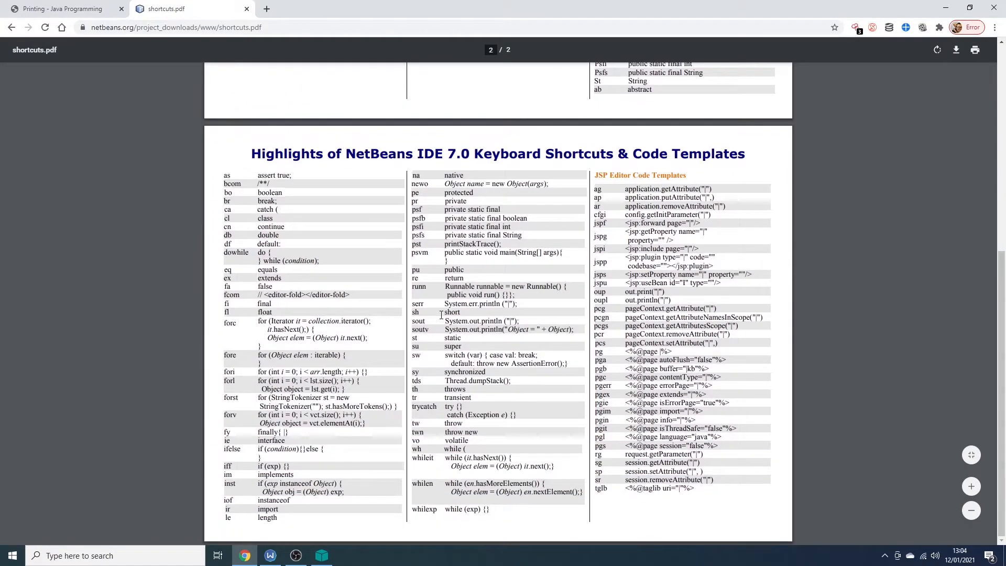
mouse_move(587, 382)
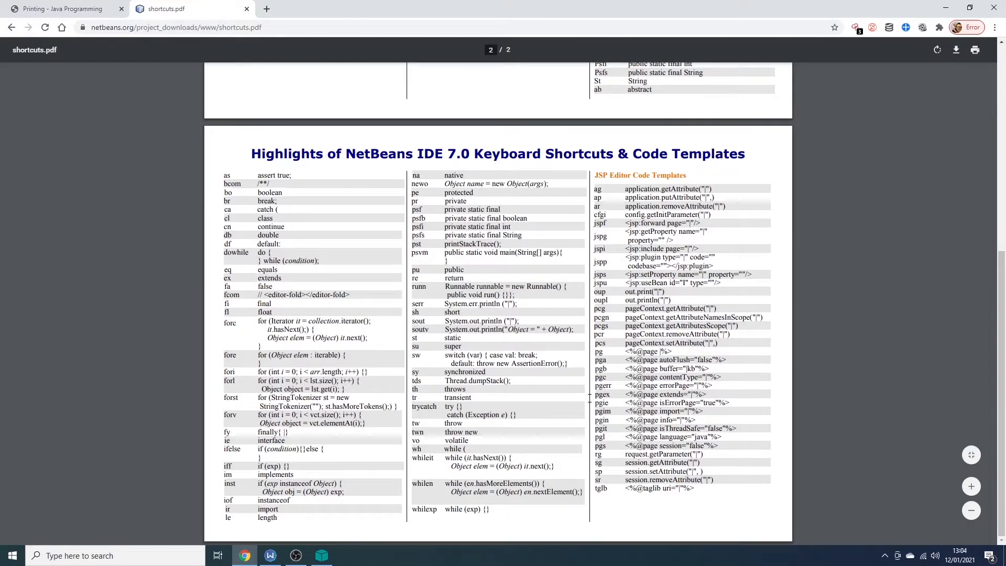
mouse_move(628, 409)
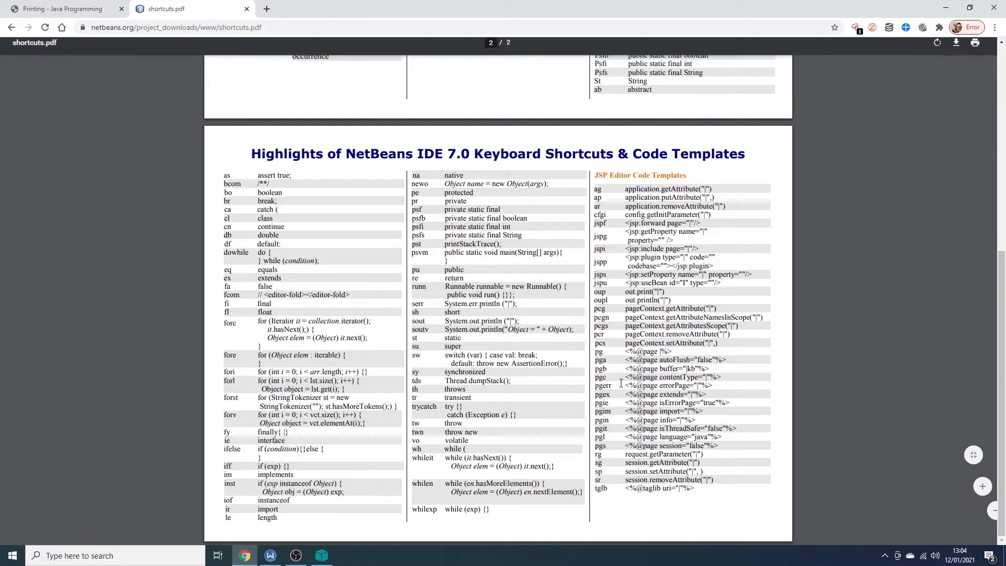
scroll(up, 3)
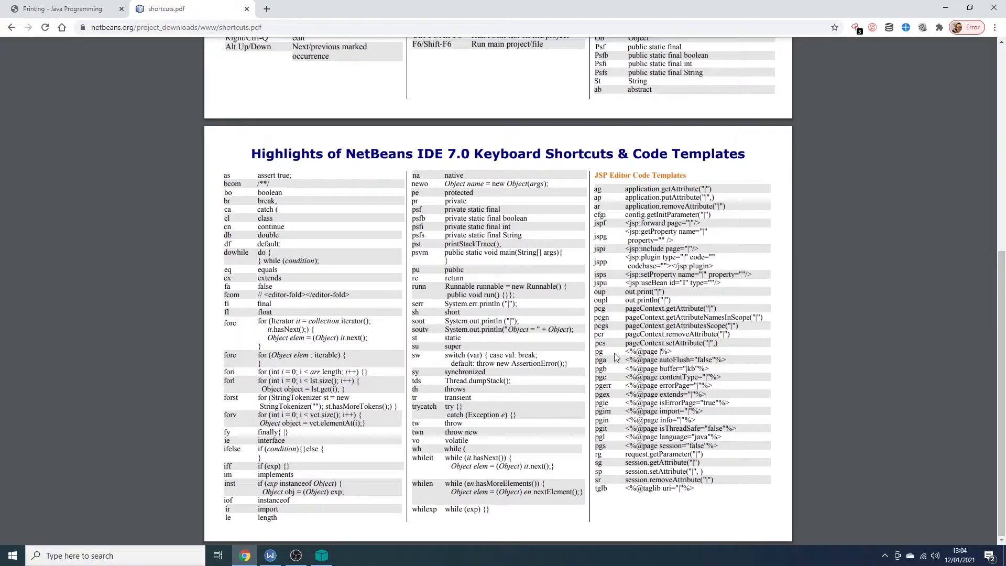
Bring NetBeans forward and open Dinosaur.java from Part01_04.Dinosaur's source packages
click(321, 556)
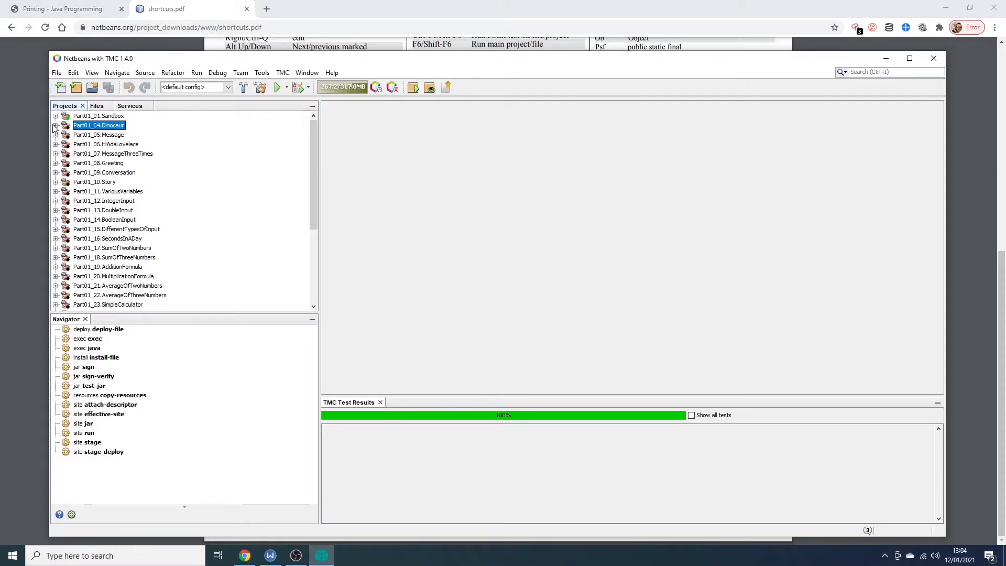
click(55, 125)
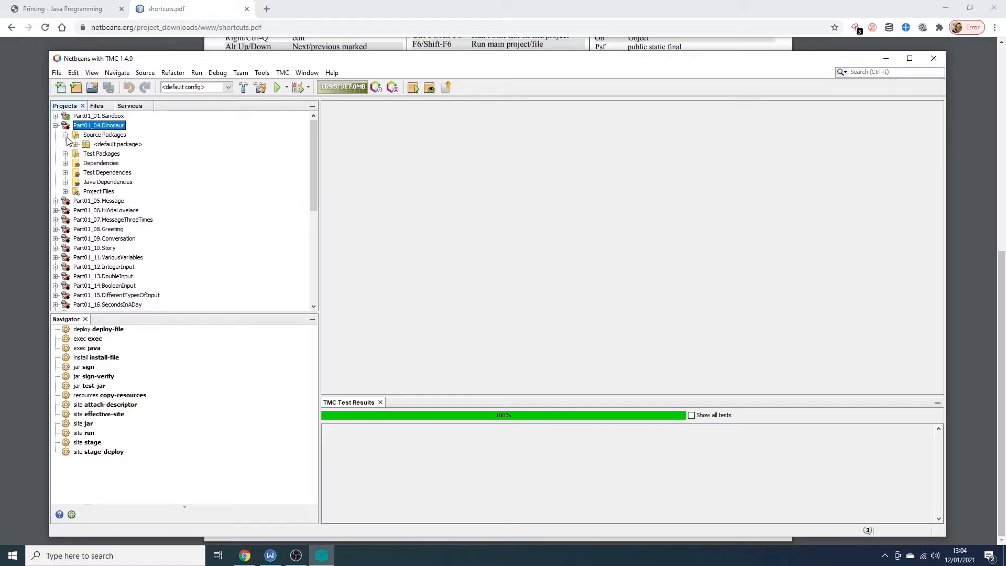
click(73, 144)
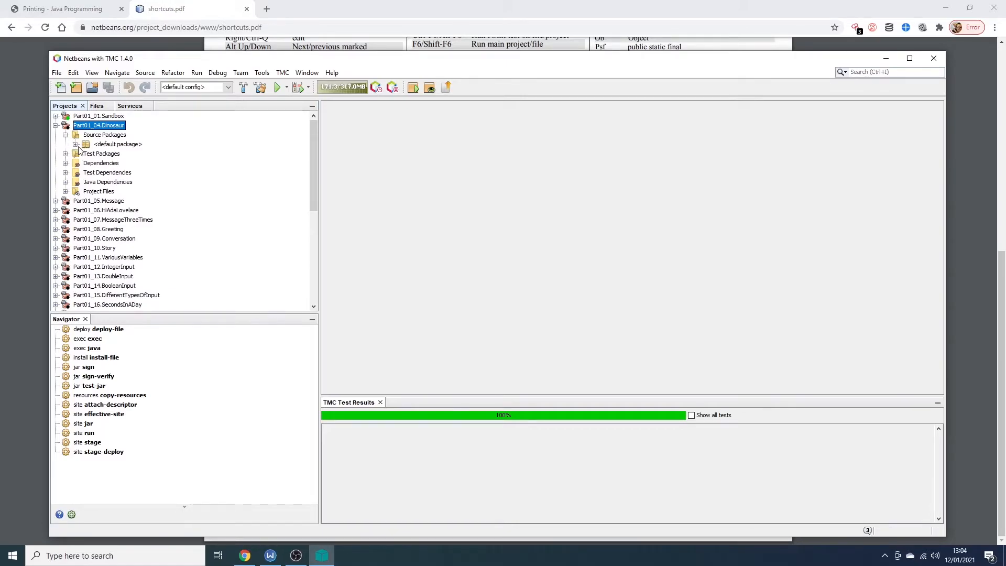
double_click(120, 153)
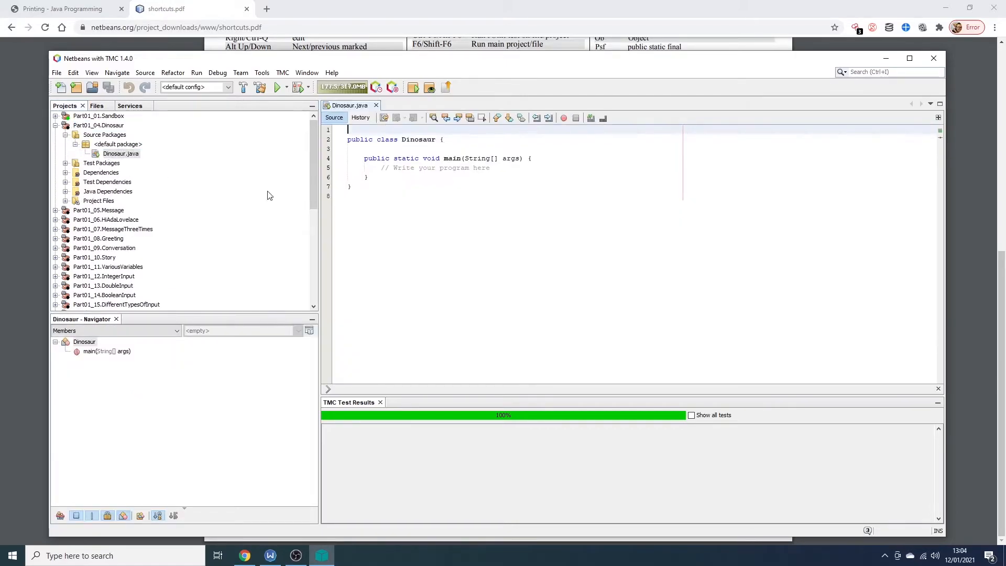
Try typing a 'public static void' method header in Dinosaur.java, undoing the first attempt
text(public)
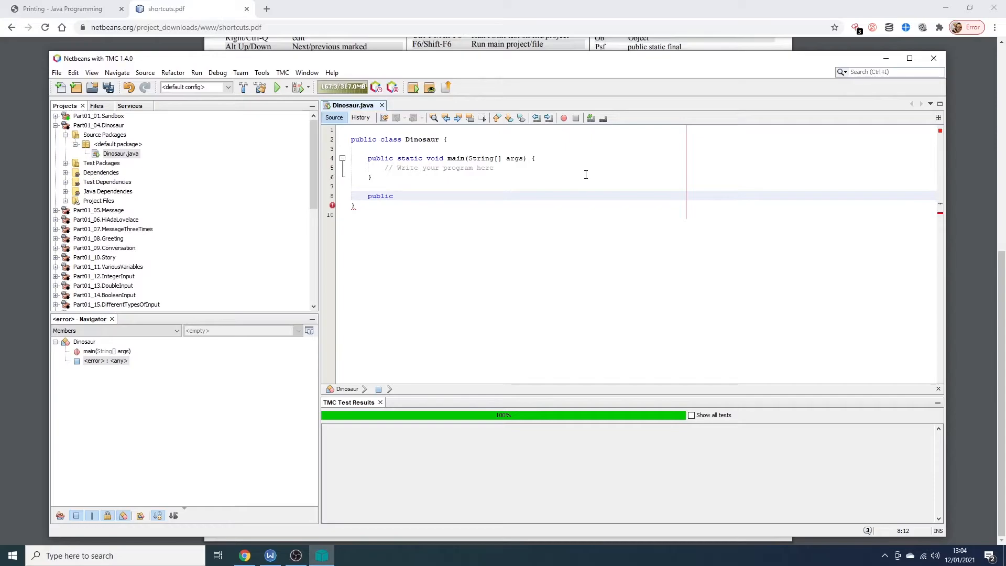
text(static)
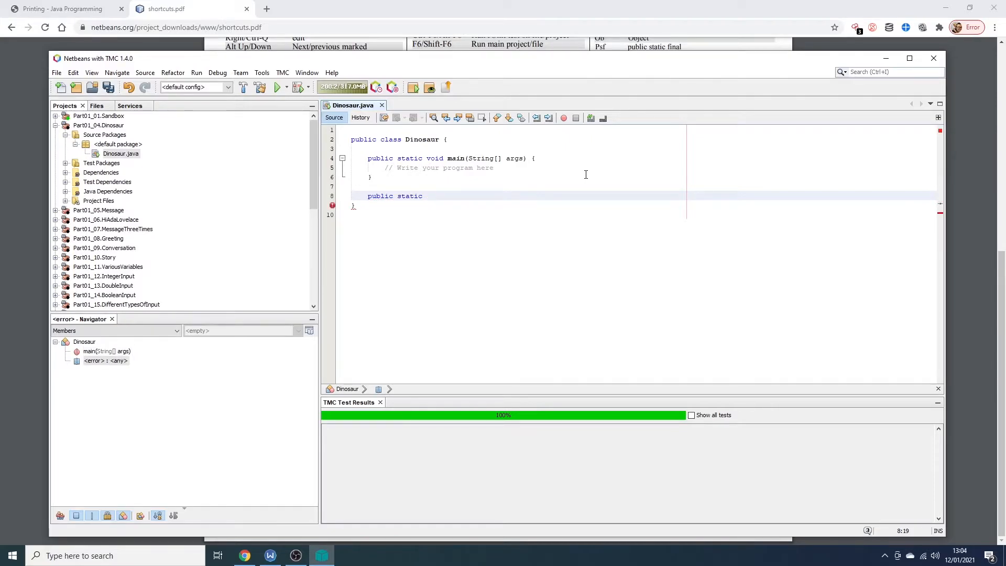
key(ctrl+z)
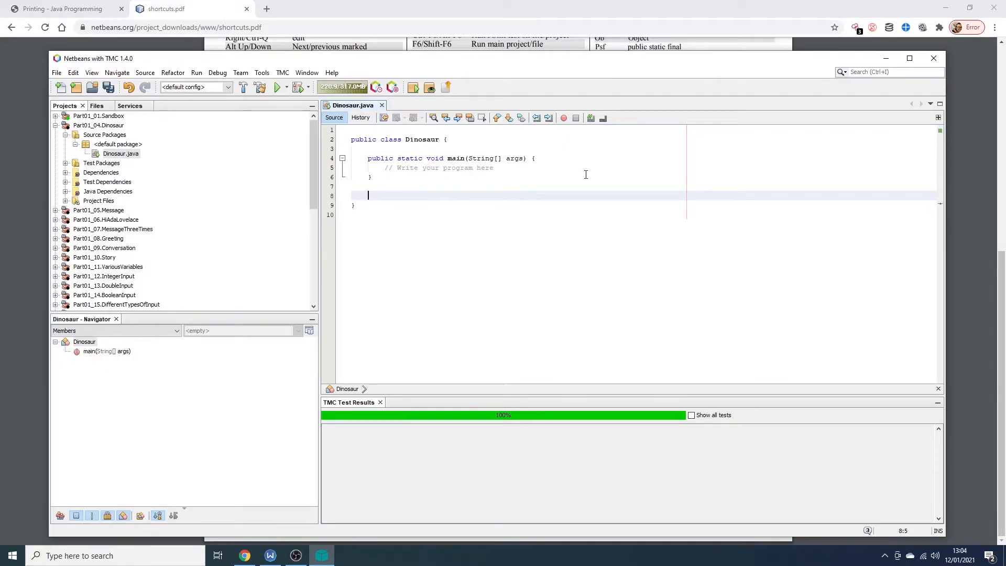
text(public static void)
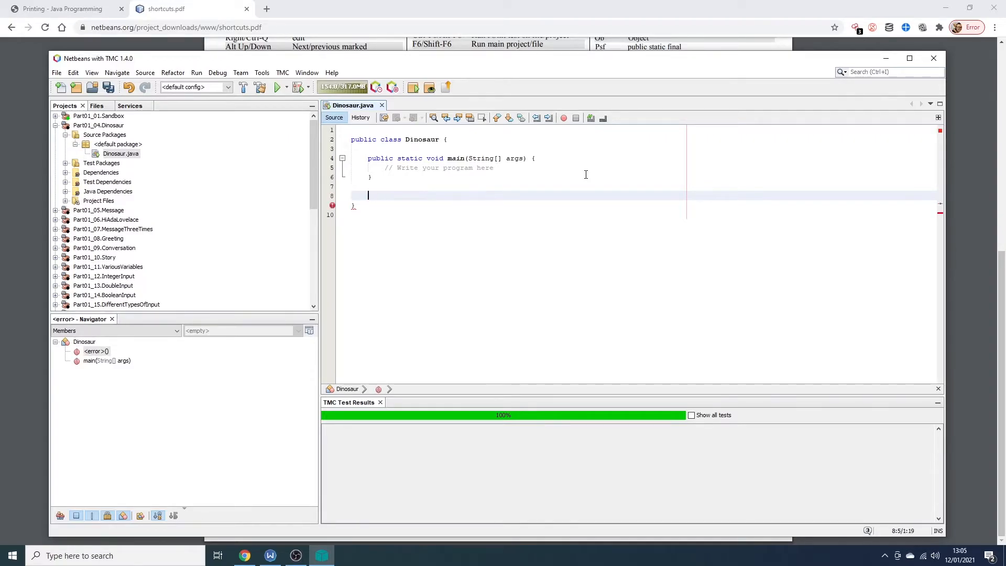
Switch Chrome between the shortcuts PDF and the Printing course page, settling on Printing
click(186, 9)
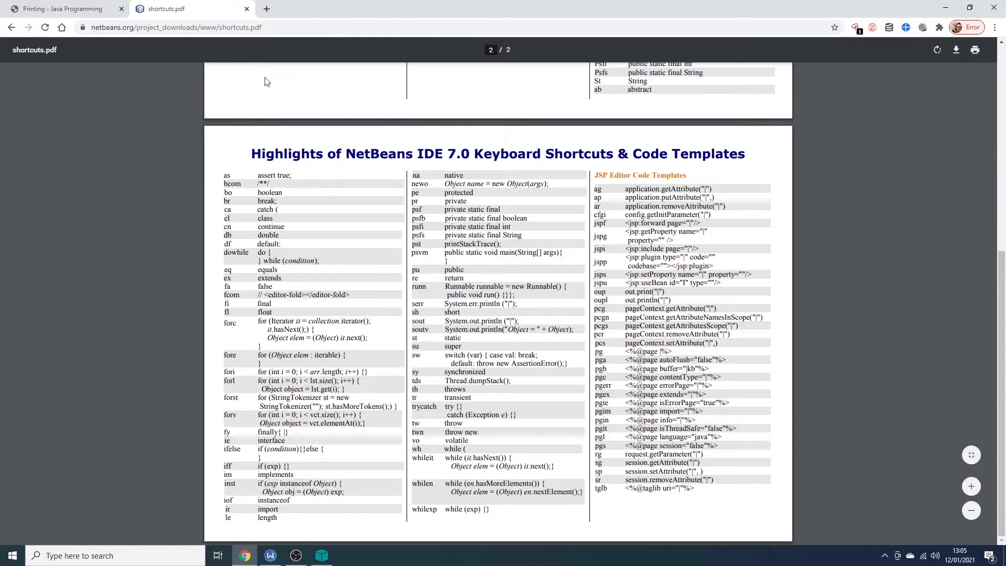
click(60, 8)
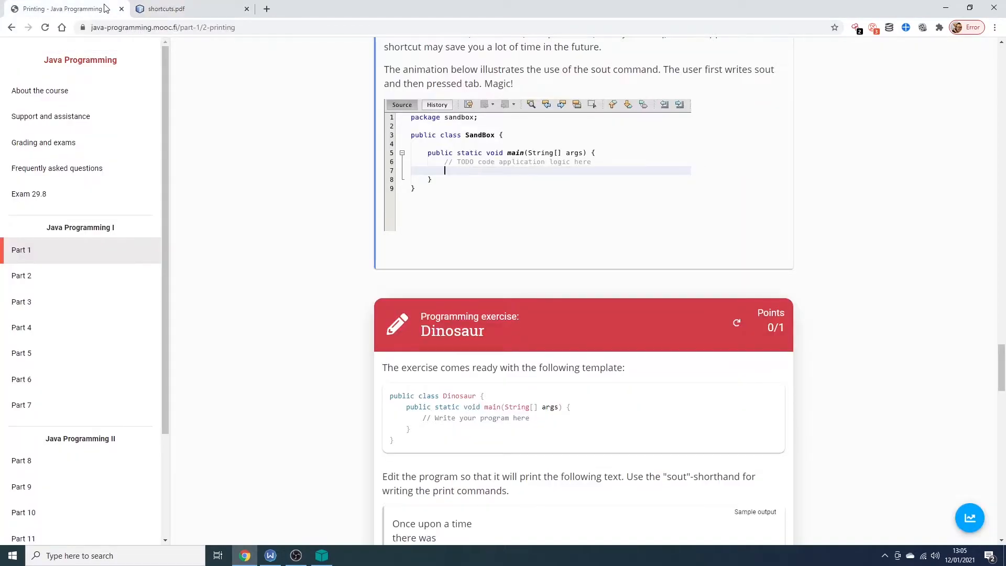
click(190, 9)
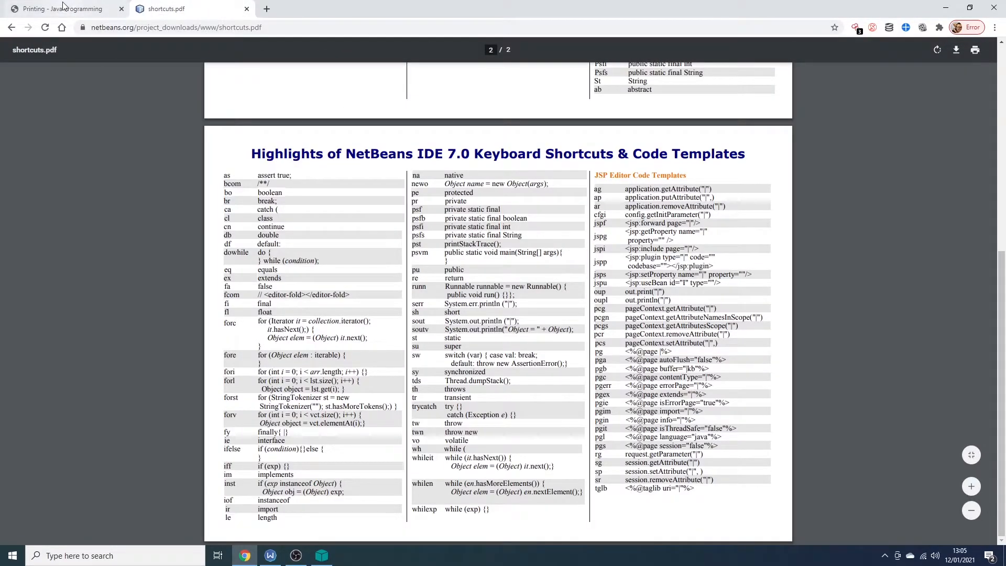
click(60, 8)
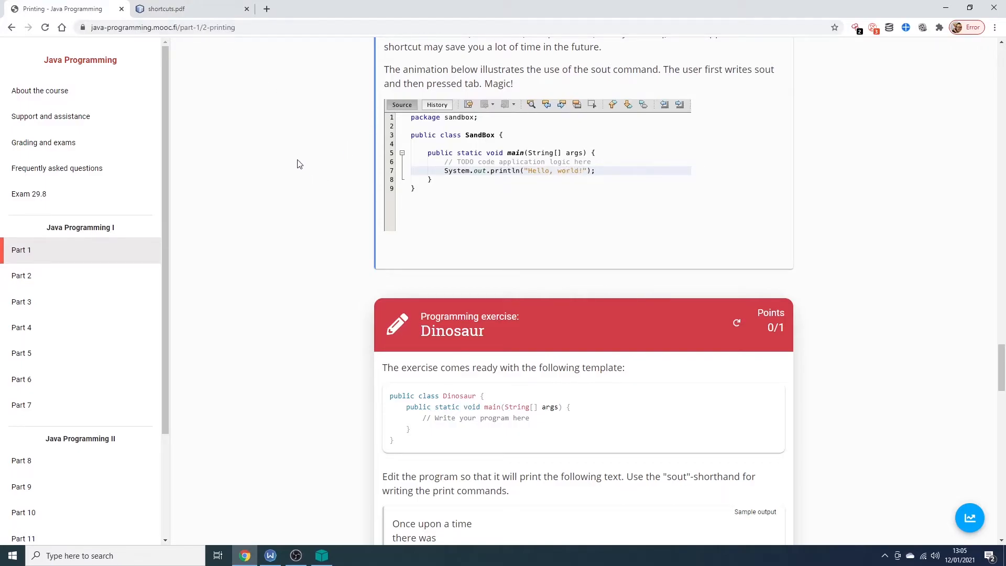
scroll(down, 3)
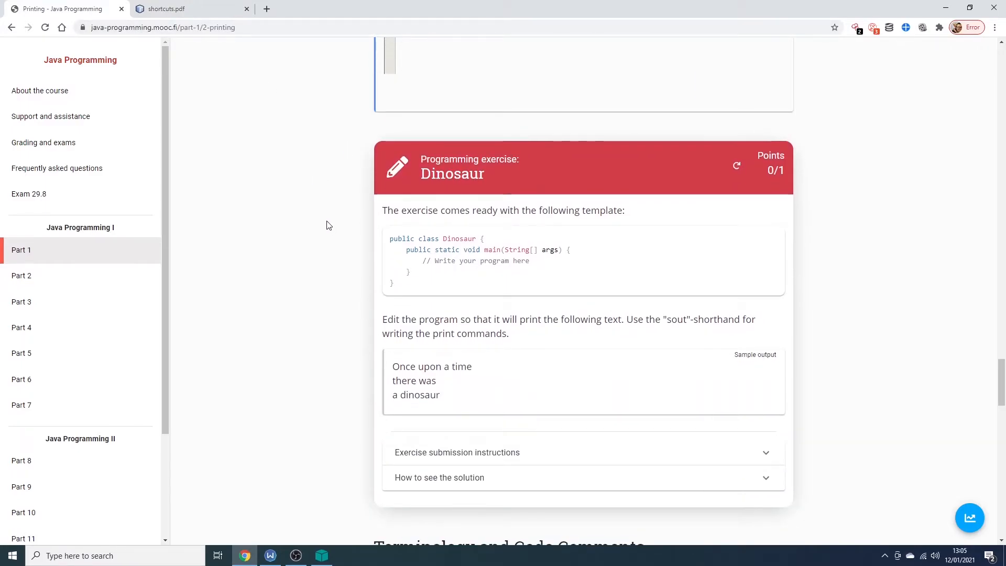
Drag the Dinosaur sample output's three lines into Dinosaur.java below the main method
scroll(down, 3)
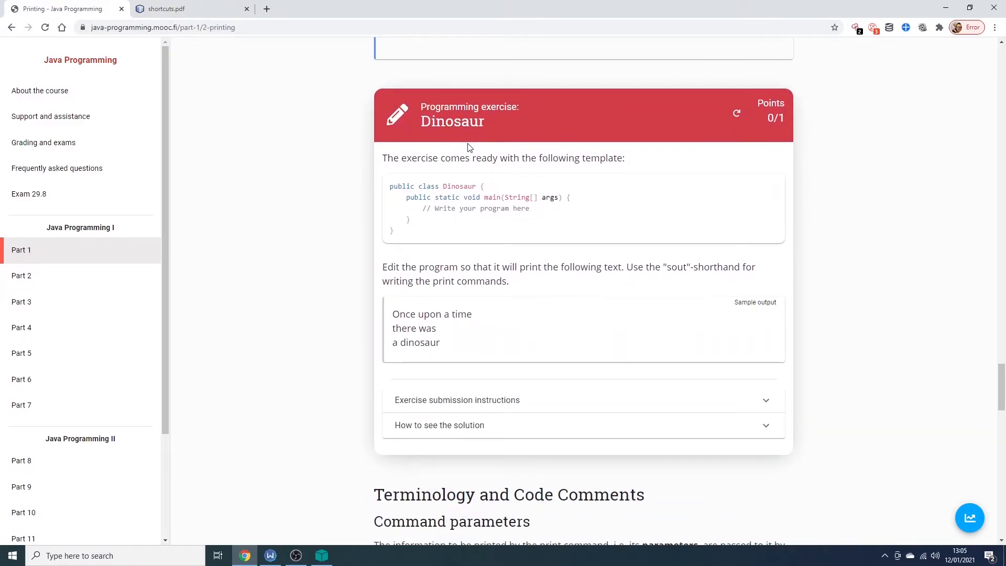
mouse_move(502, 212)
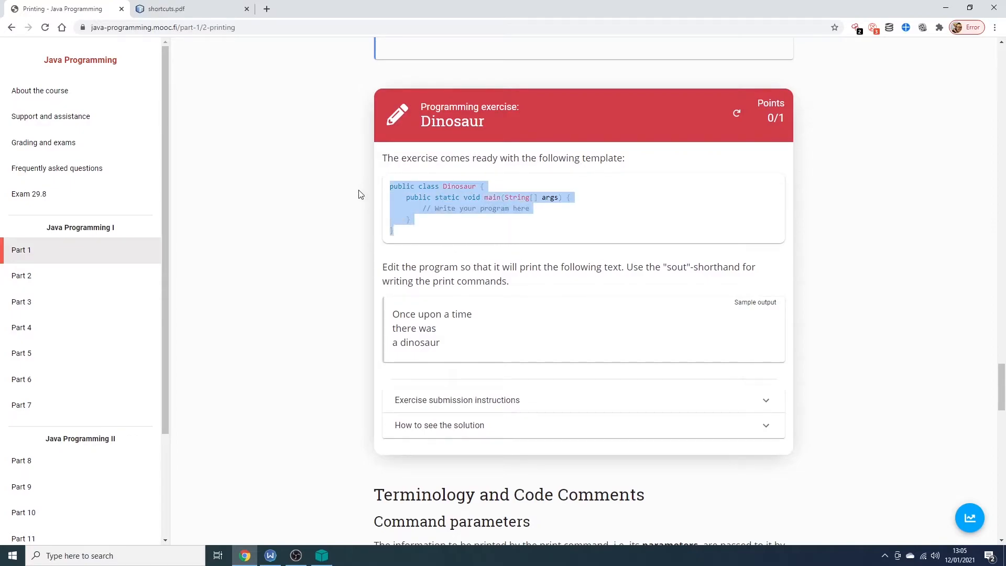
mouse_move(382, 266)
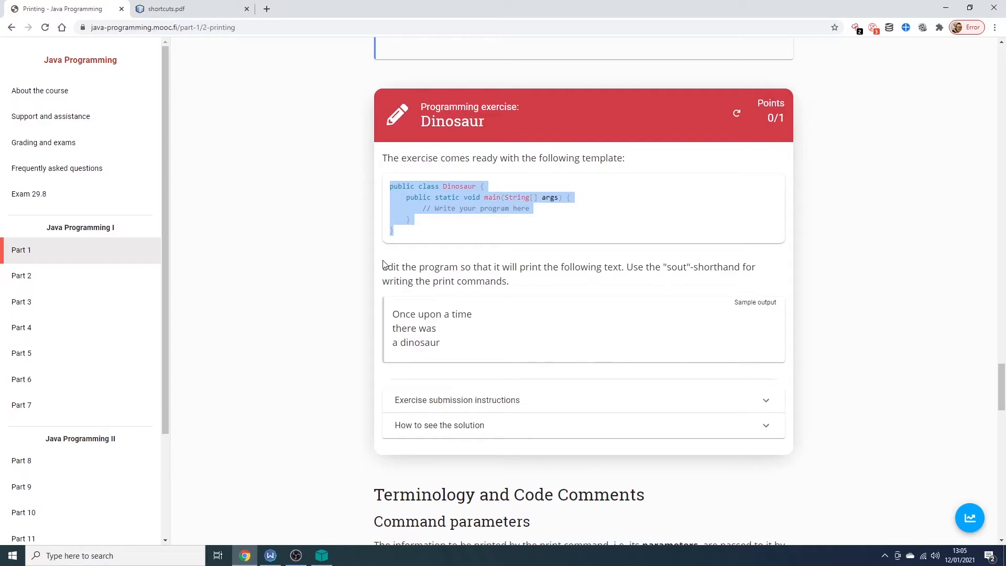
mouse_move(462, 264)
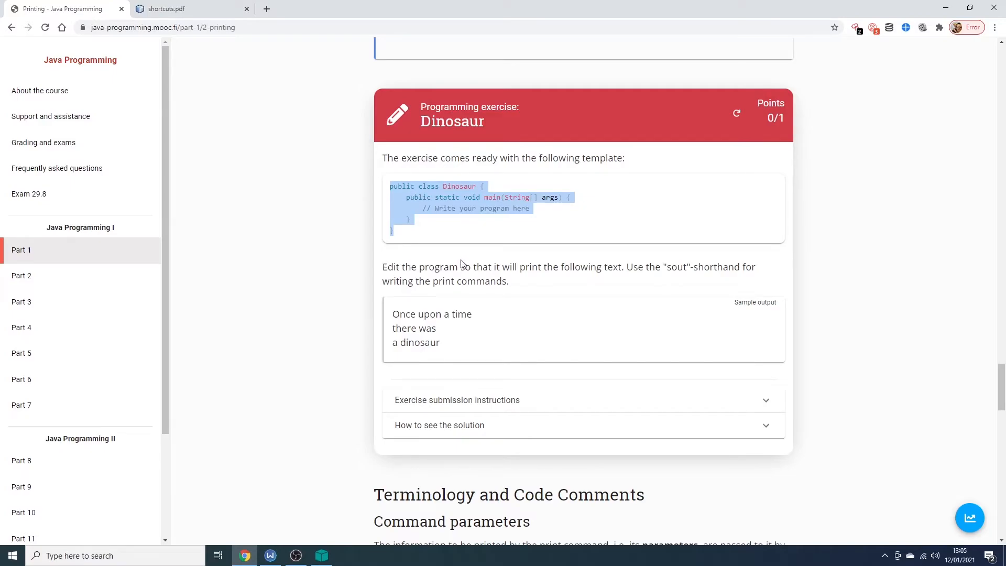
mouse_move(726, 266)
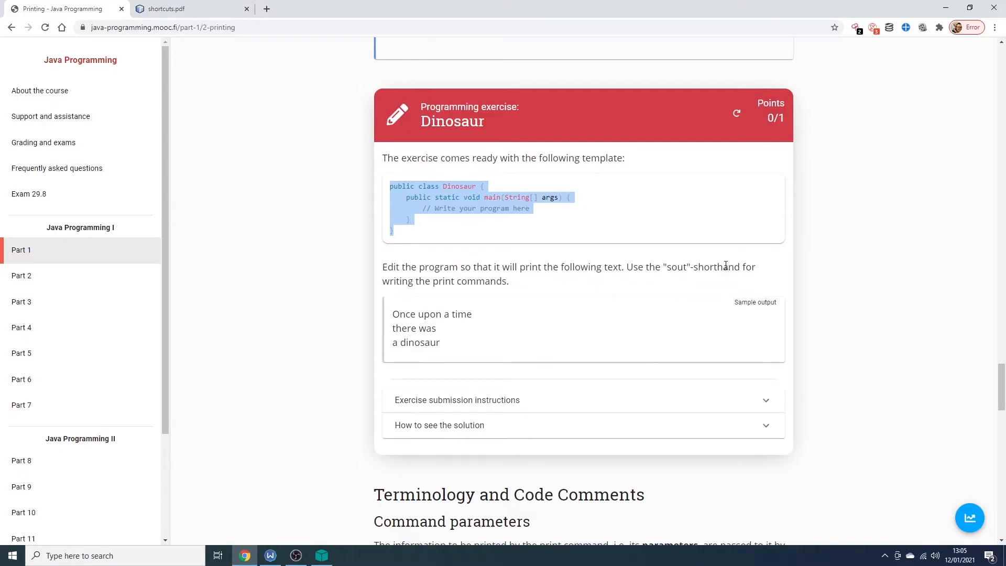
mouse_move(520, 296)
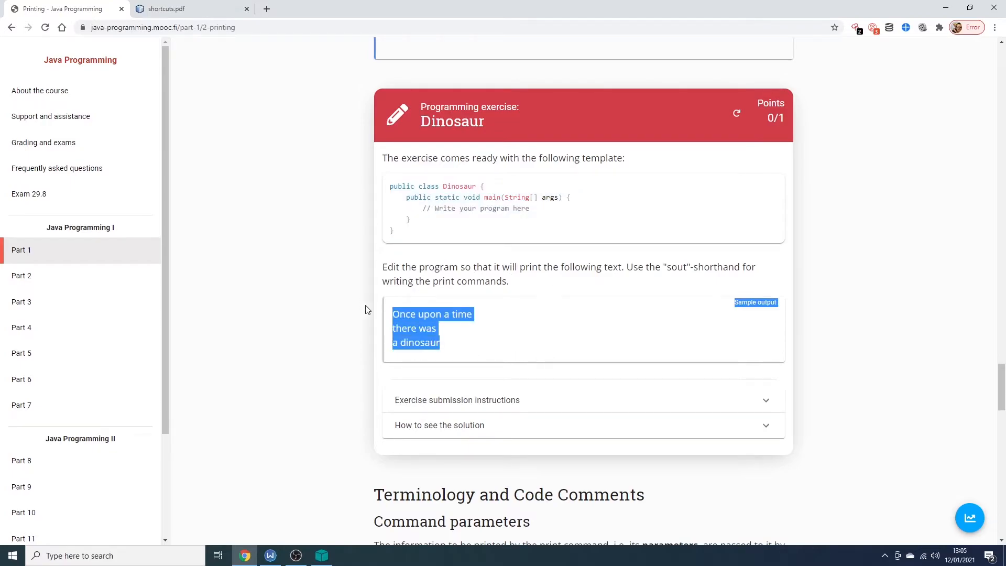
mouse_move(448, 347)
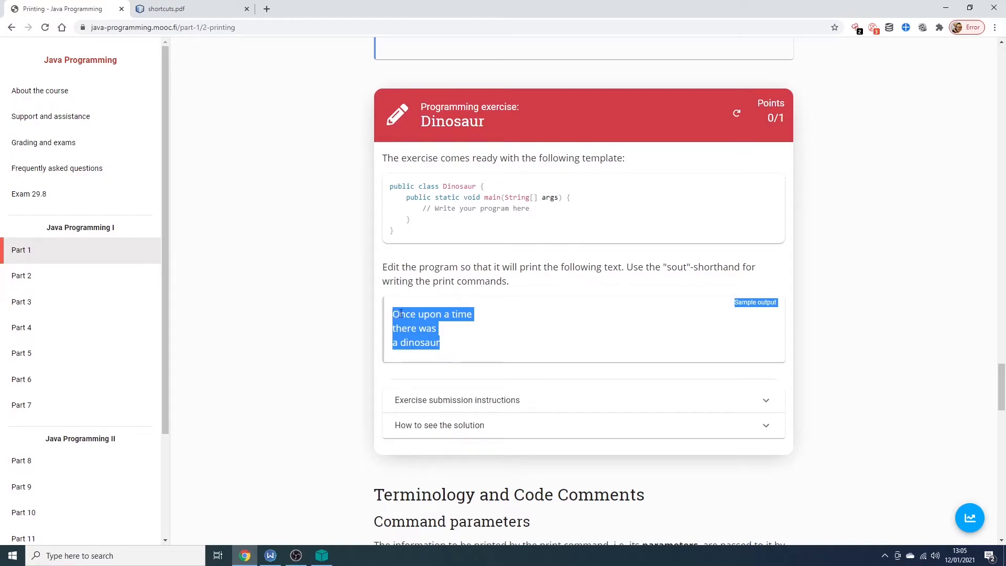
mouse_move(453, 325)
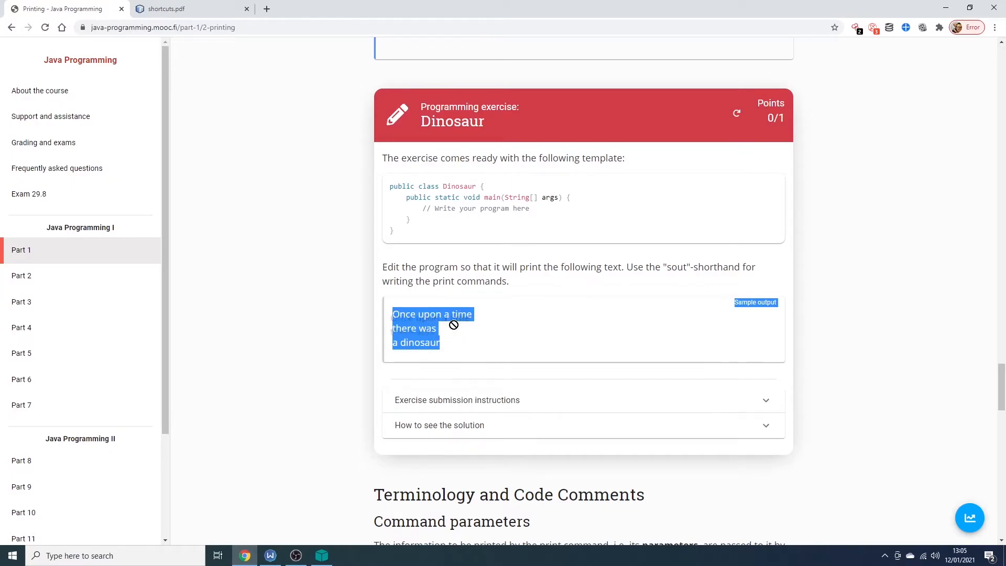
click(441, 349)
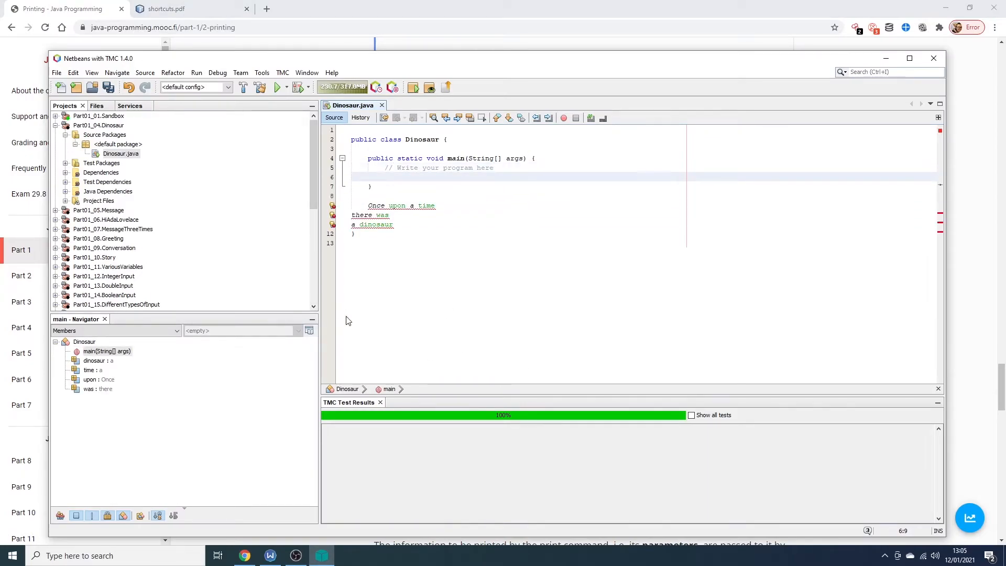
Write println calls for 'Once upon a time', 'there was', 'a dinosaur' via sout and submit to TMC
text(sout)
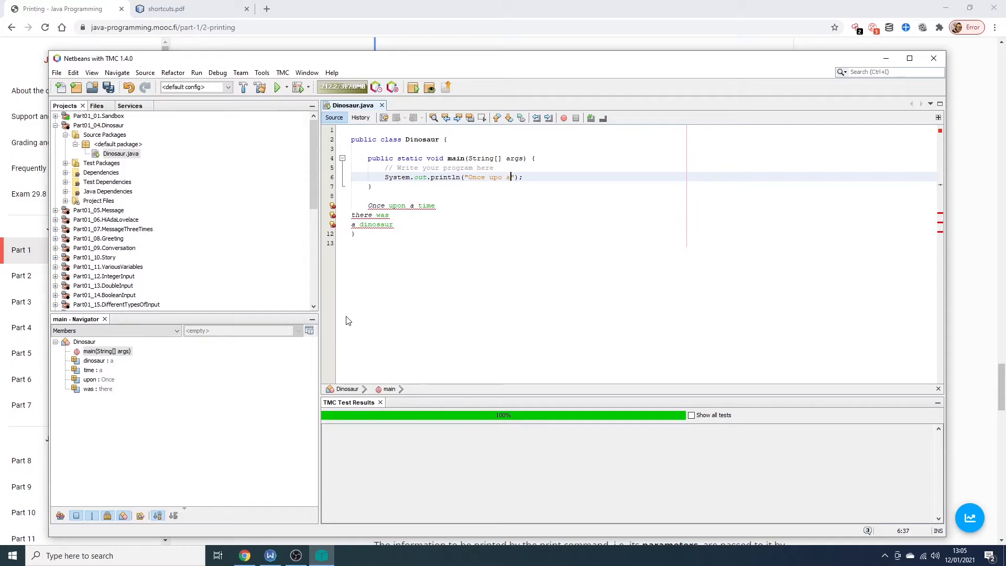
text(a time)
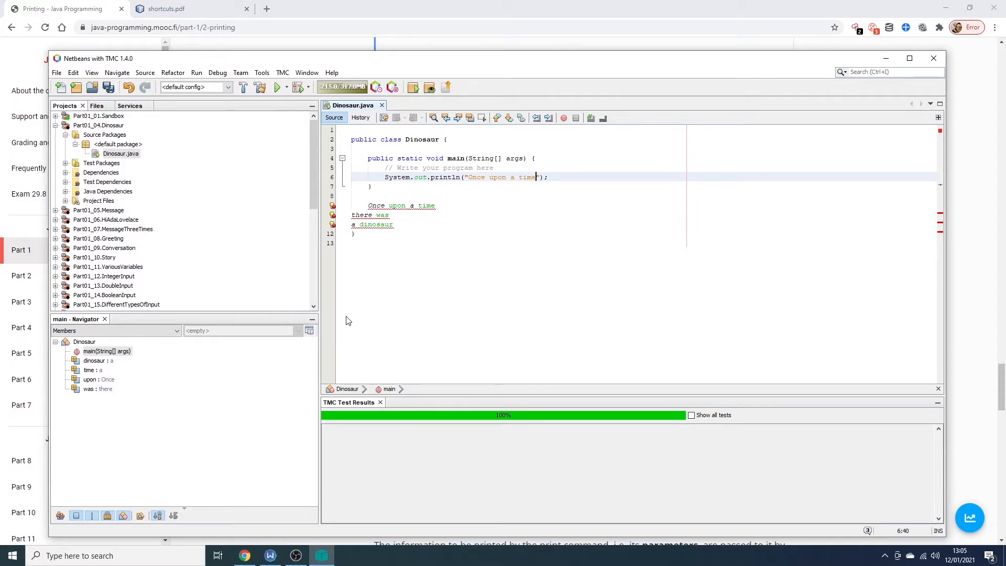
key(Enter)
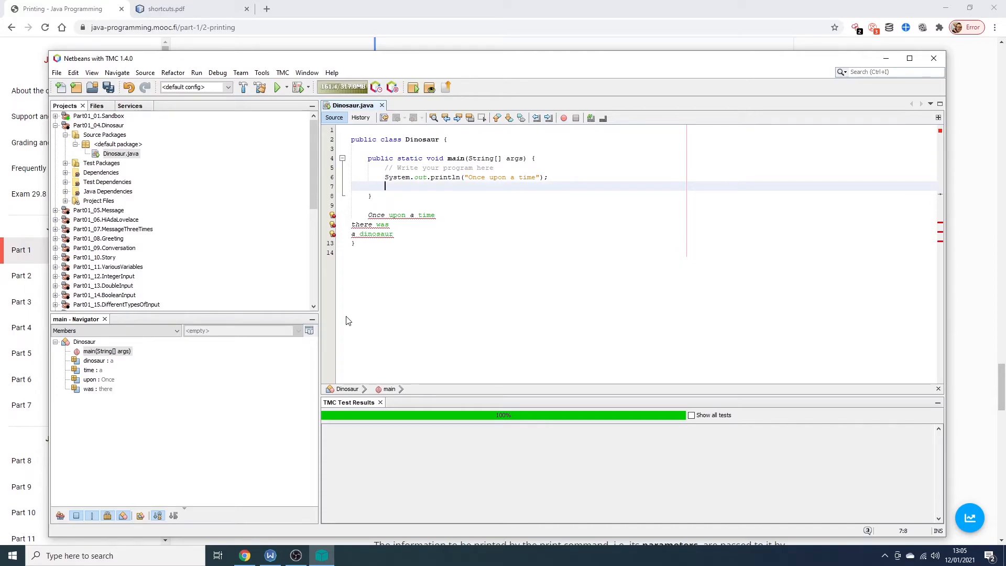
text(sout)
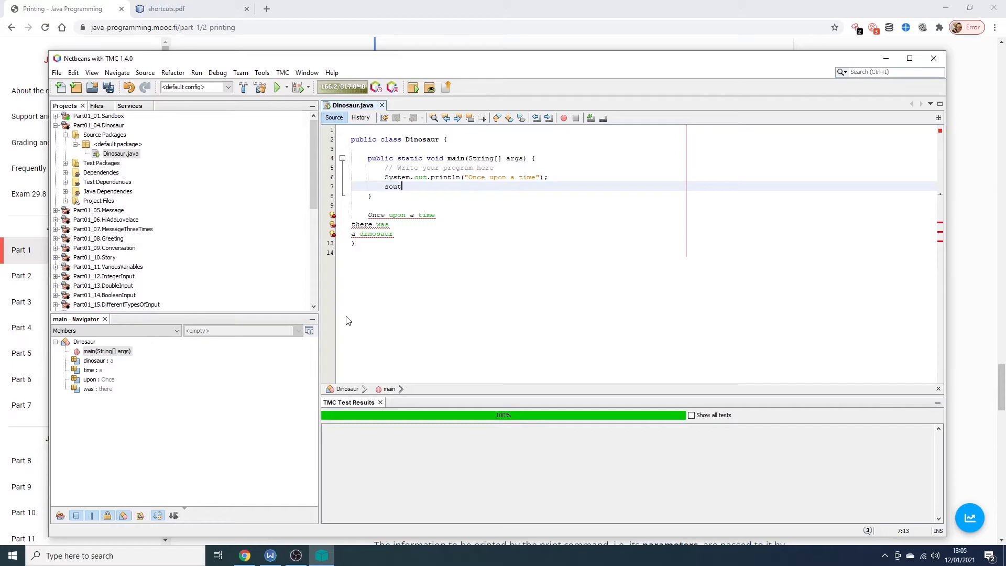
text(System.out.println("there was");)
text(System.out.println("");)
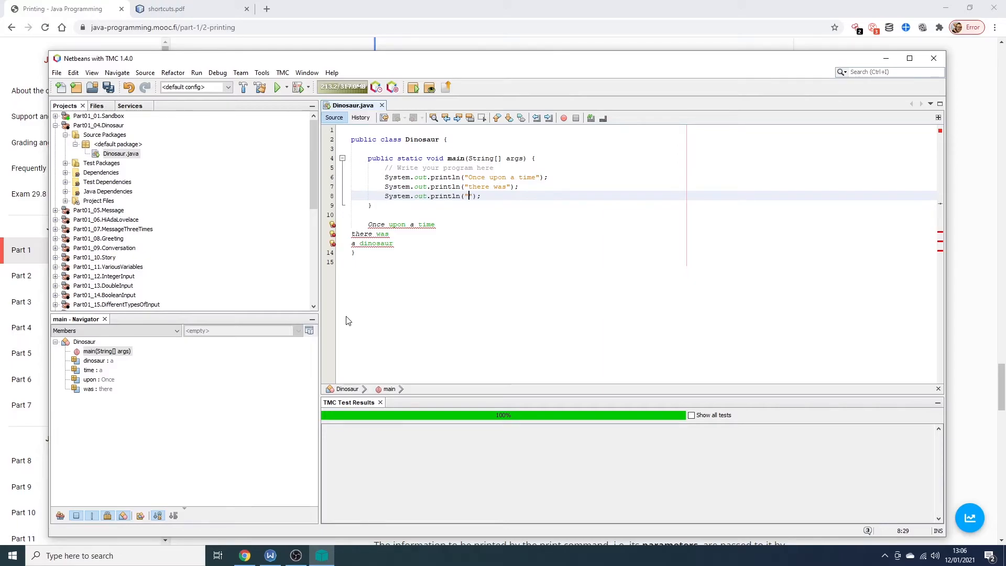
text(a dinosaur)
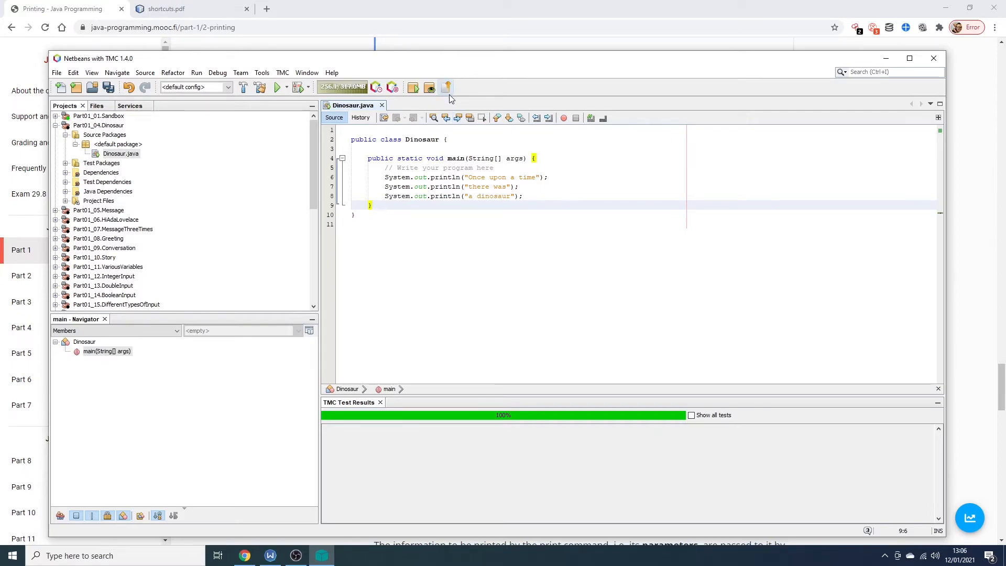
click(447, 87)
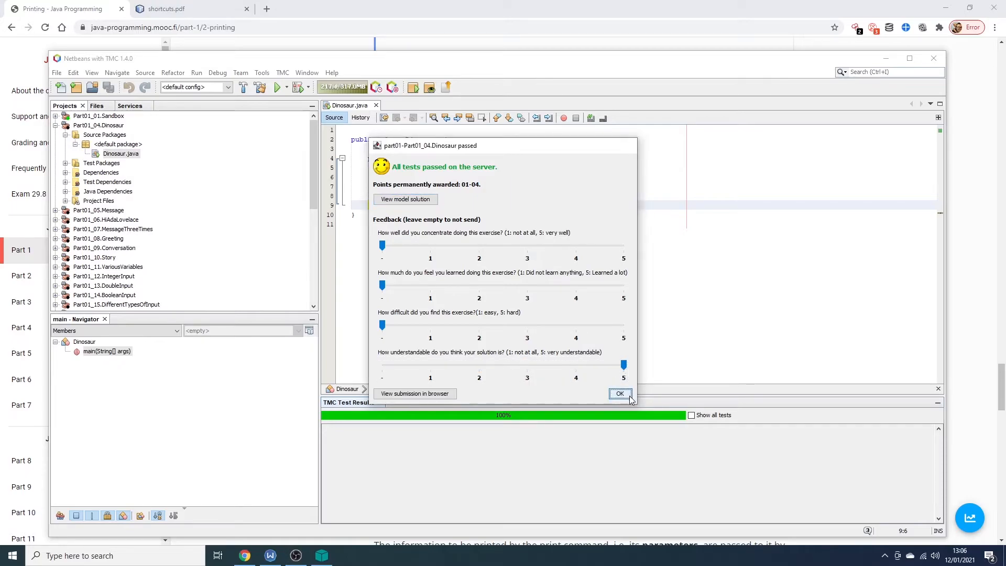
Dismiss the all-tests-passed dialog and refresh the Dinosaur exercise to show 1/1 points
click(619, 394)
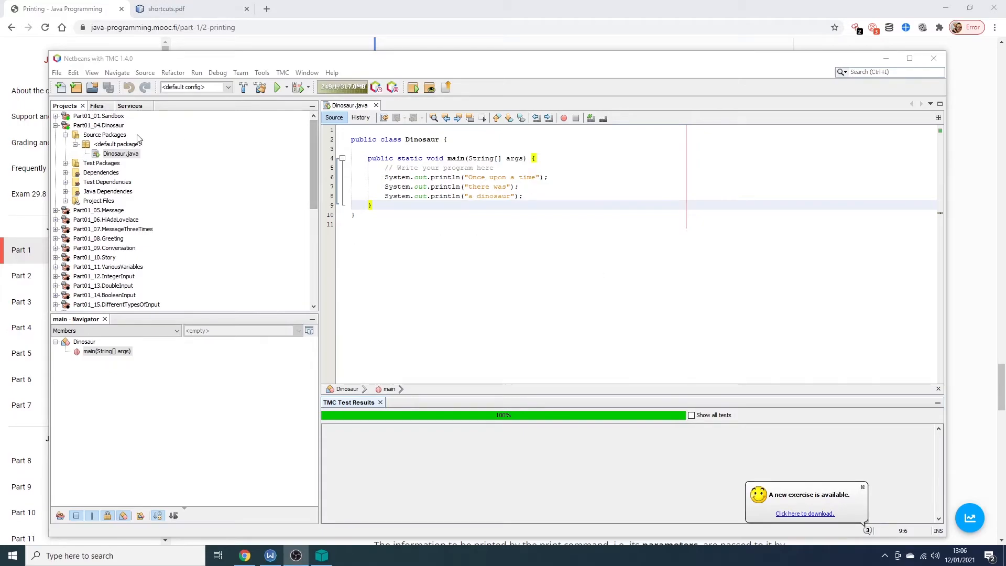
right_click(100, 124)
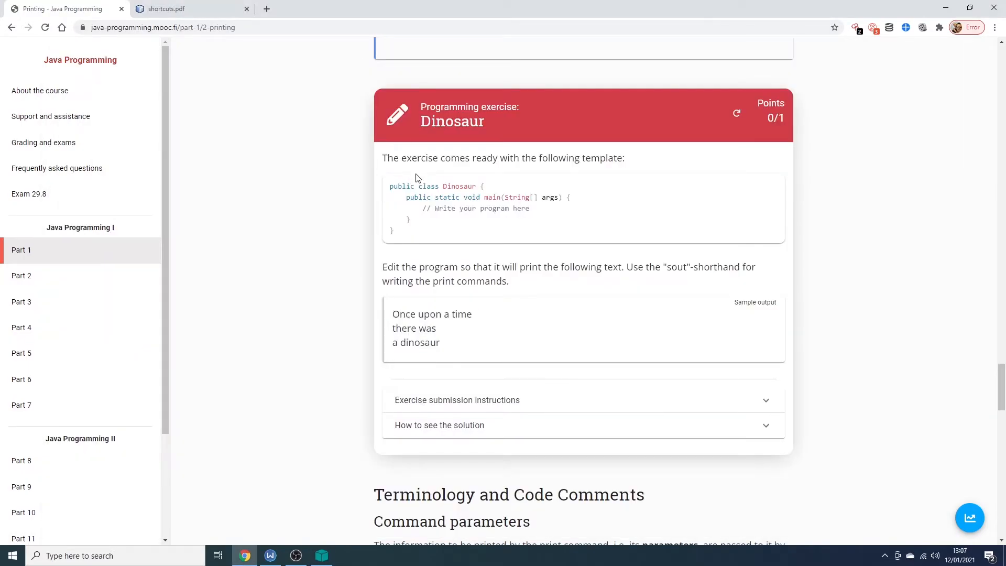
click(736, 113)
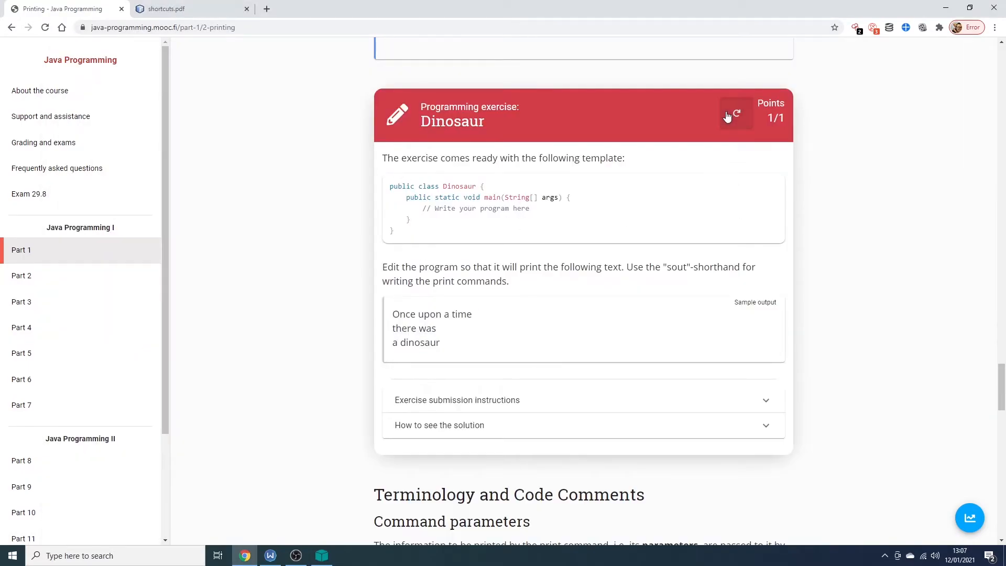
scroll(down, 3)
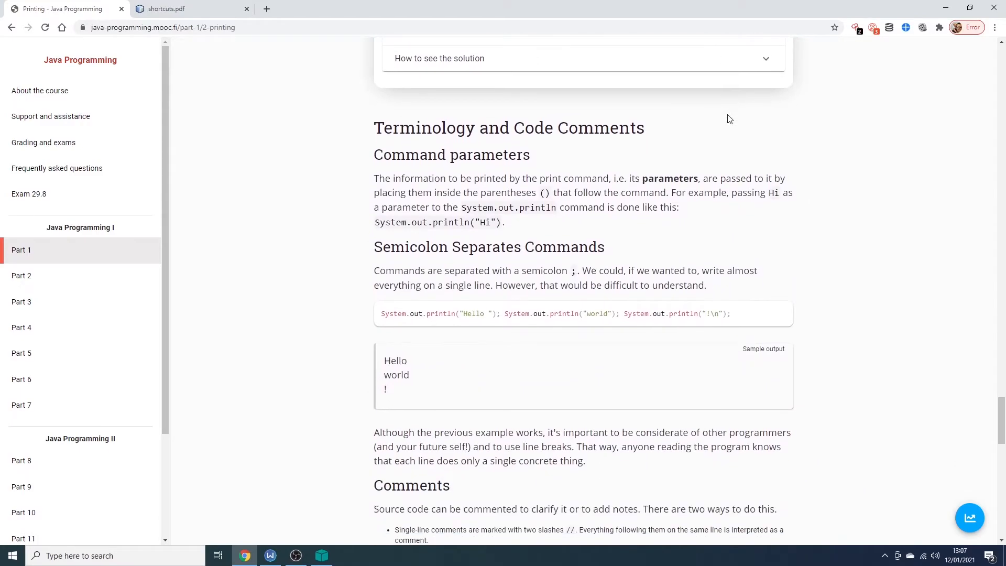
Read the Command parameters section, highlighting the Hi parameter in its example
scroll(down, 3)
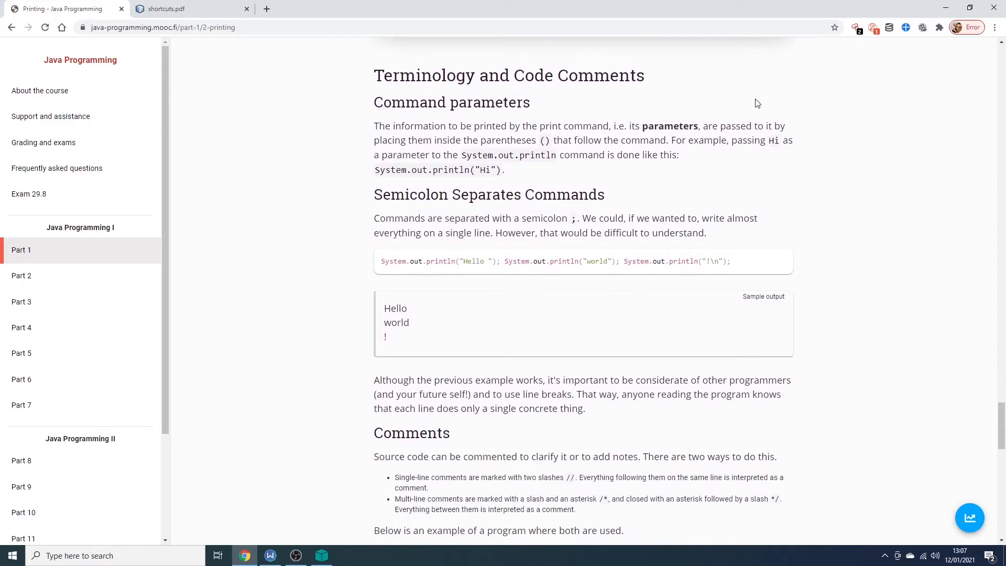
mouse_move(585, 141)
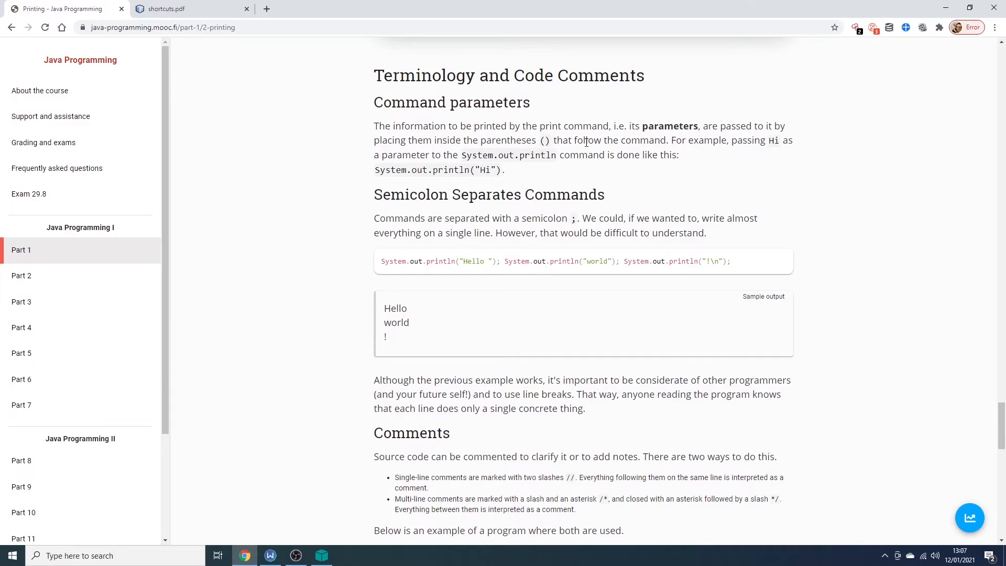
mouse_move(548, 153)
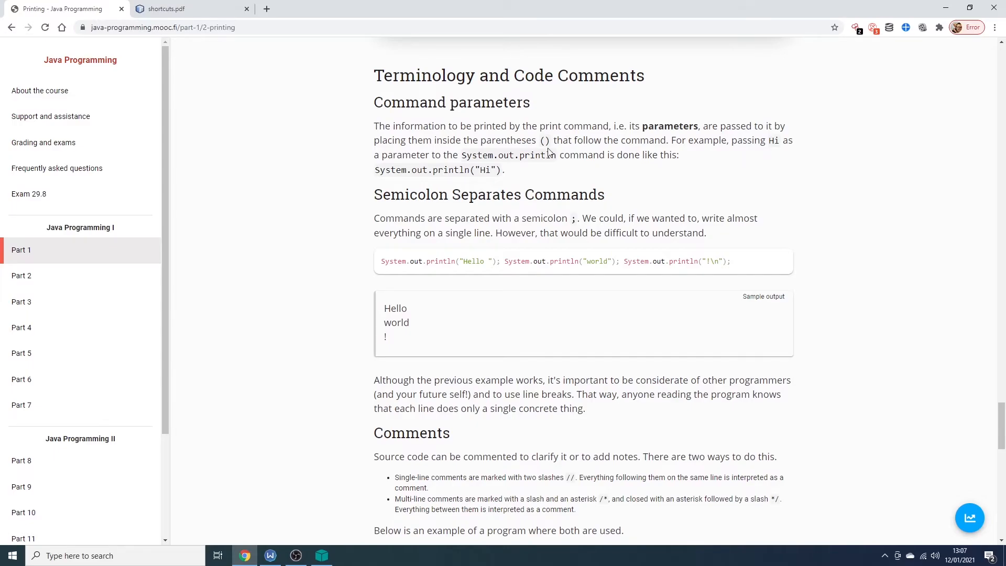
double_click(488, 170)
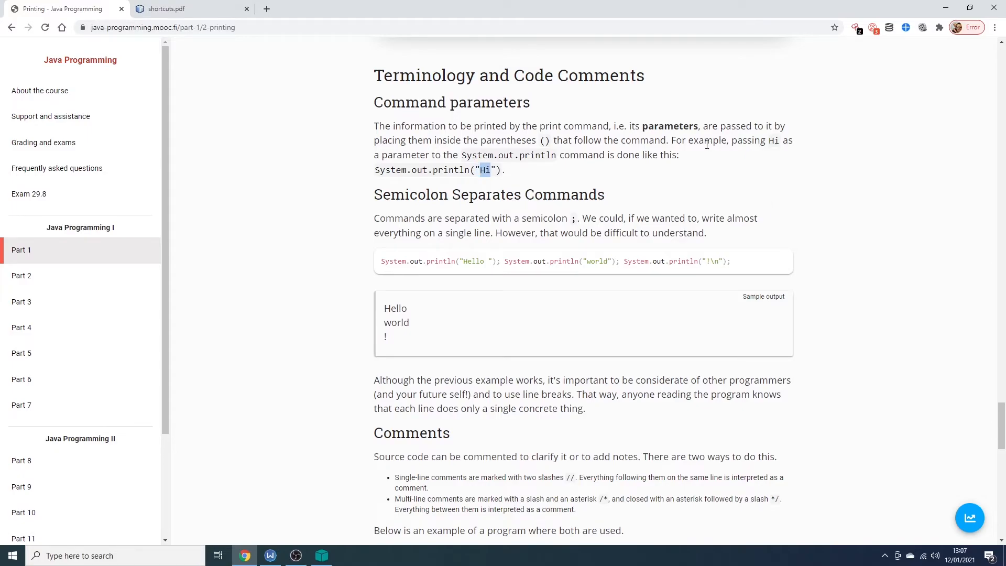
mouse_move(547, 140)
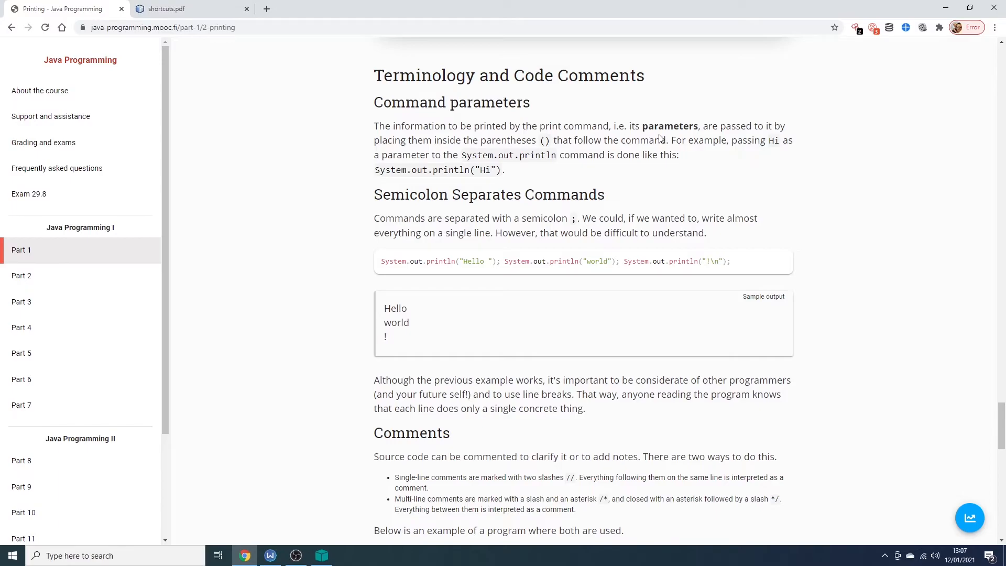
mouse_move(391, 159)
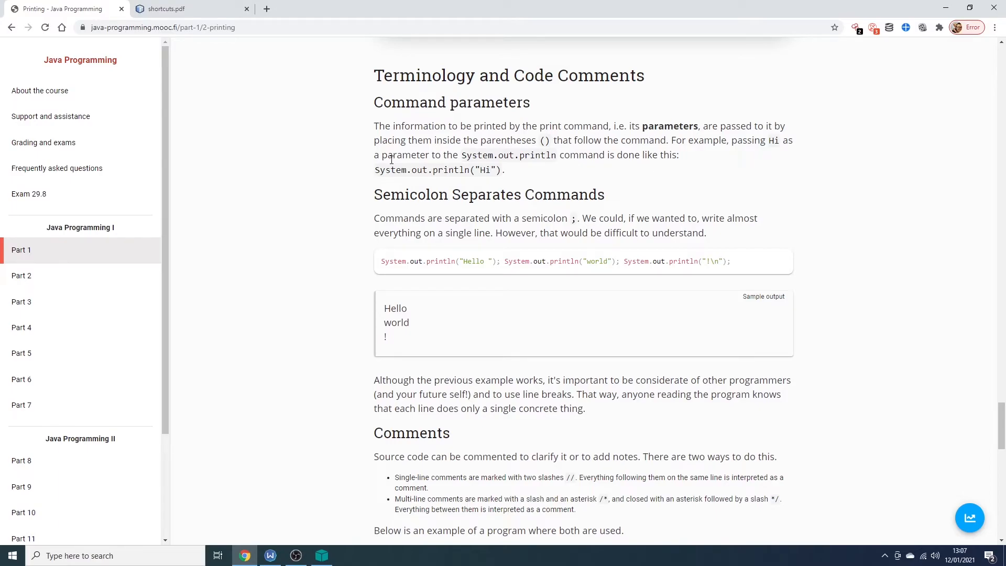
mouse_move(576, 139)
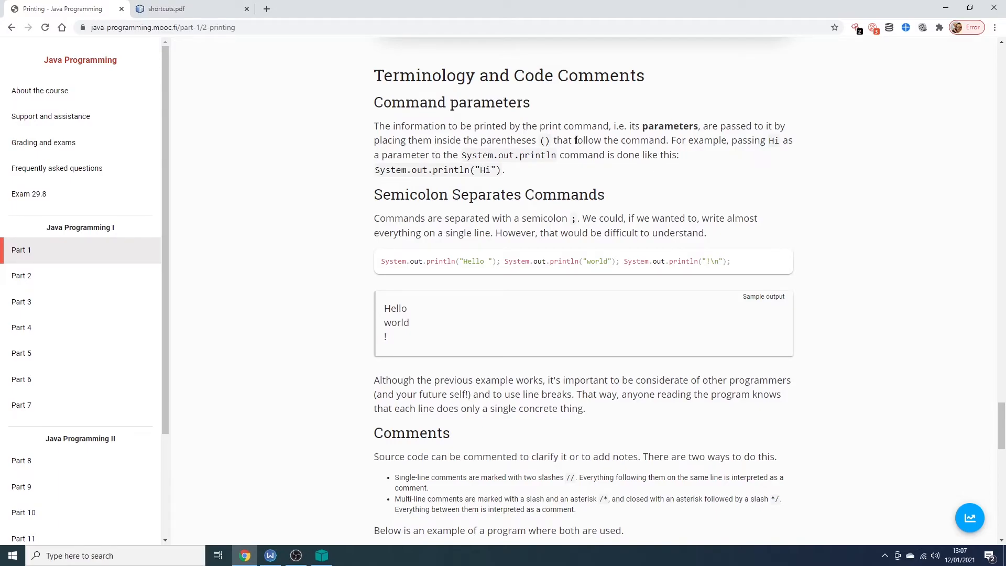
mouse_move(396, 166)
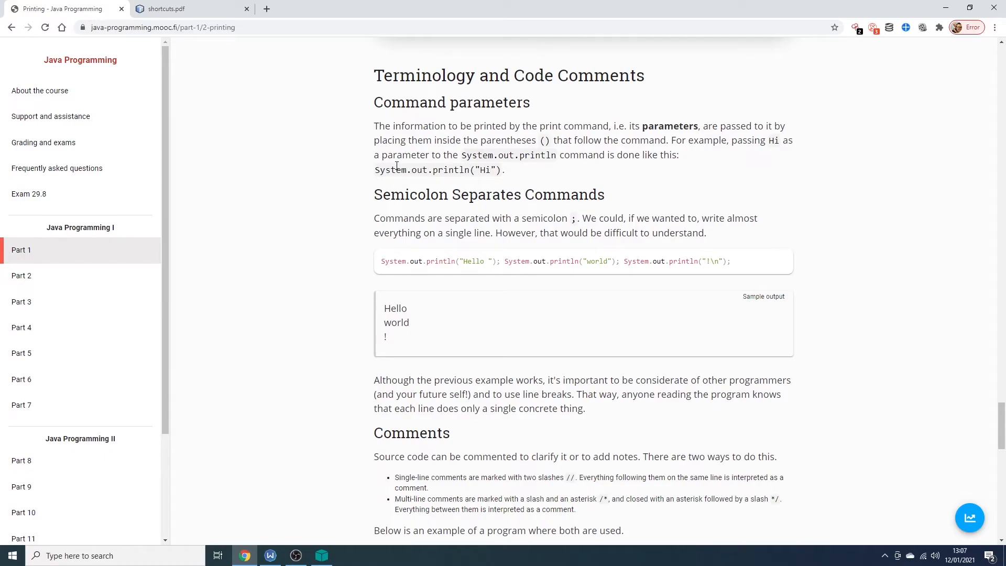
double_click(486, 170)
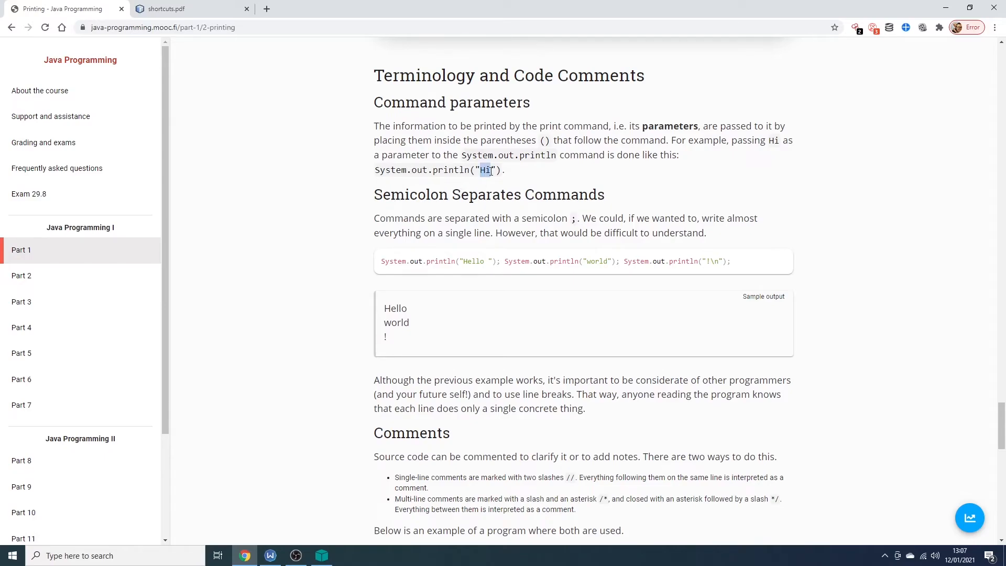
mouse_move(551, 189)
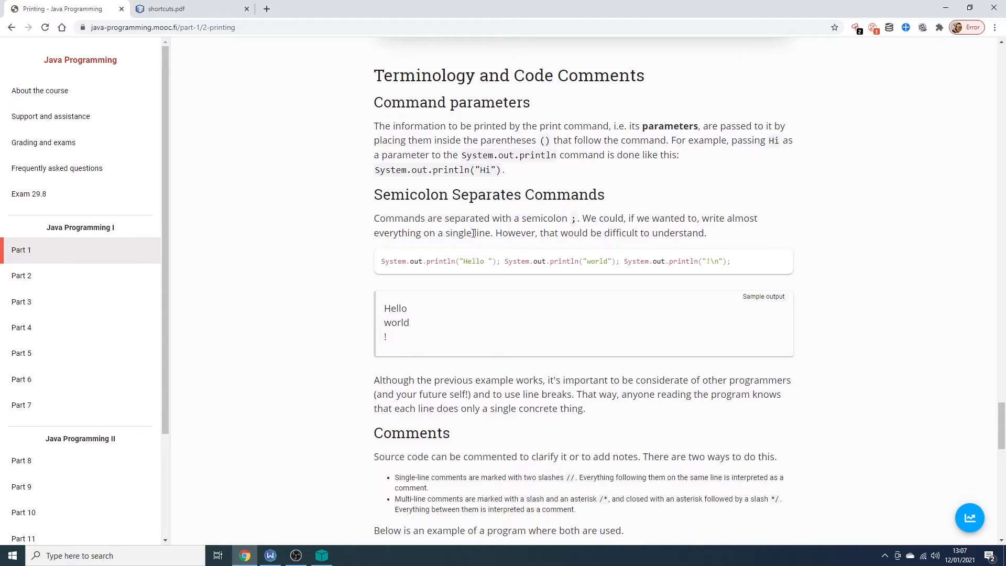
mouse_move(635, 237)
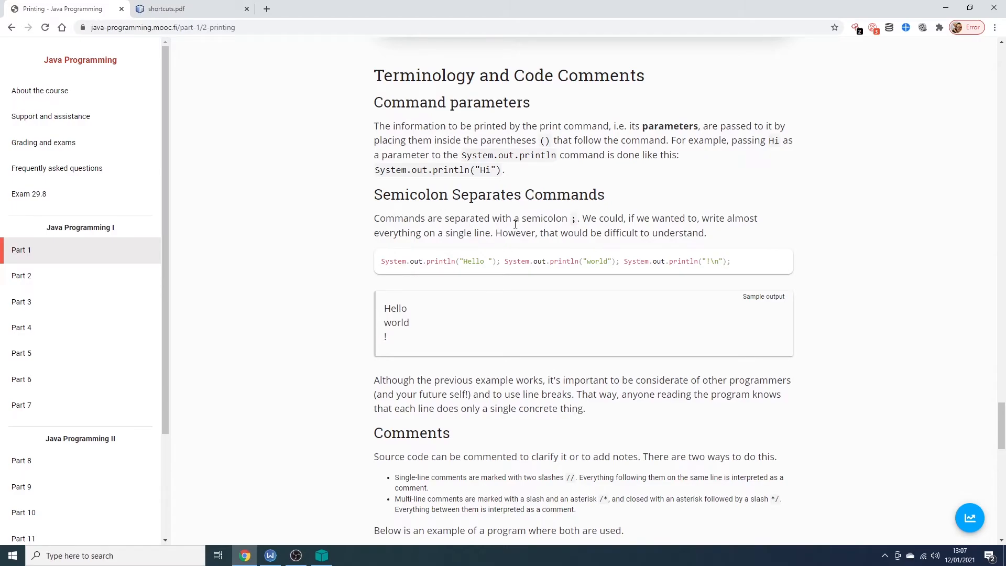
mouse_move(283, 226)
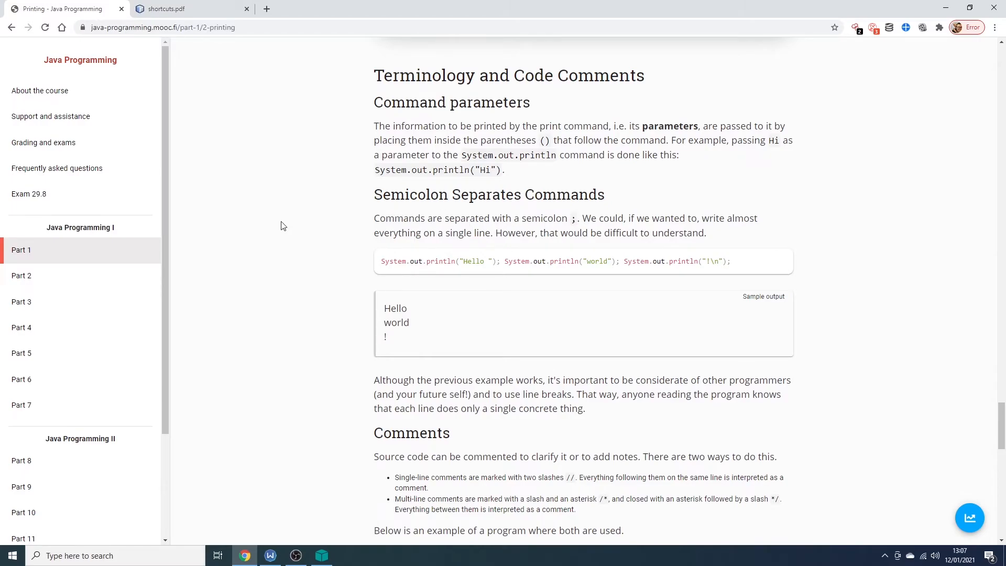
scroll(down, 3)
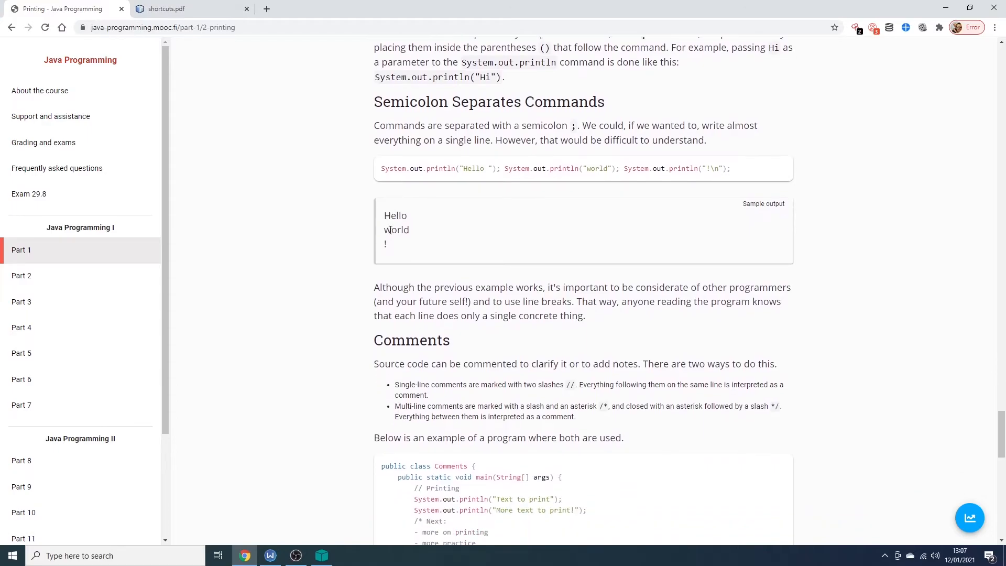
scroll(down, 3)
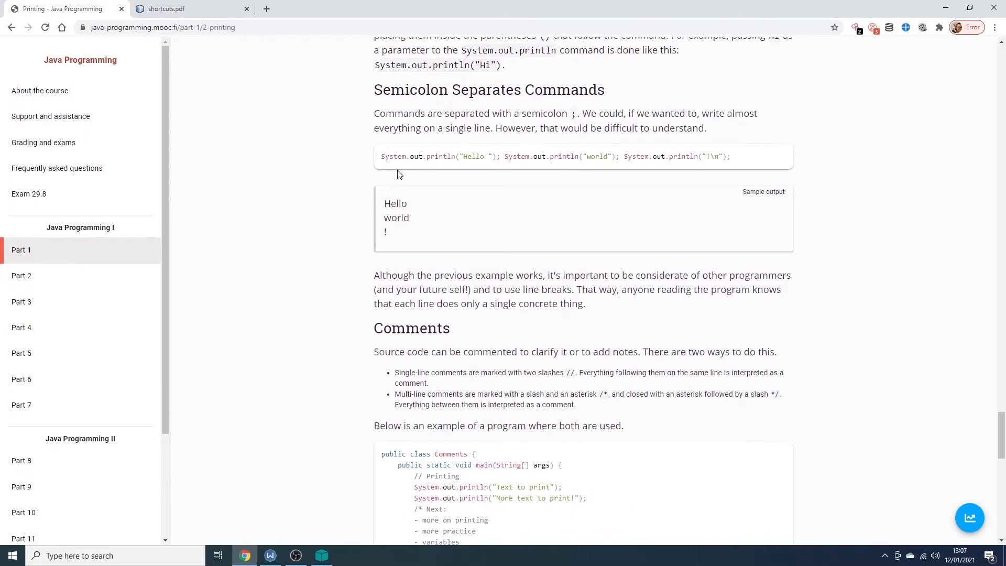
mouse_move(517, 158)
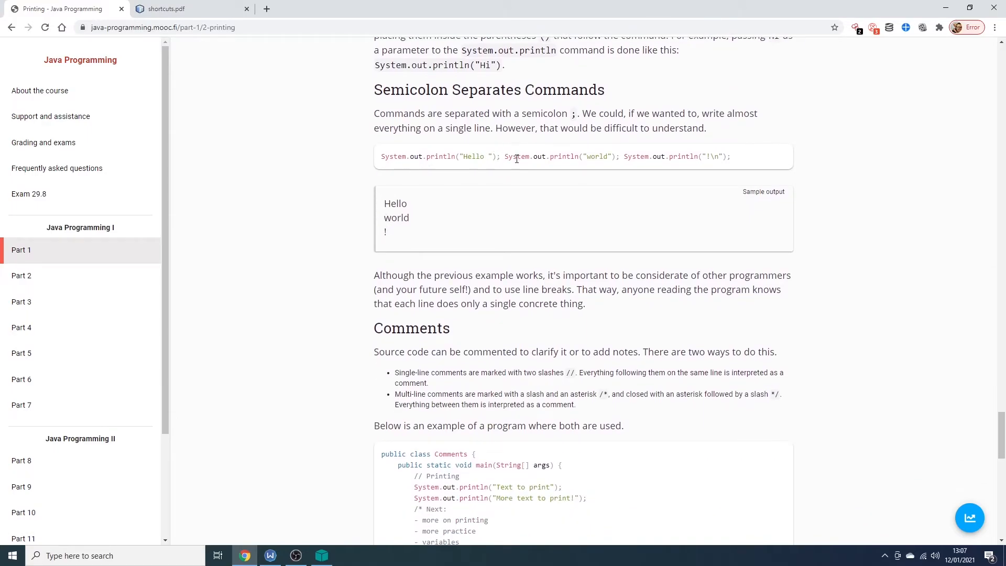
mouse_move(400, 245)
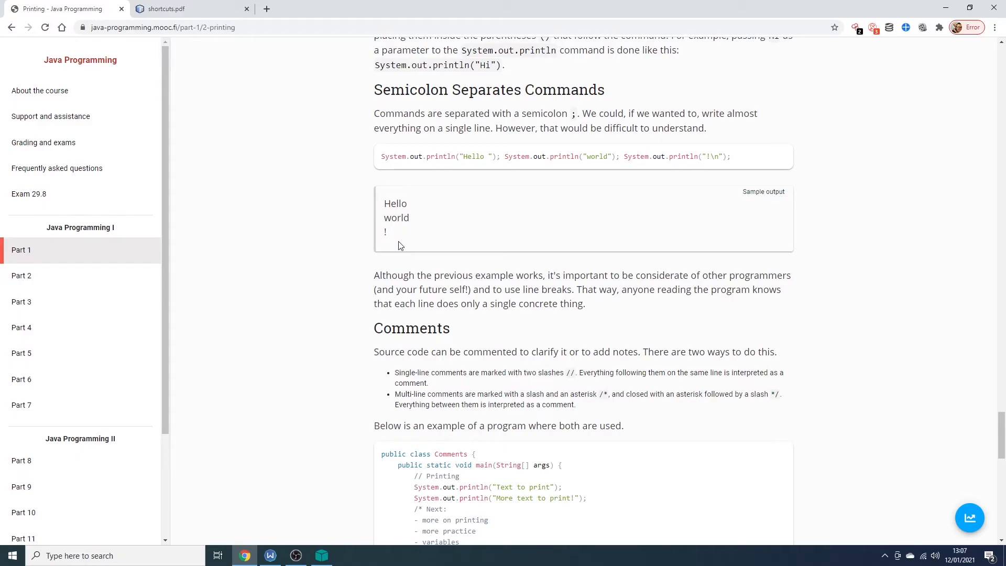
mouse_move(585, 166)
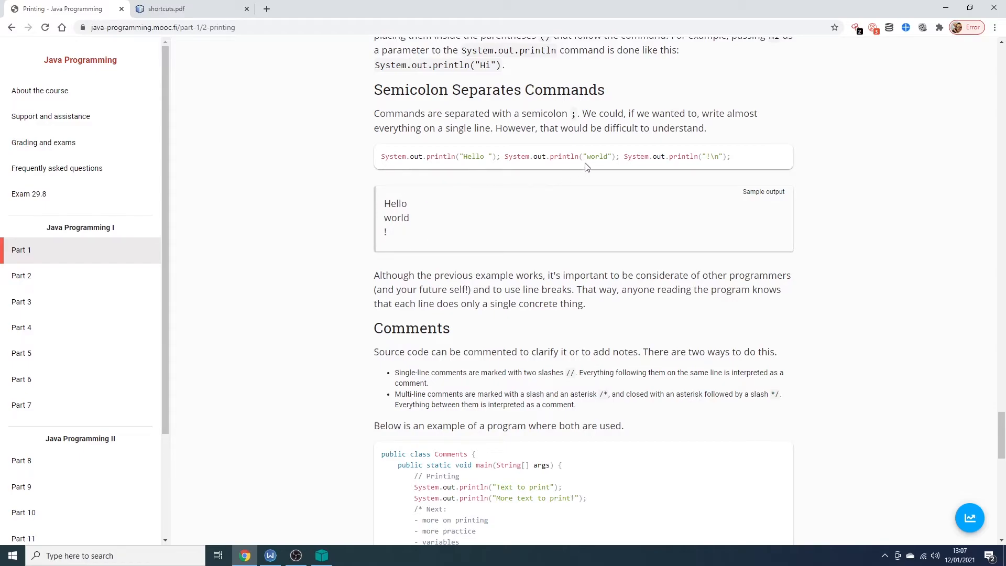
Read the Comments section's example program, highlighting the commented-out print statement, down to the Reading input link
scroll(down, 3)
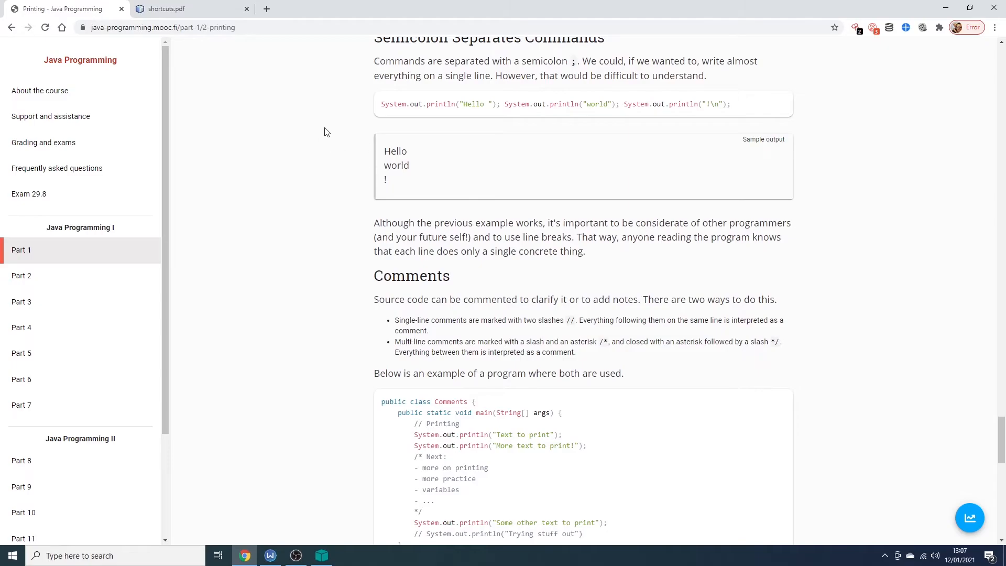
mouse_move(414, 402)
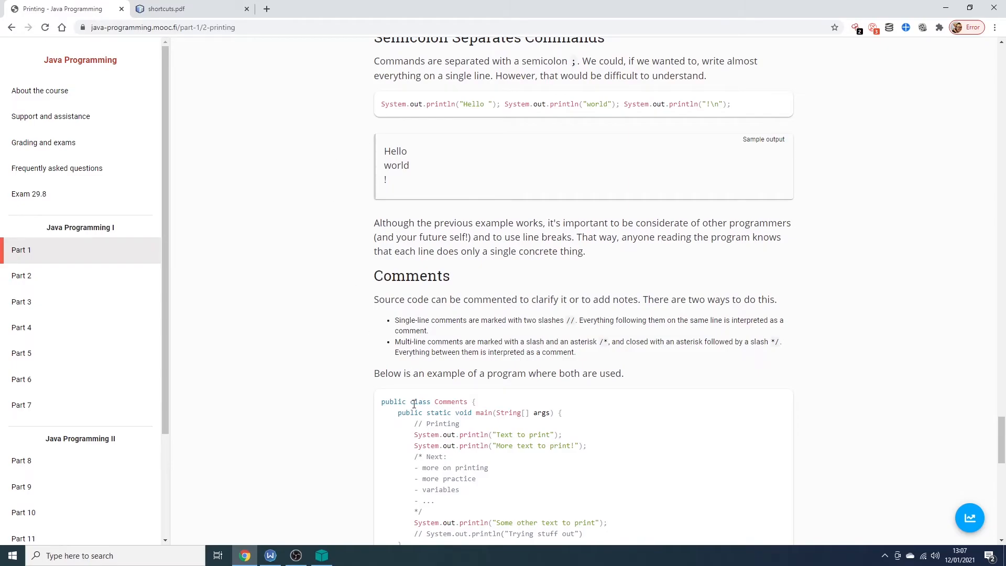
mouse_move(372, 404)
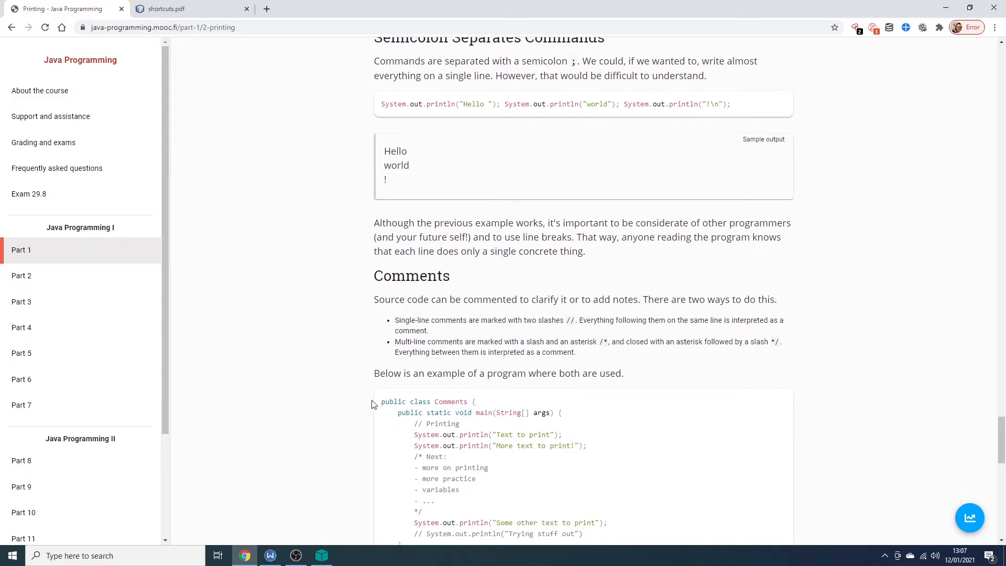
mouse_move(574, 268)
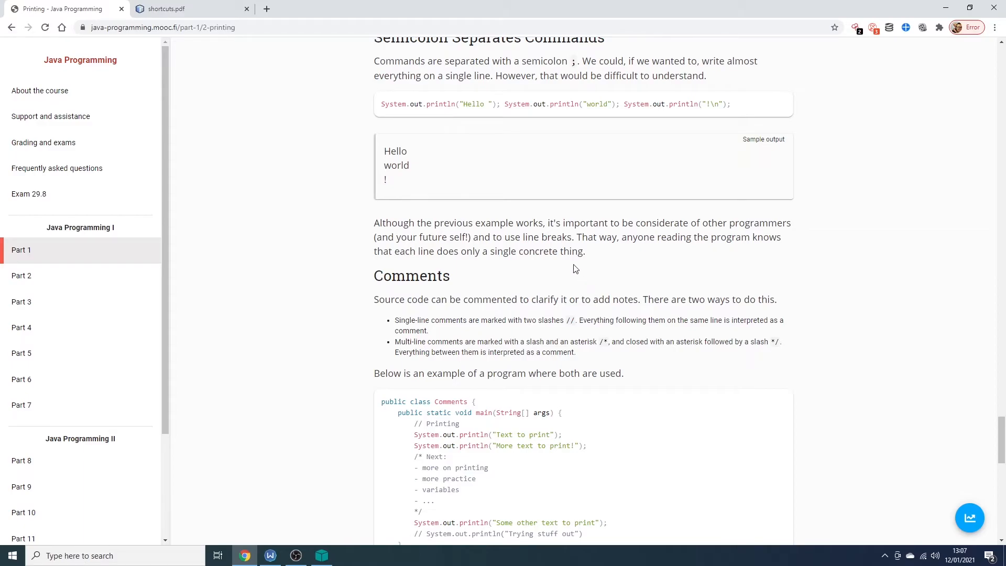
mouse_move(602, 258)
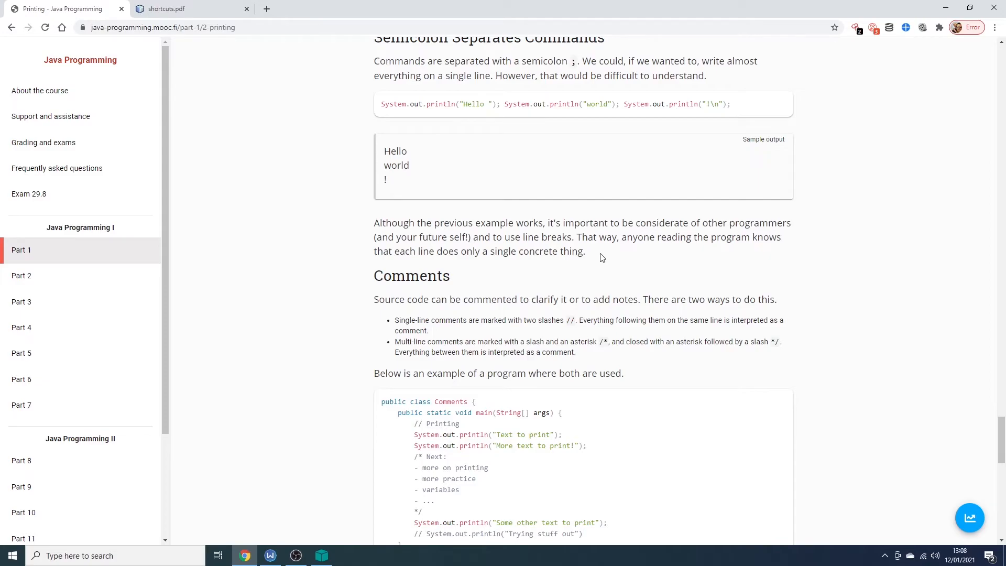
scroll(down, 3)
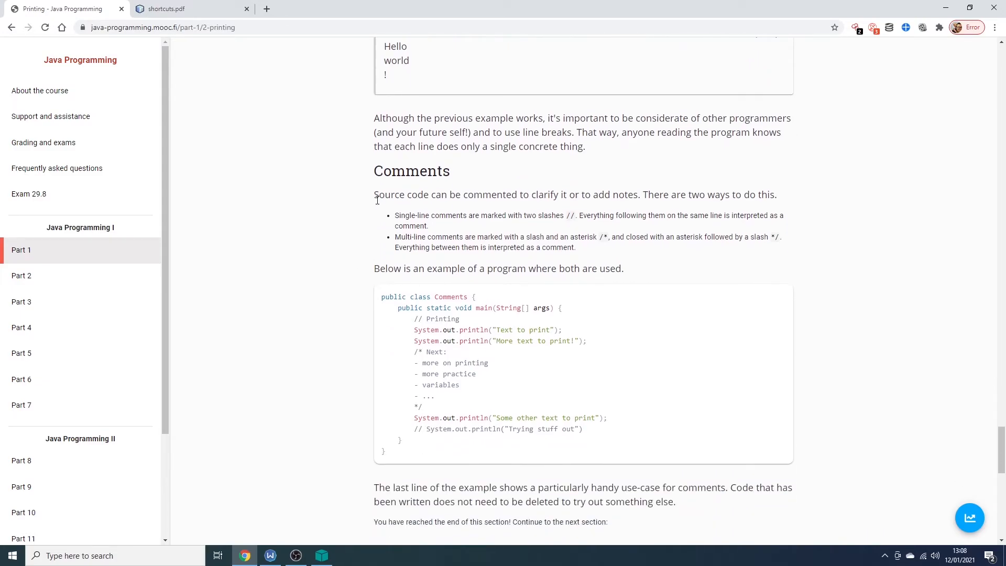
mouse_move(379, 204)
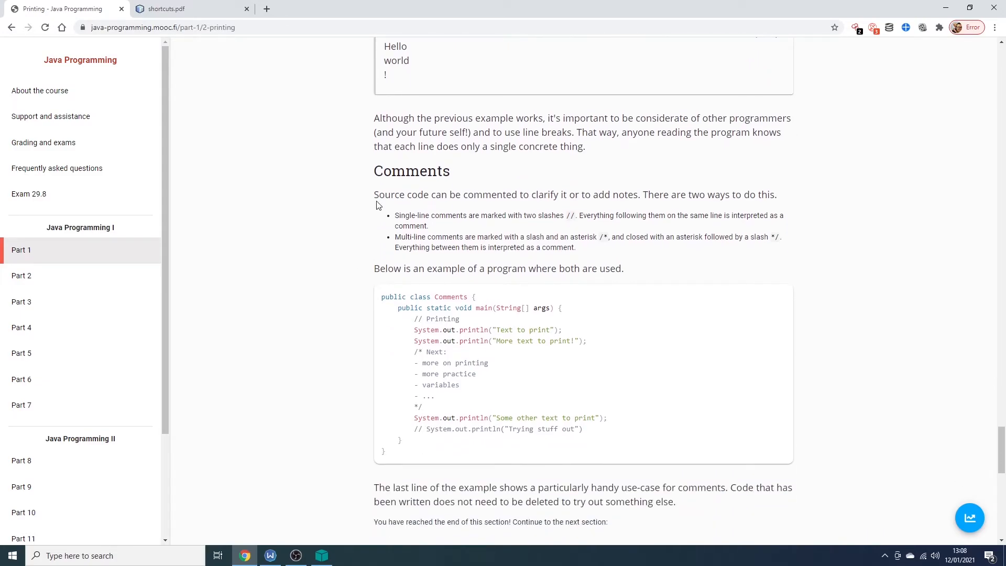
mouse_move(403, 219)
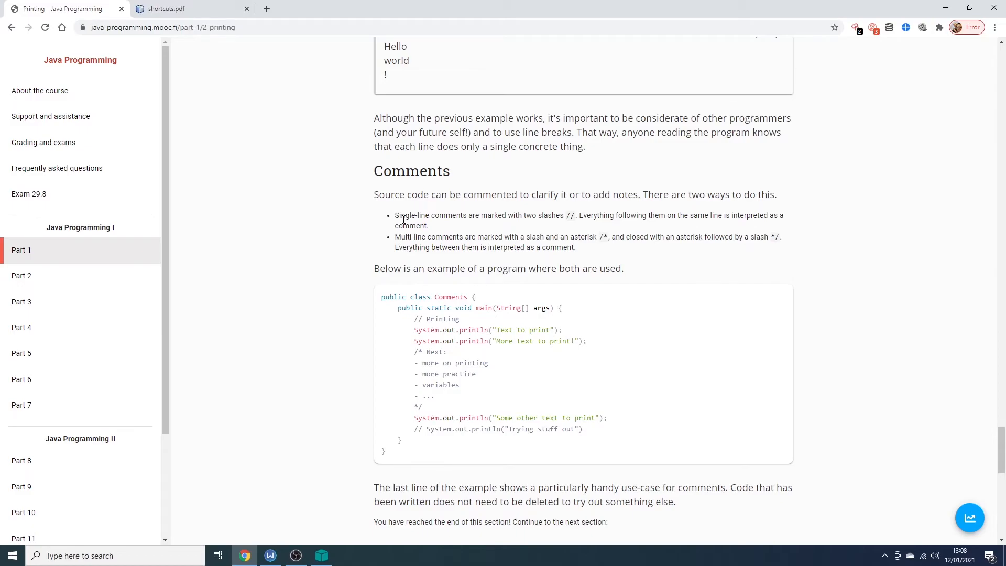
mouse_move(585, 227)
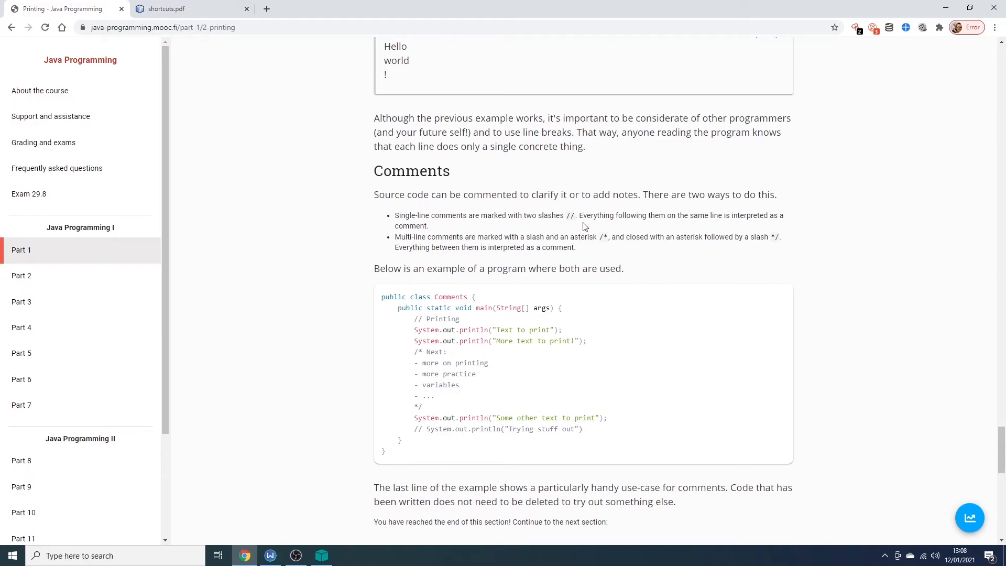
mouse_move(591, 226)
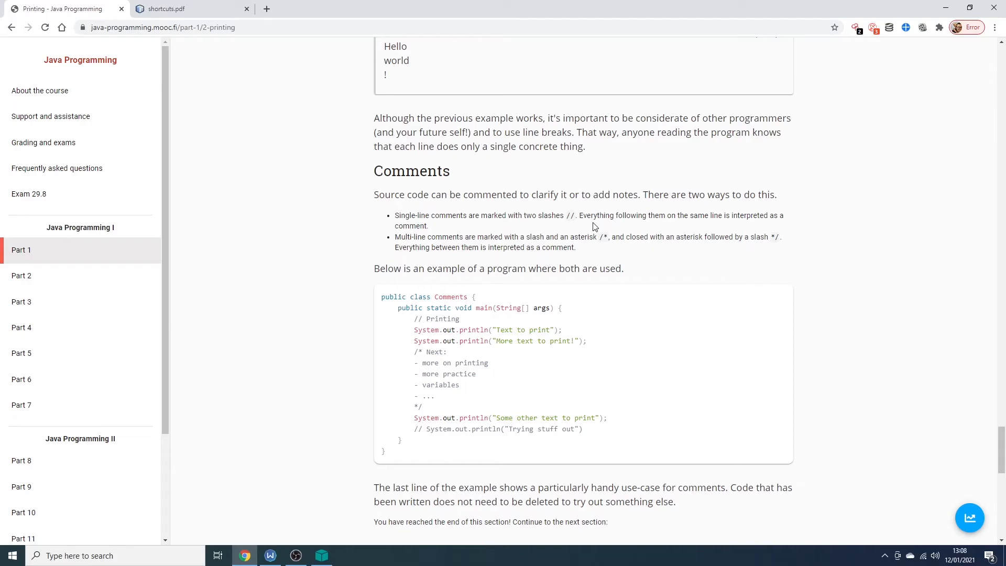
mouse_move(400, 241)
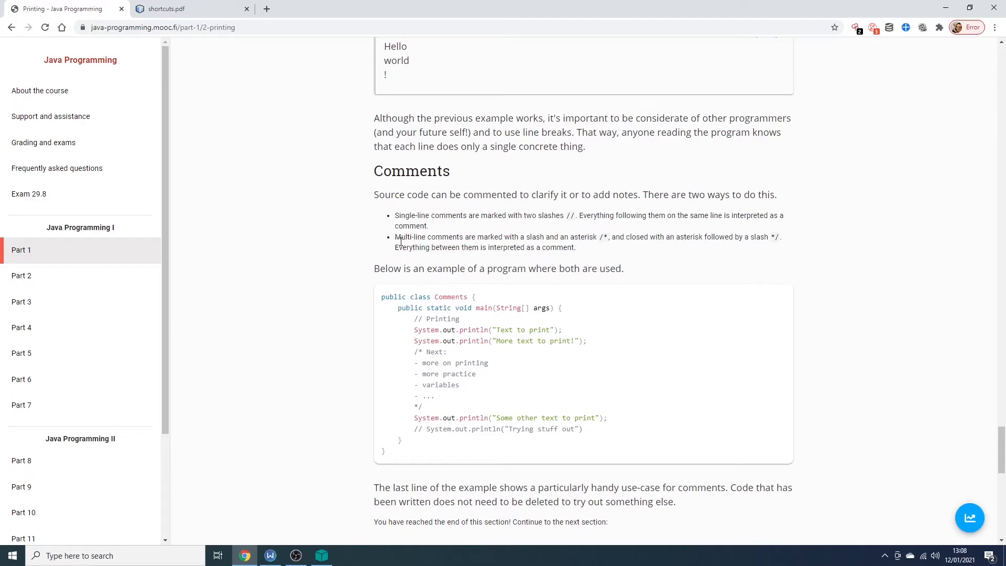
mouse_move(604, 249)
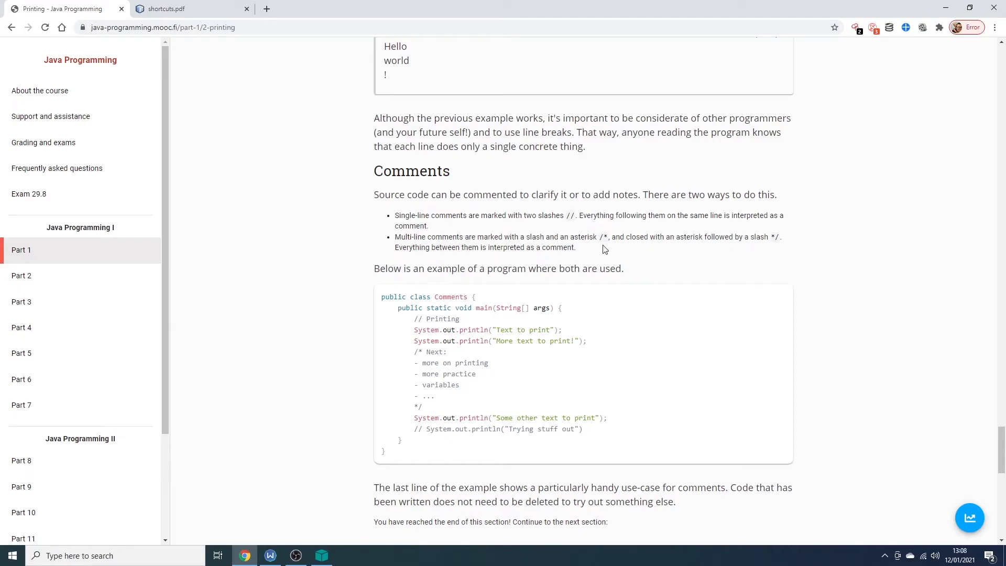
mouse_move(653, 260)
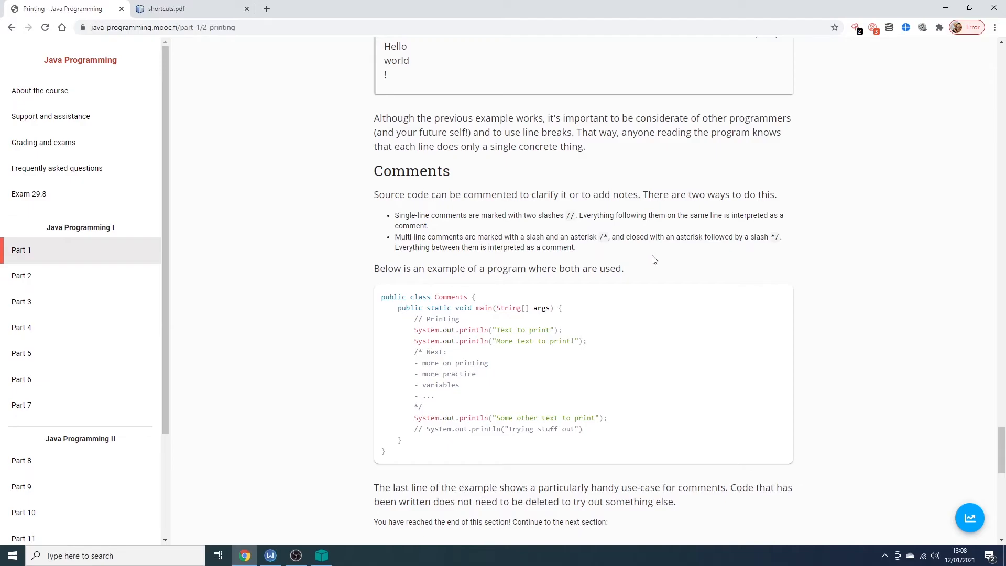
mouse_move(528, 309)
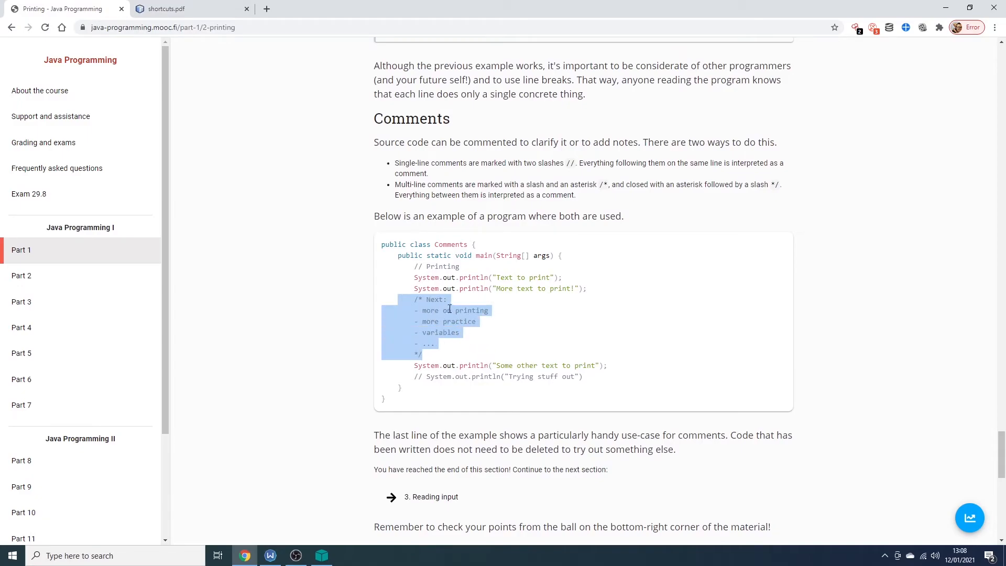
click(417, 277)
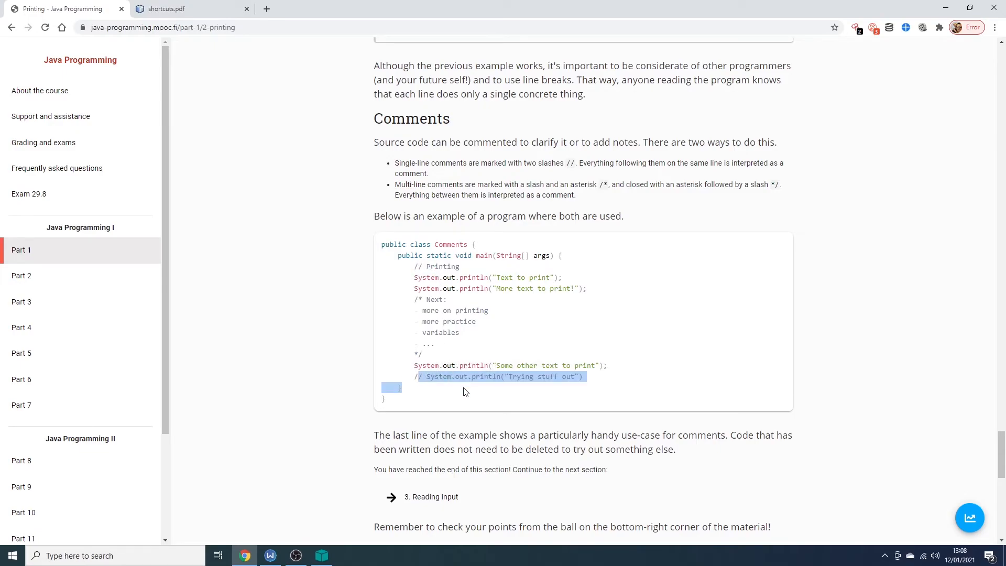
scroll(down, 3)
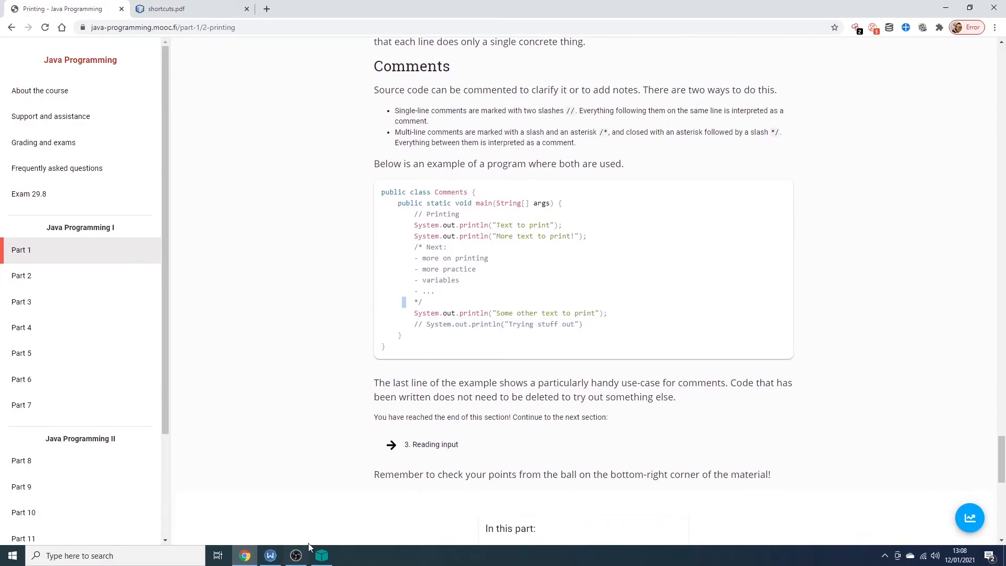
click(321, 556)
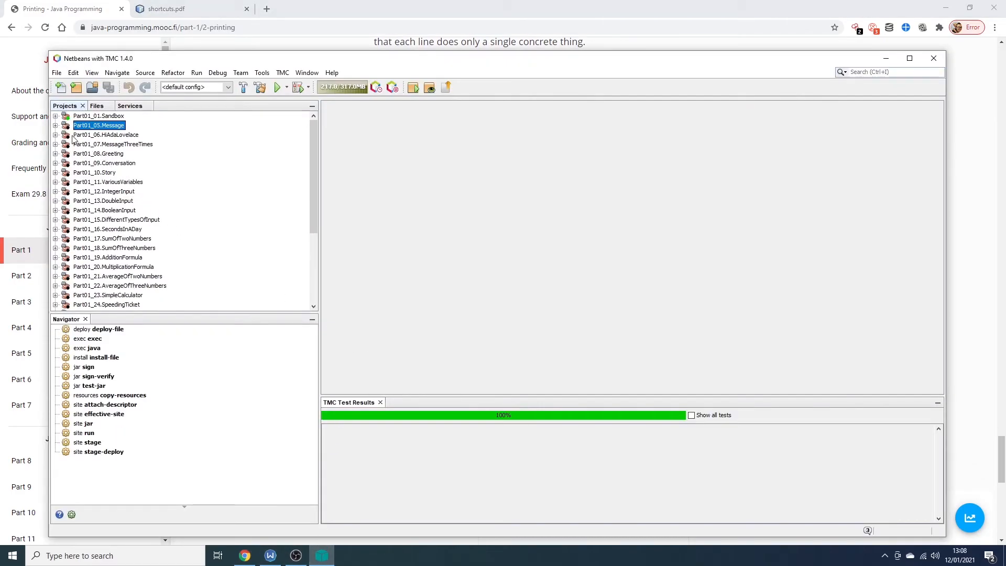
Open Message.java from Part01_05.Message and add two empty System.out.println(""); lines
click(55, 125)
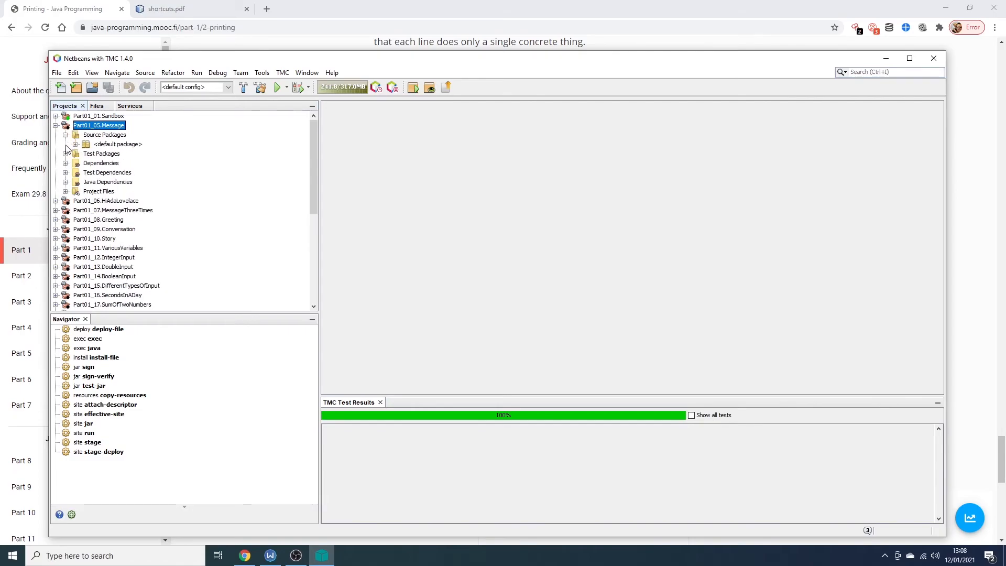
click(76, 144)
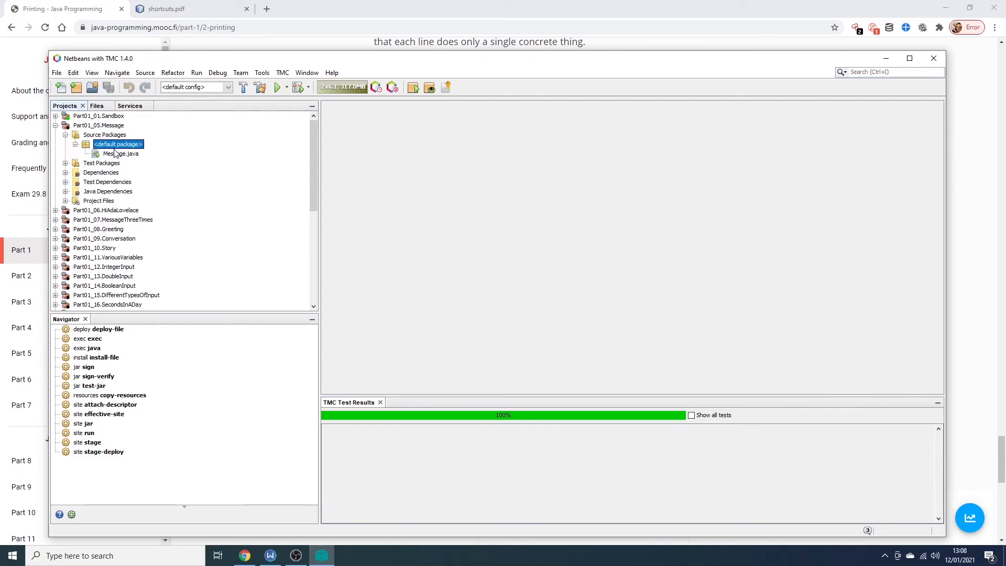
double_click(119, 153)
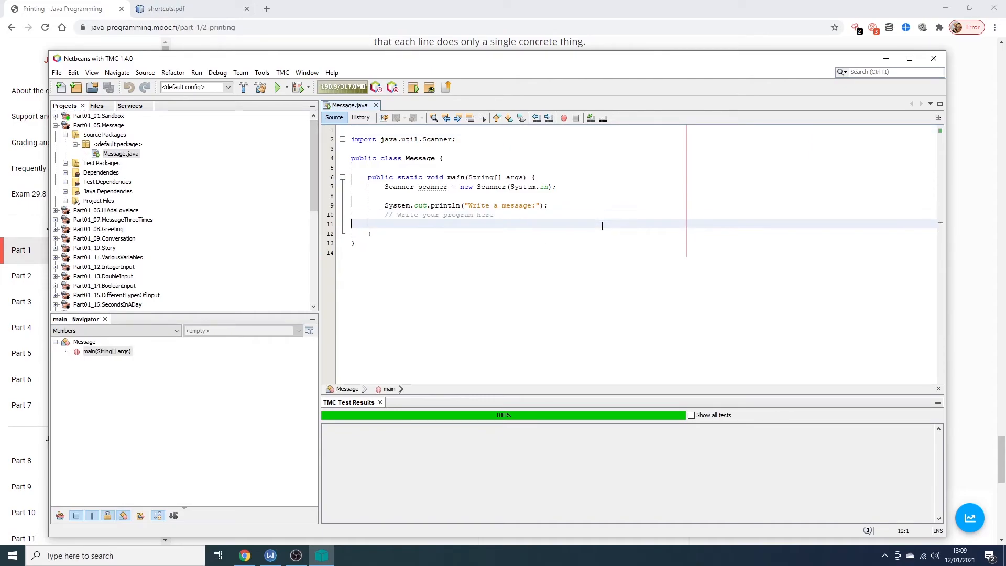
text(System.out.println("");)
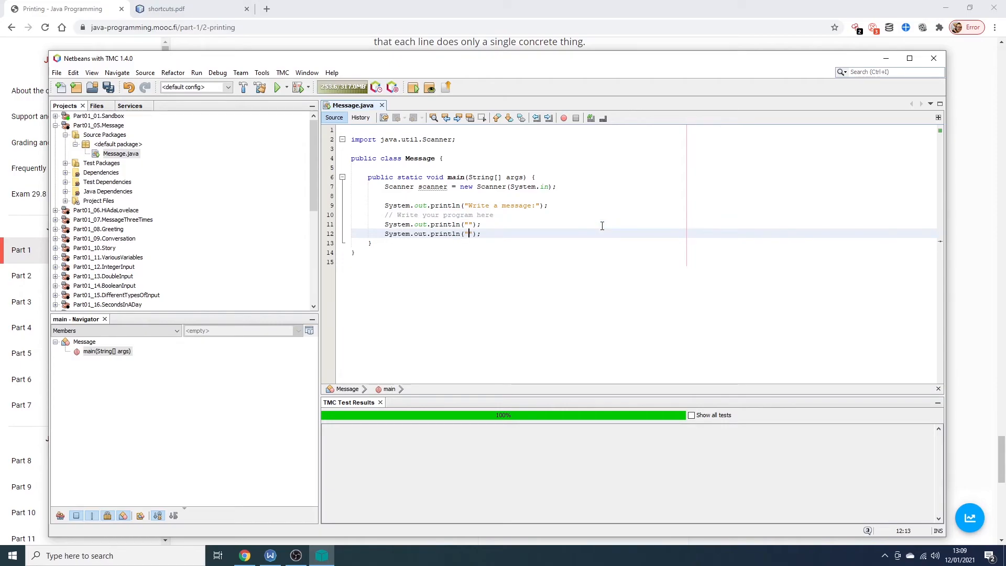
text("");)
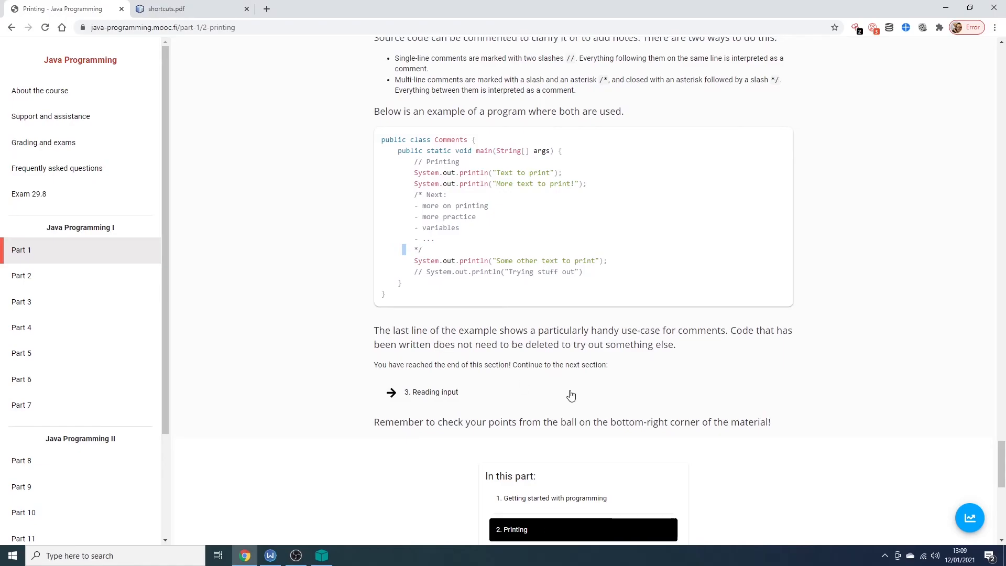
mouse_move(672, 440)
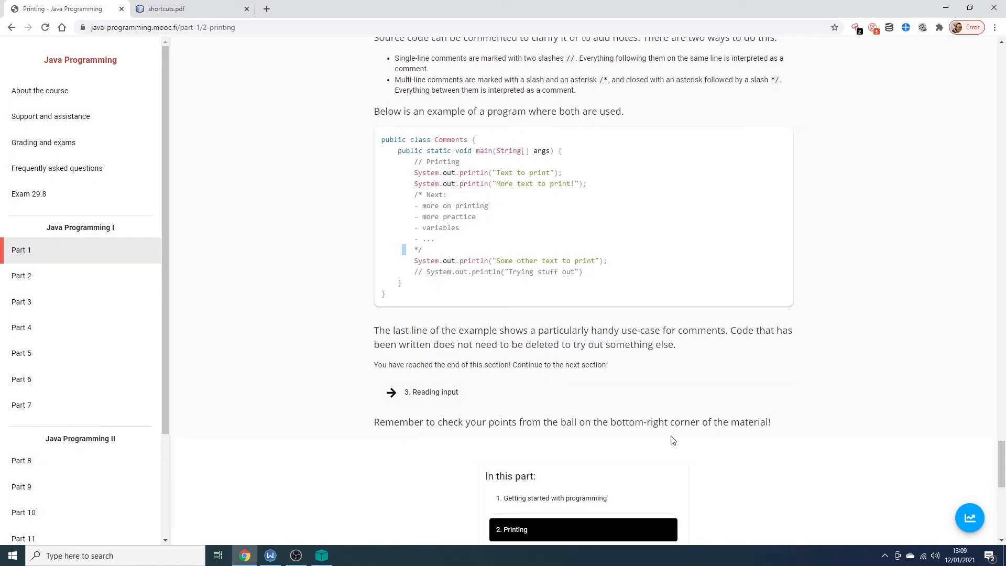
mouse_move(476, 386)
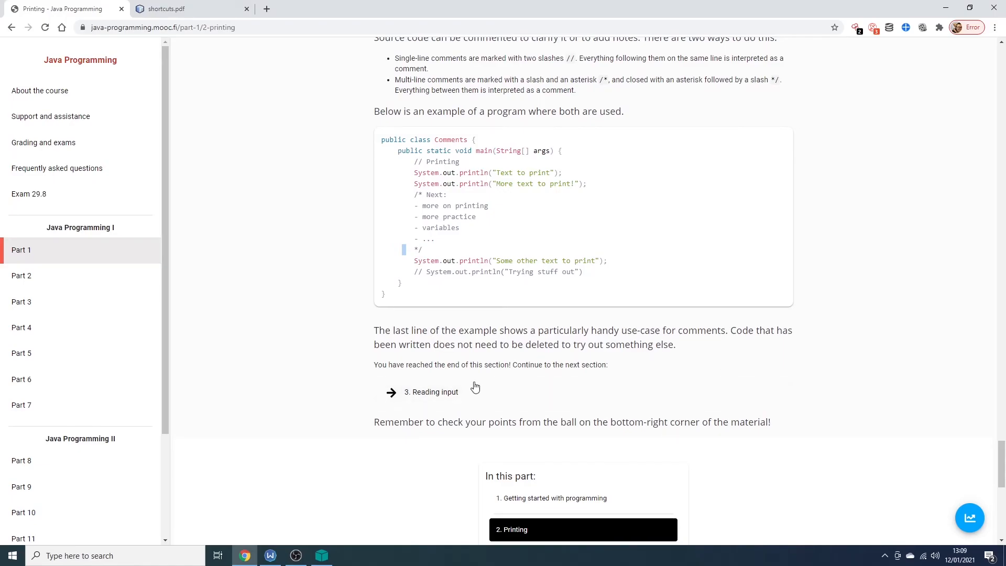
mouse_move(582, 369)
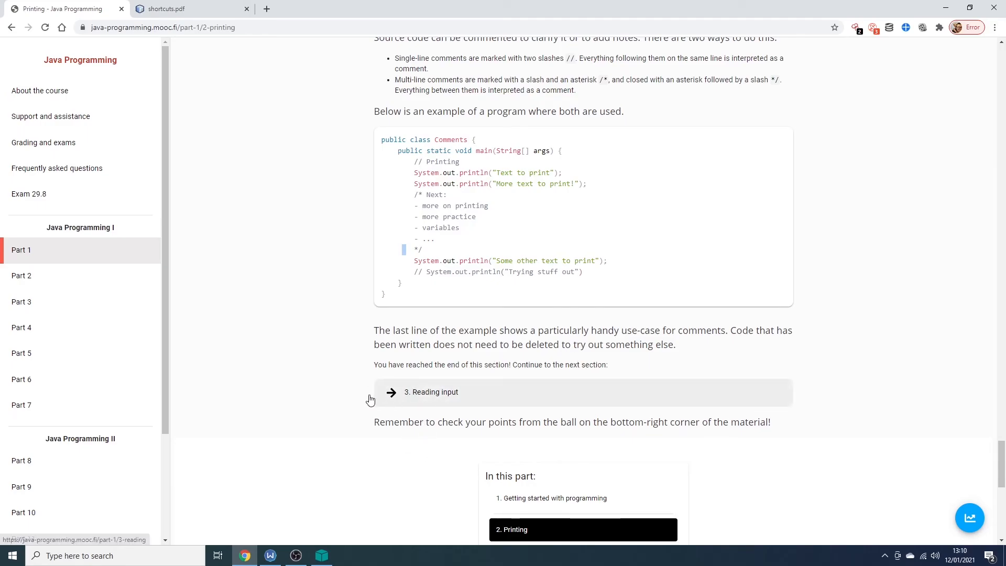
scroll(down, 3)
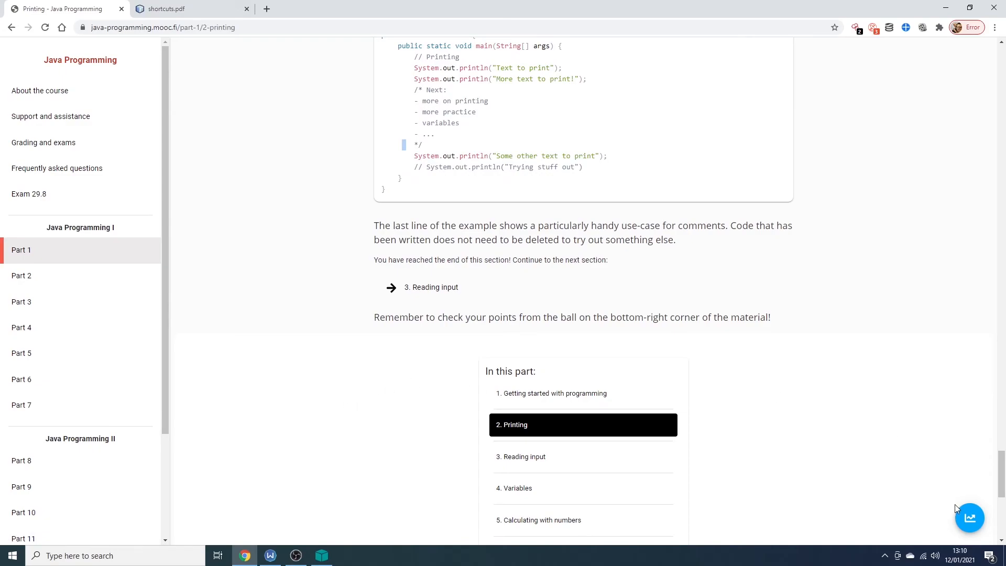
Open the Progress (beta) chart showing Part 1 exercise and quiz points
click(968, 517)
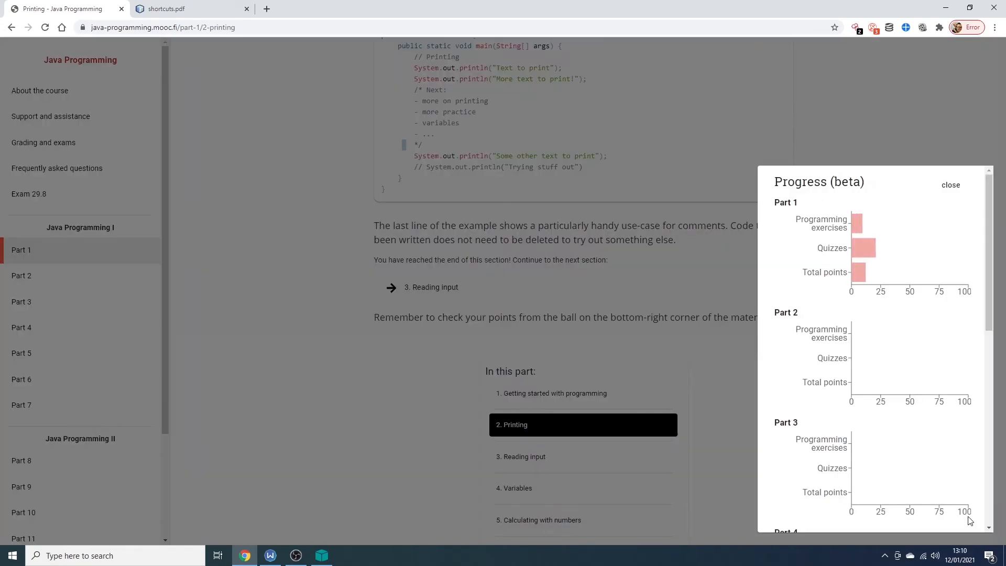
mouse_move(867, 248)
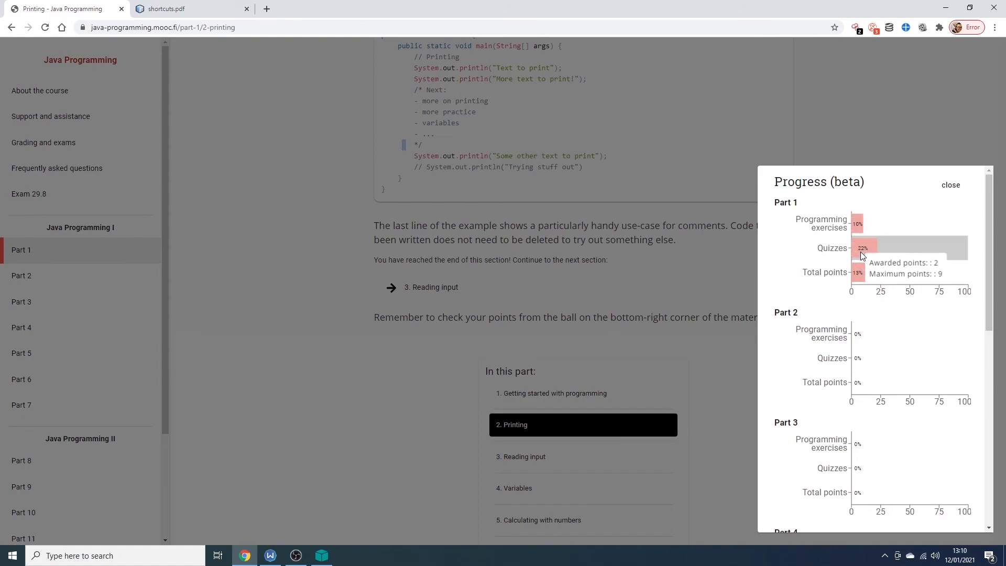
mouse_move(862, 255)
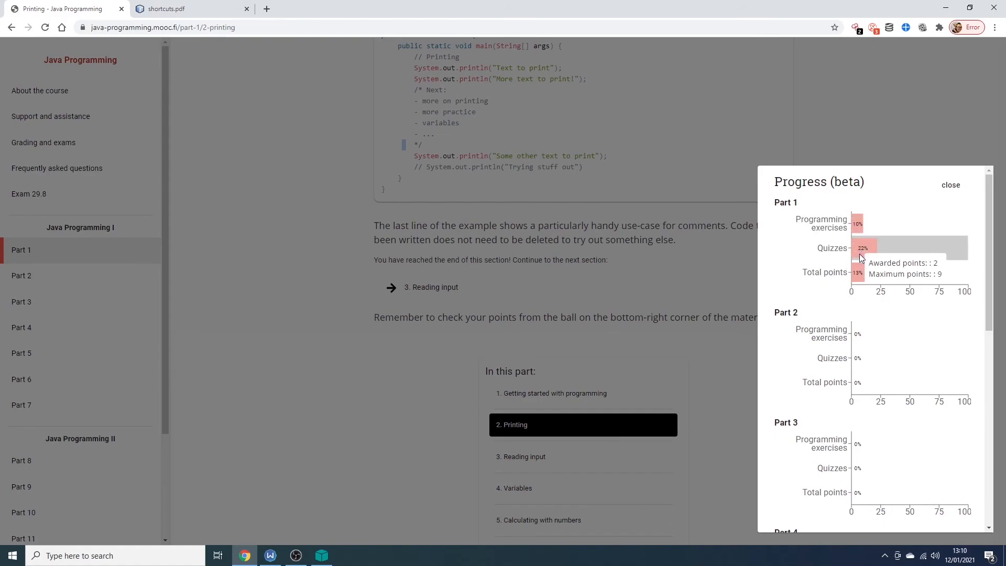
mouse_move(856, 223)
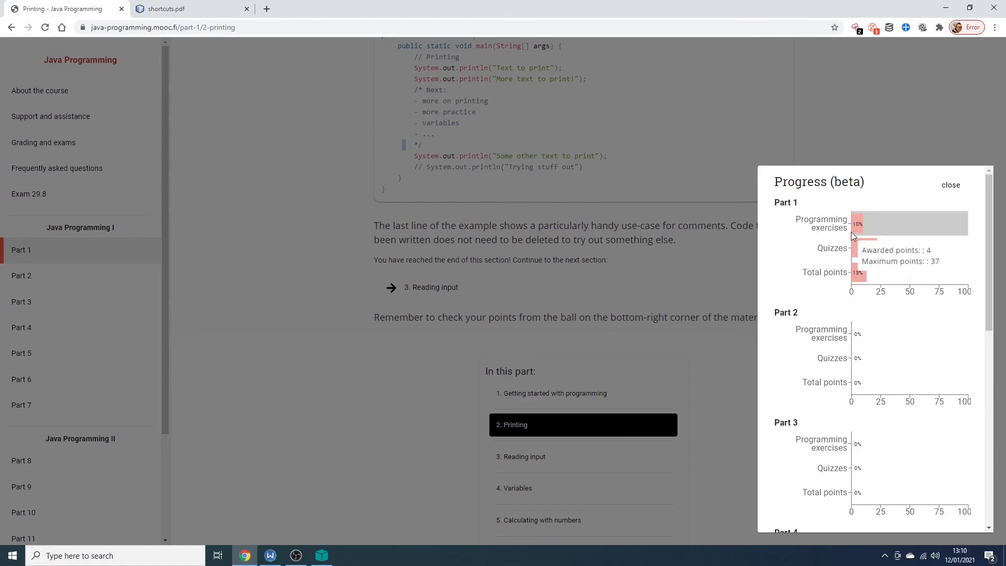
mouse_move(859, 233)
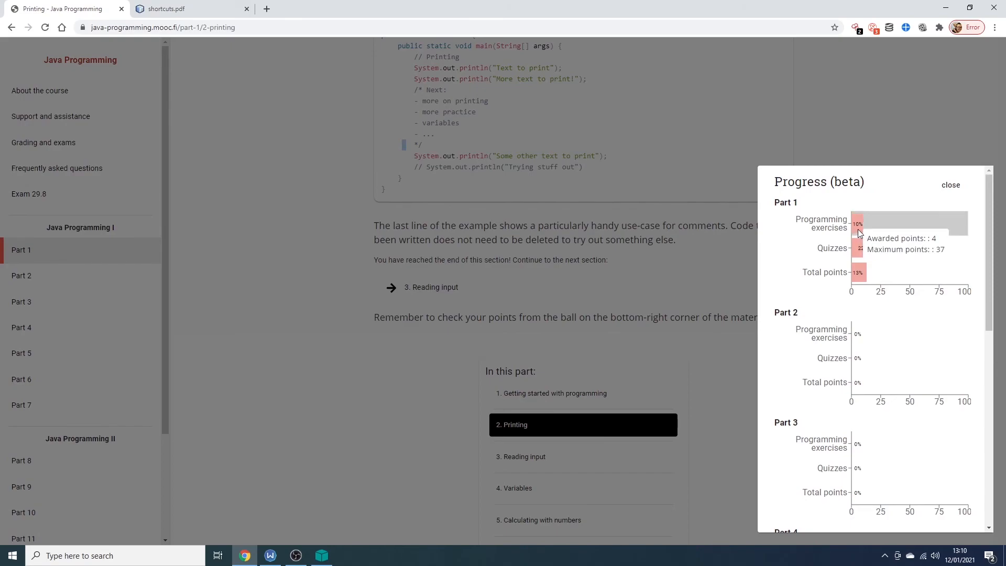
mouse_move(859, 230)
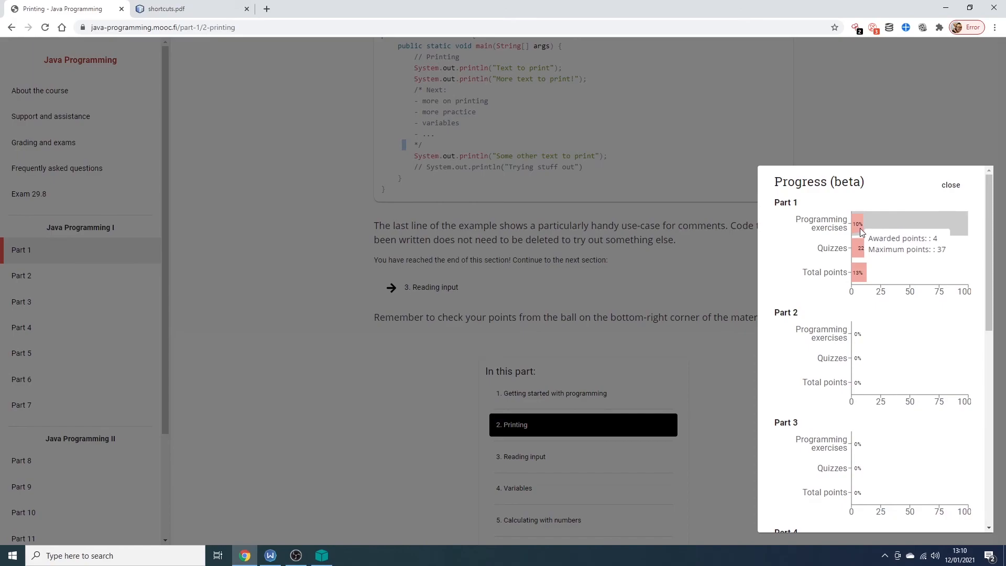
mouse_move(686, 385)
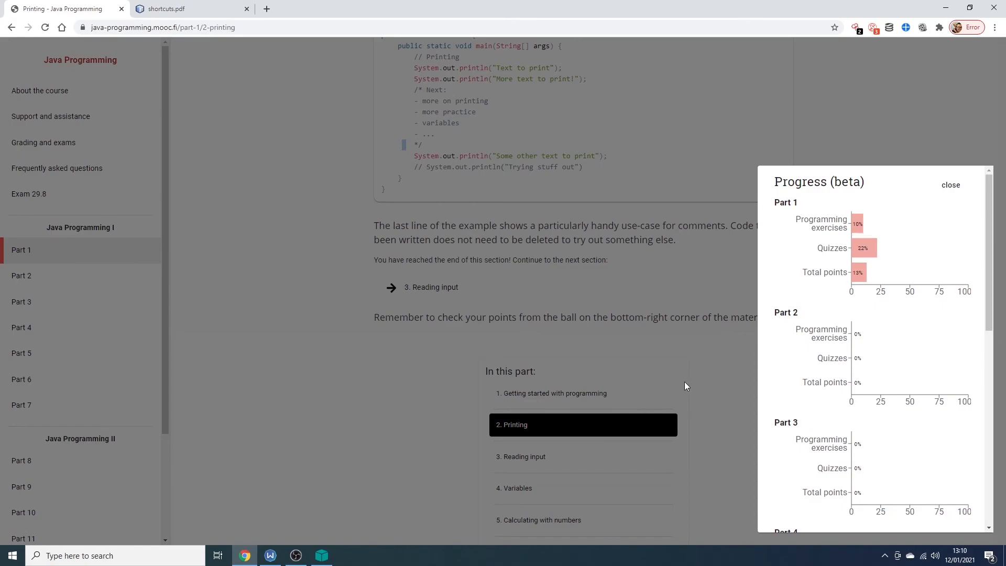
Close the progress chart and scroll the Reading input section's objectives and Scanner example
click(951, 184)
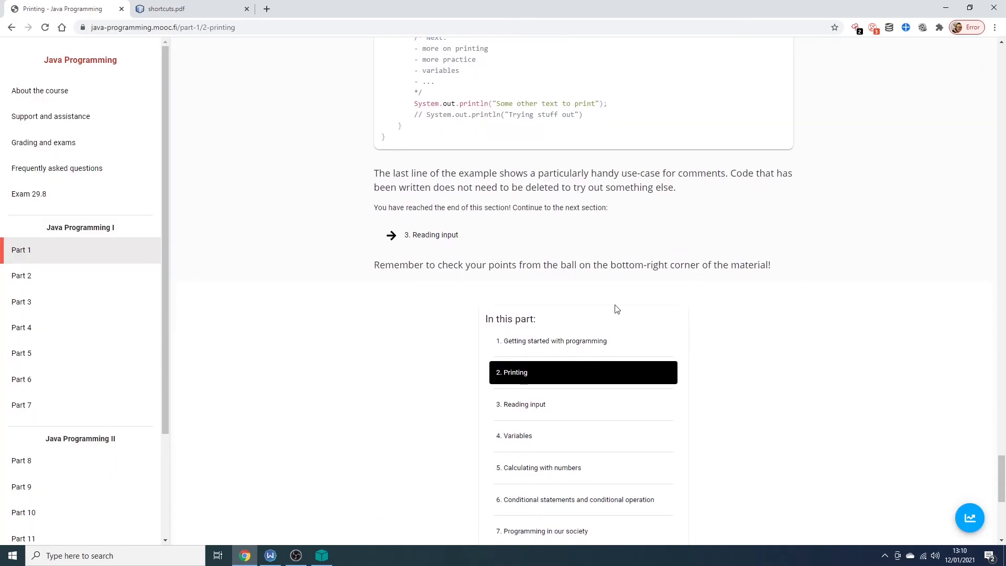
scroll(down, 3)
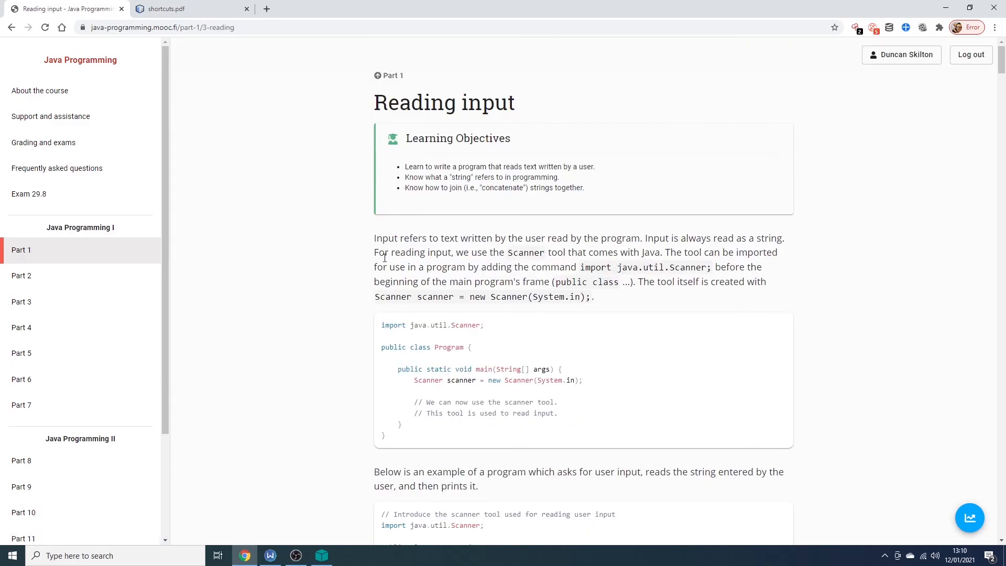
scroll(down, 3)
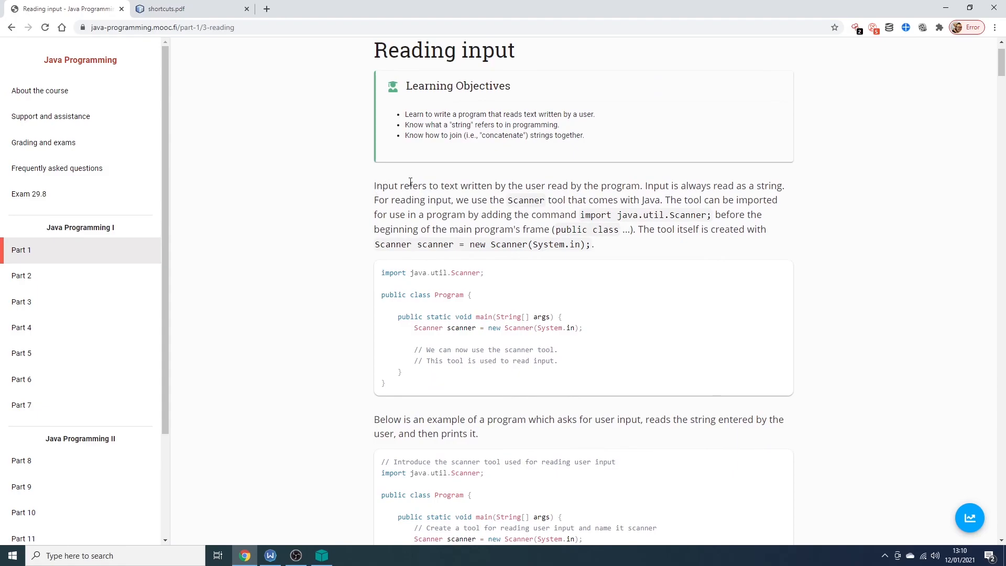
mouse_move(572, 185)
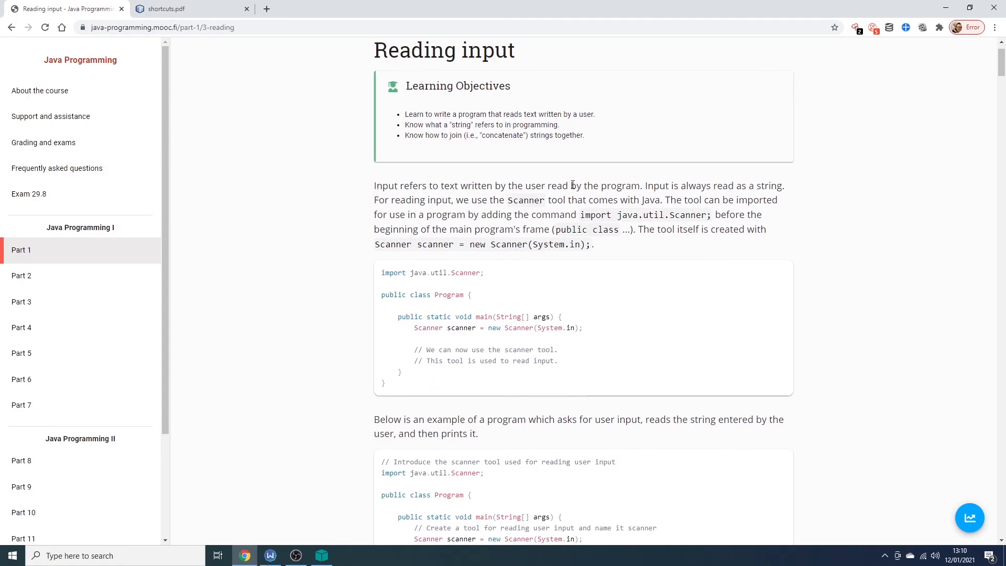
mouse_move(879, 247)
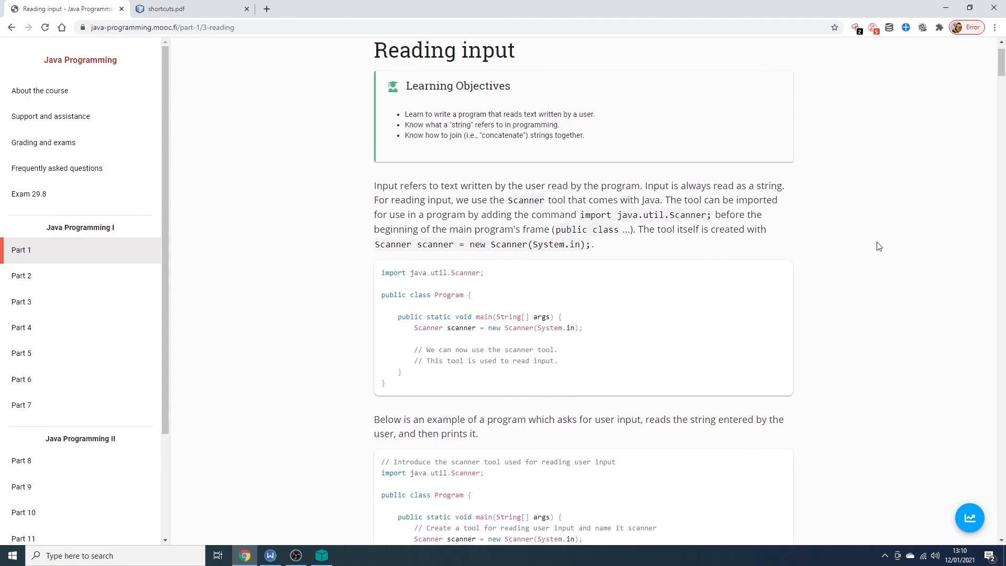